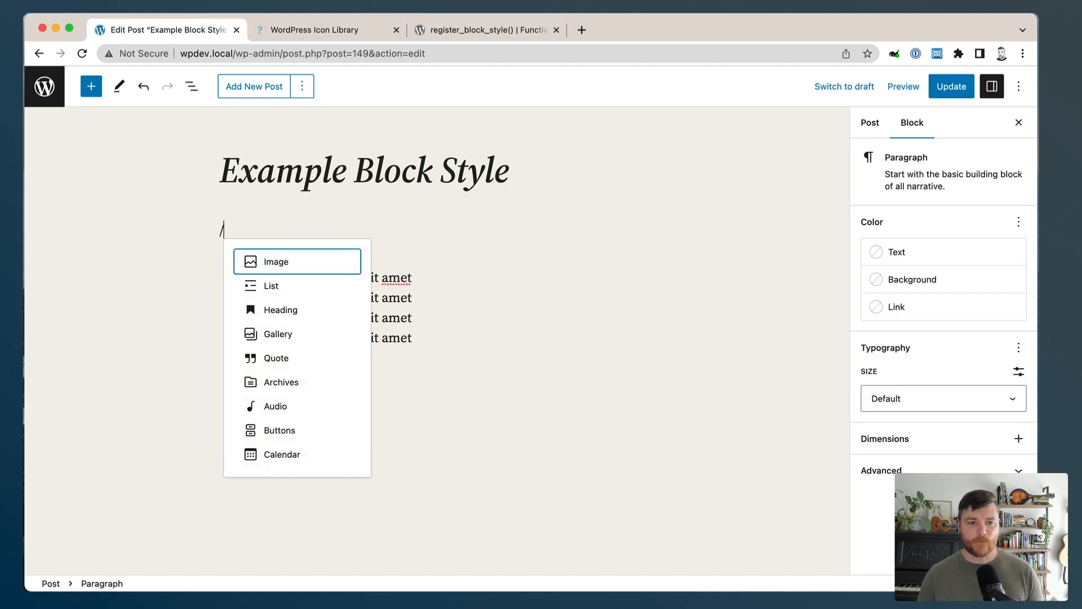
- Insert an image block with the guitar photo from the Media Library and select it
left_click(277, 261)
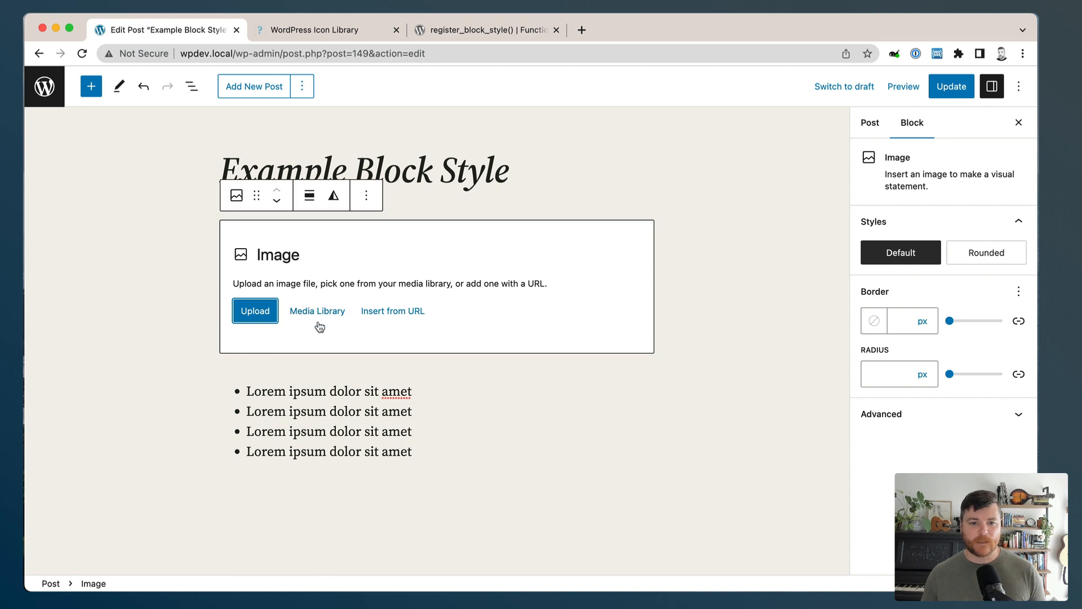
left_click(317, 312)
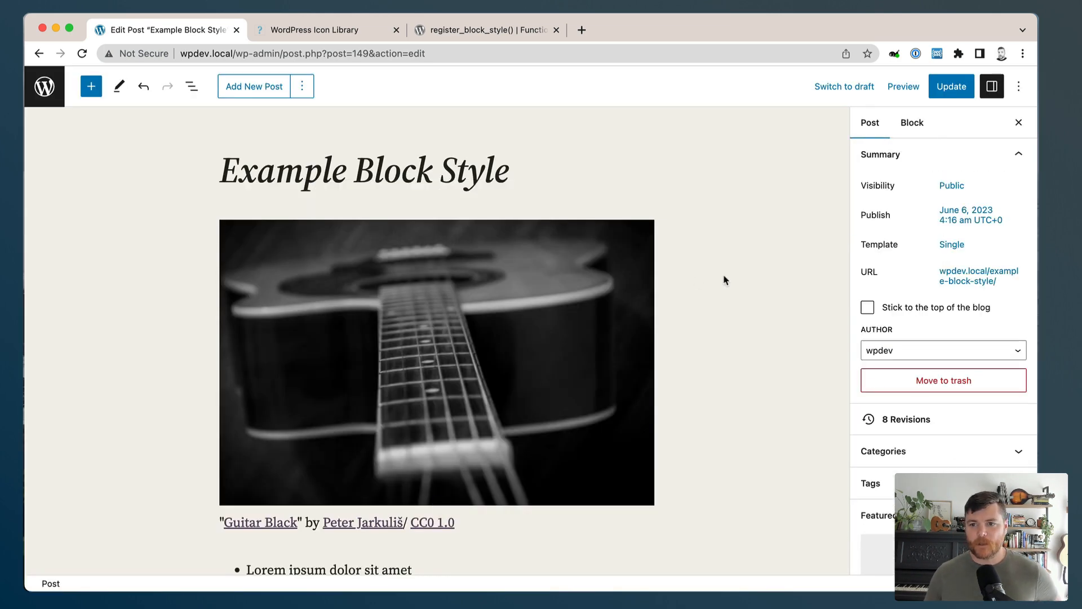
left_click(435, 361)
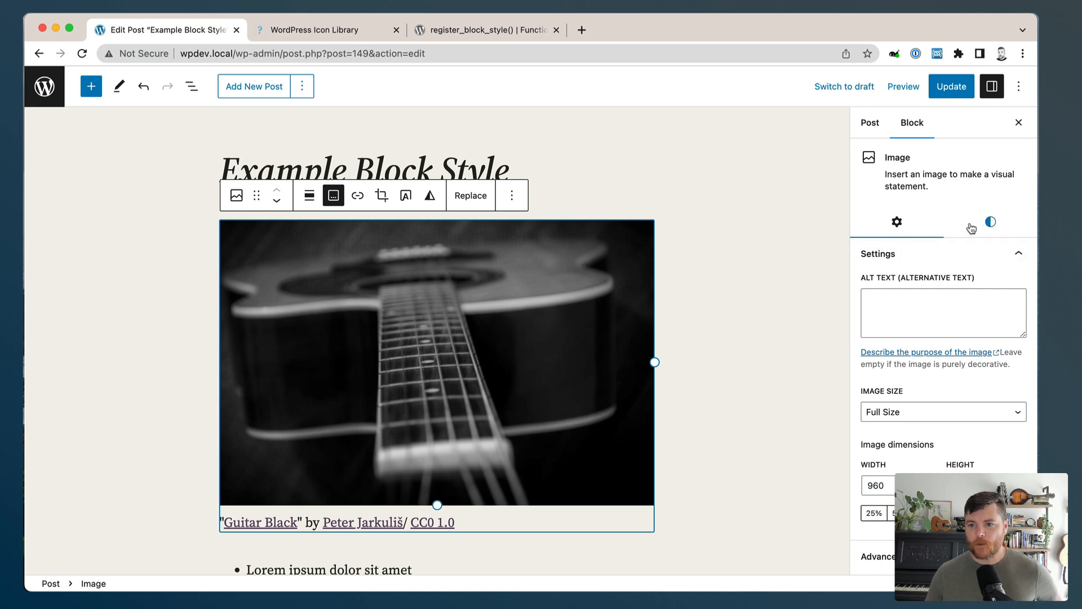
left_click(990, 222)
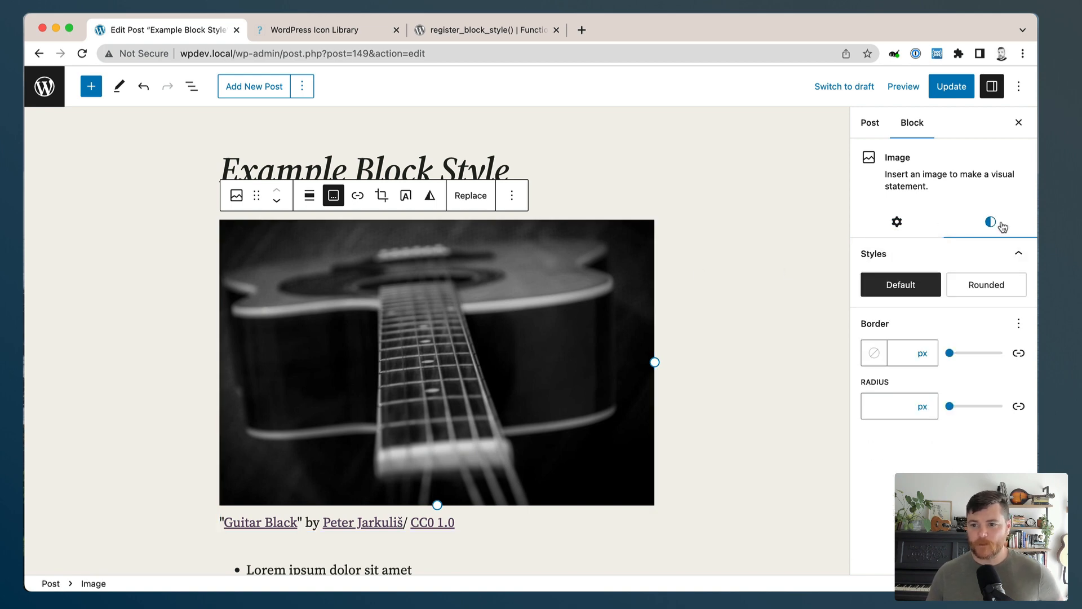
mouse_move(985, 284)
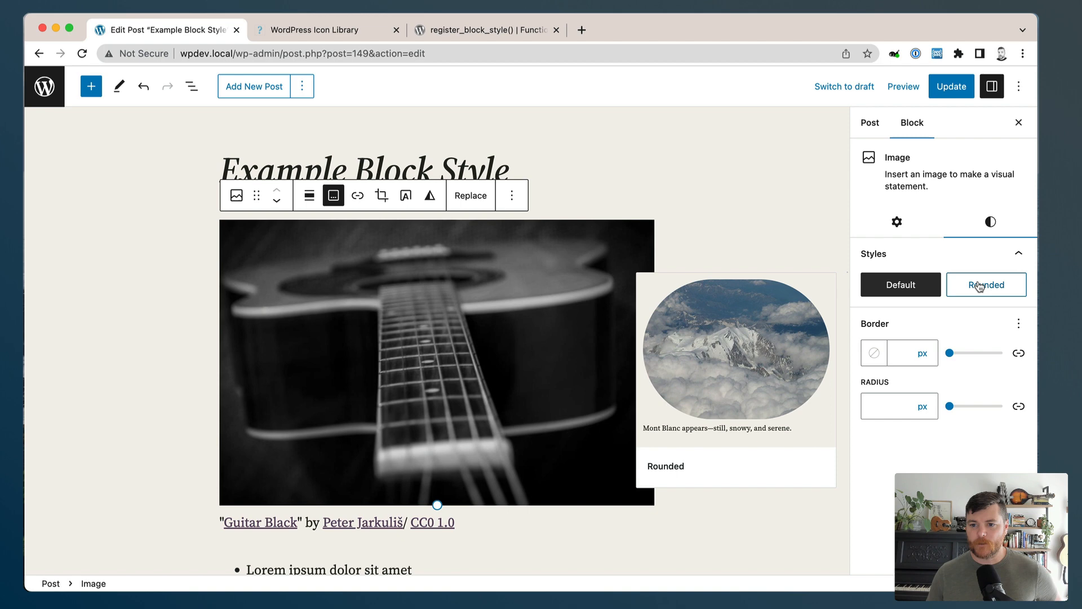
mouse_move(954, 287)
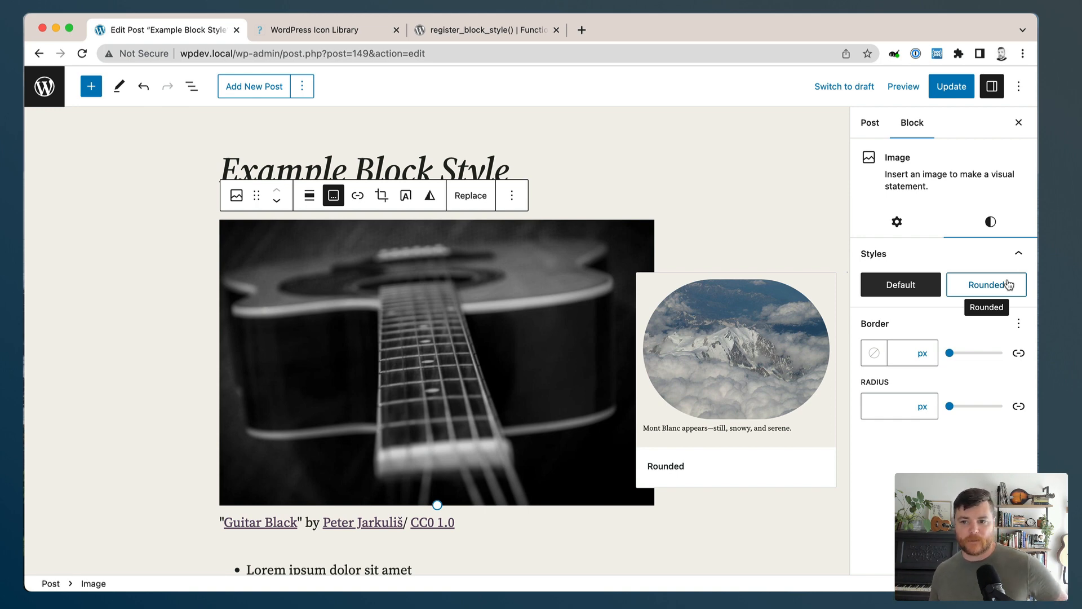
- Apply the Rounded style to the guitar image from its Styles panel
left_click(985, 284)
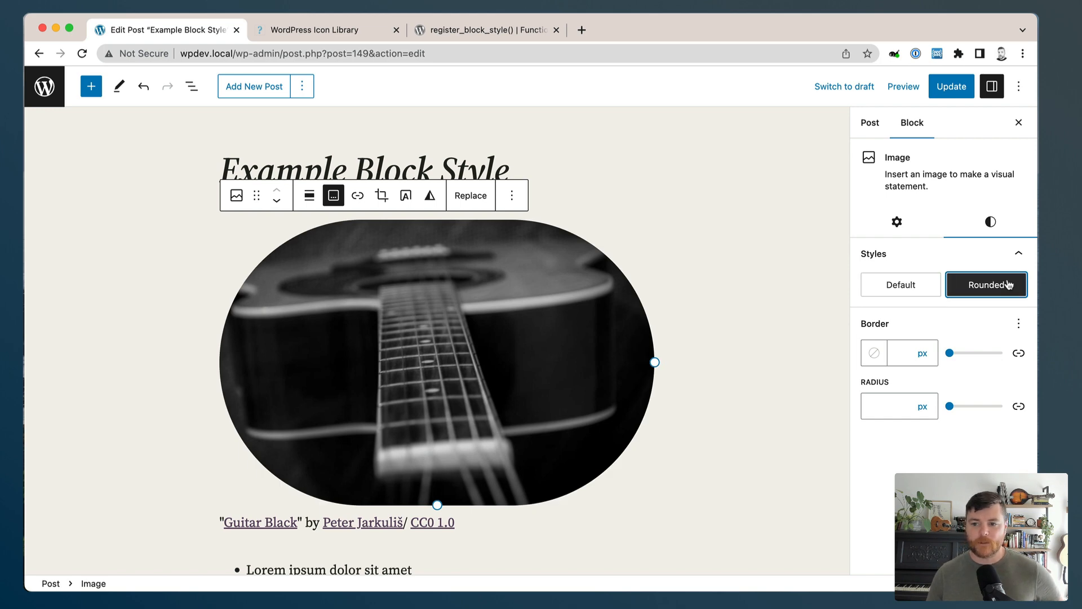
mouse_move(525, 271)
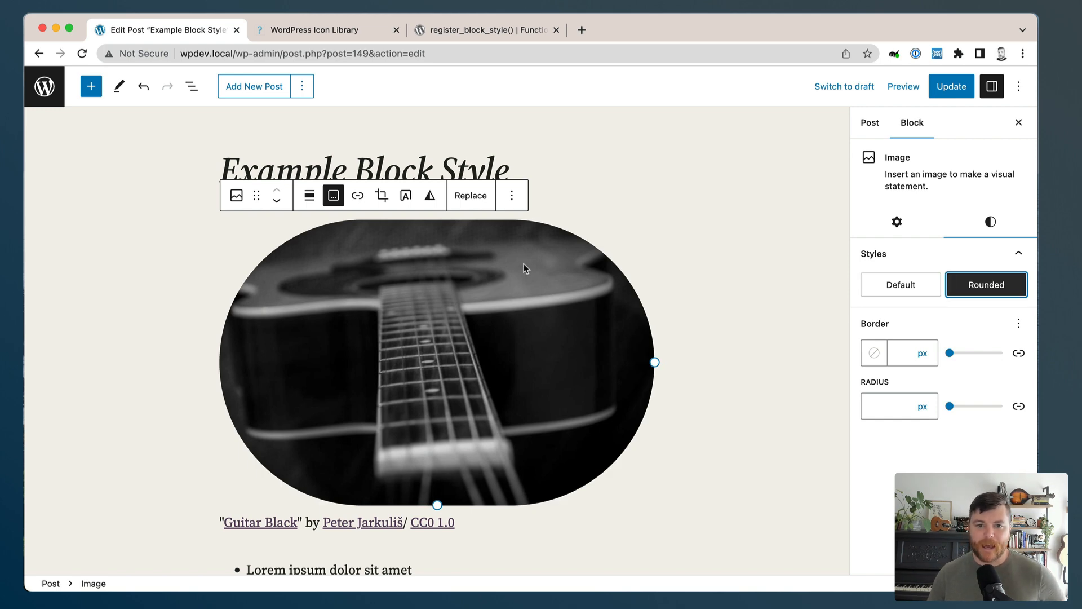
mouse_move(668, 338)
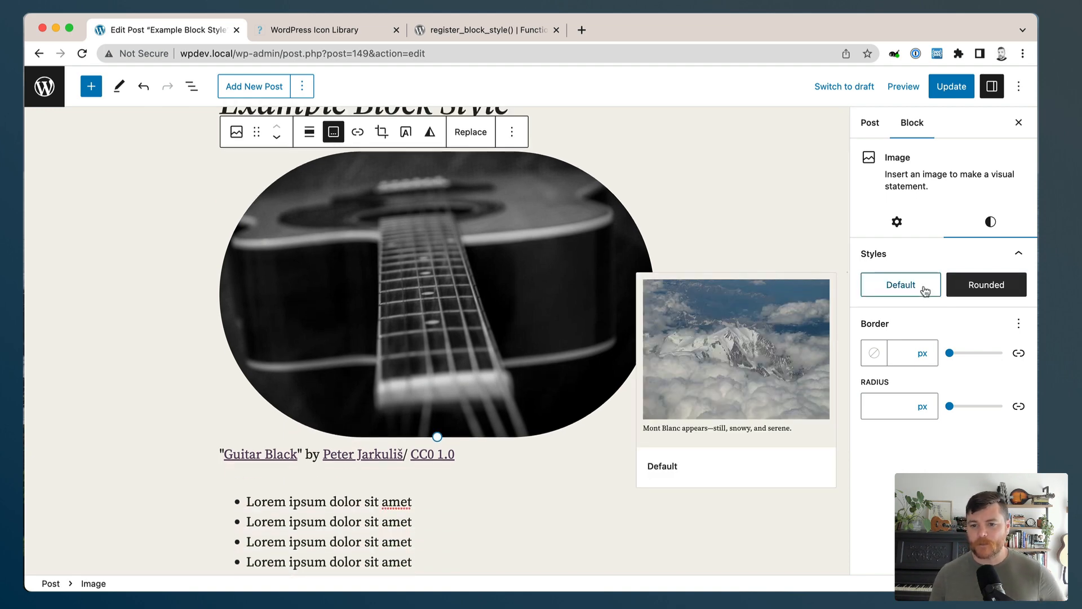
left_click(986, 284)
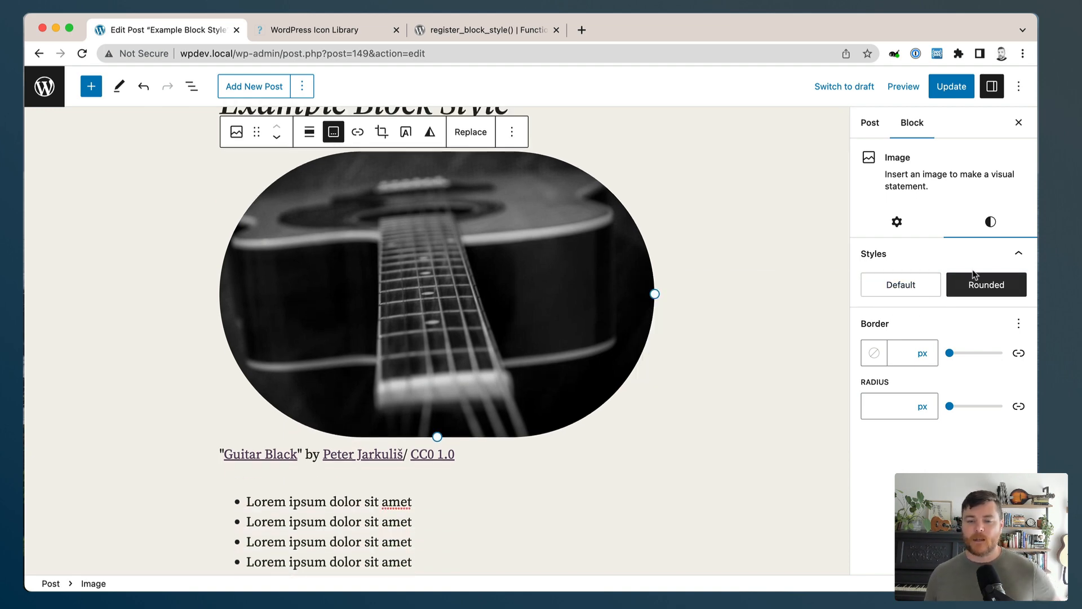
left_click(986, 284)
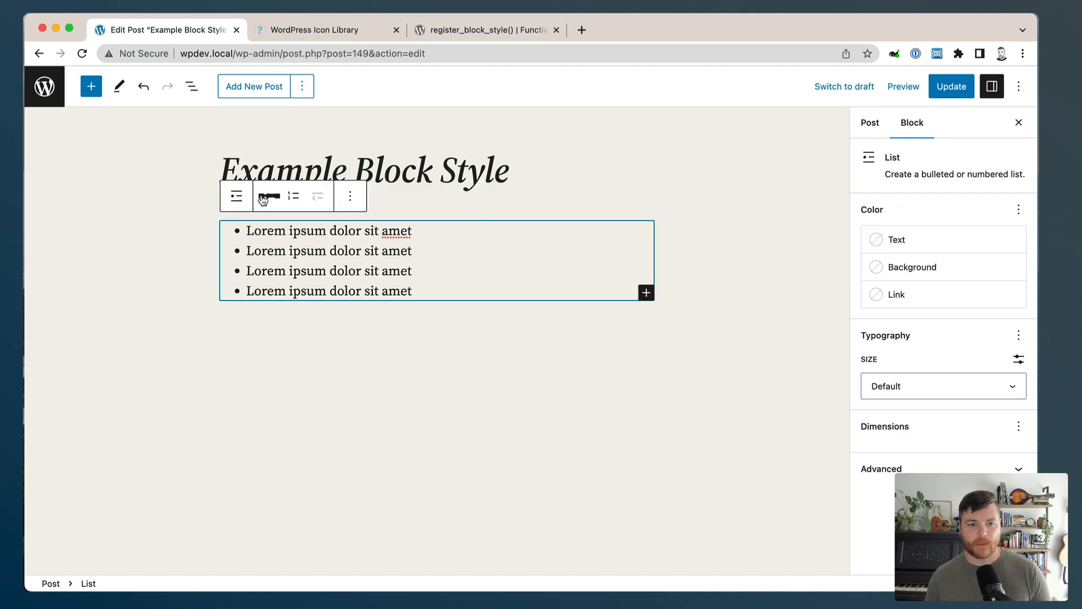
left_click(268, 196)
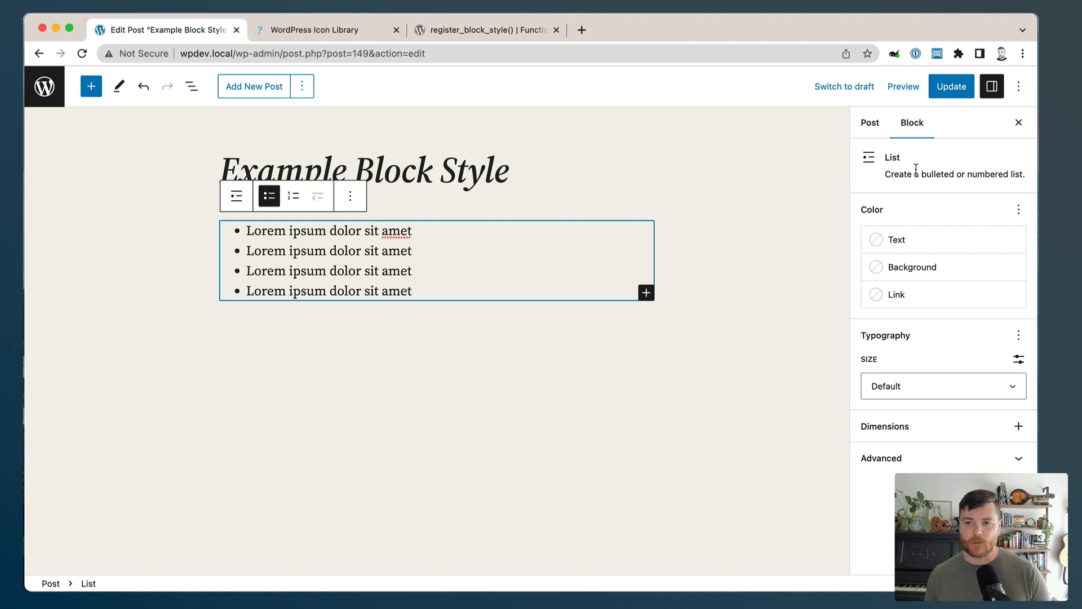
mouse_move(966, 206)
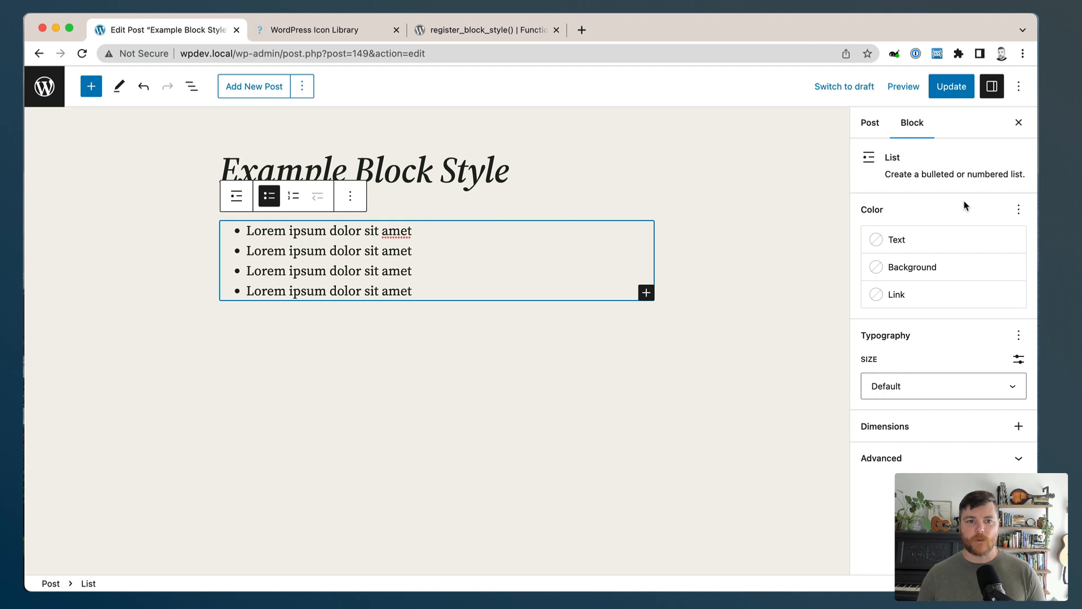
left_click(487, 29)
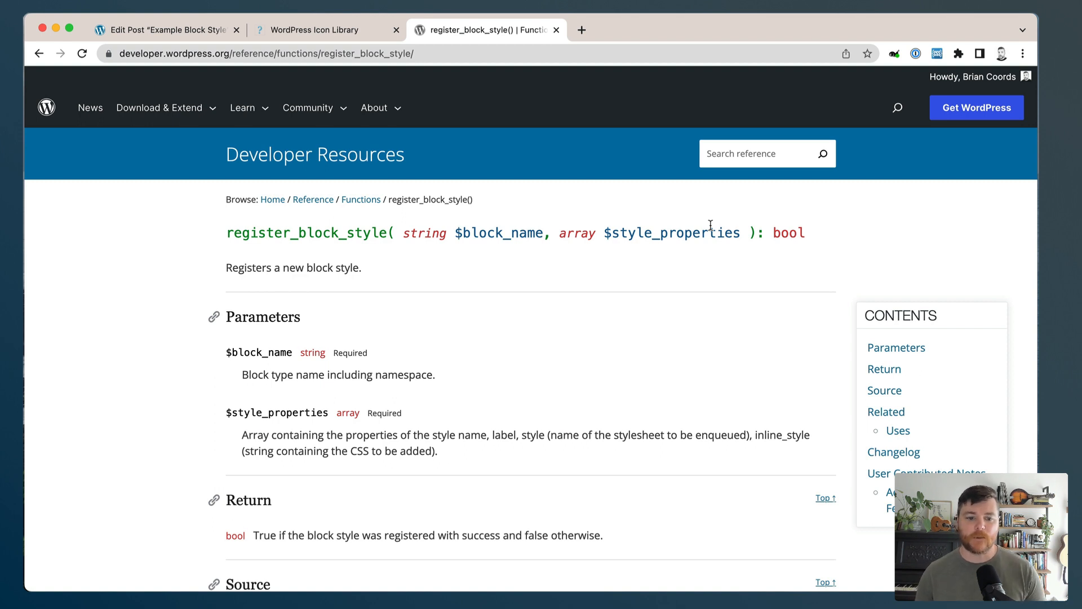
mouse_move(359, 246)
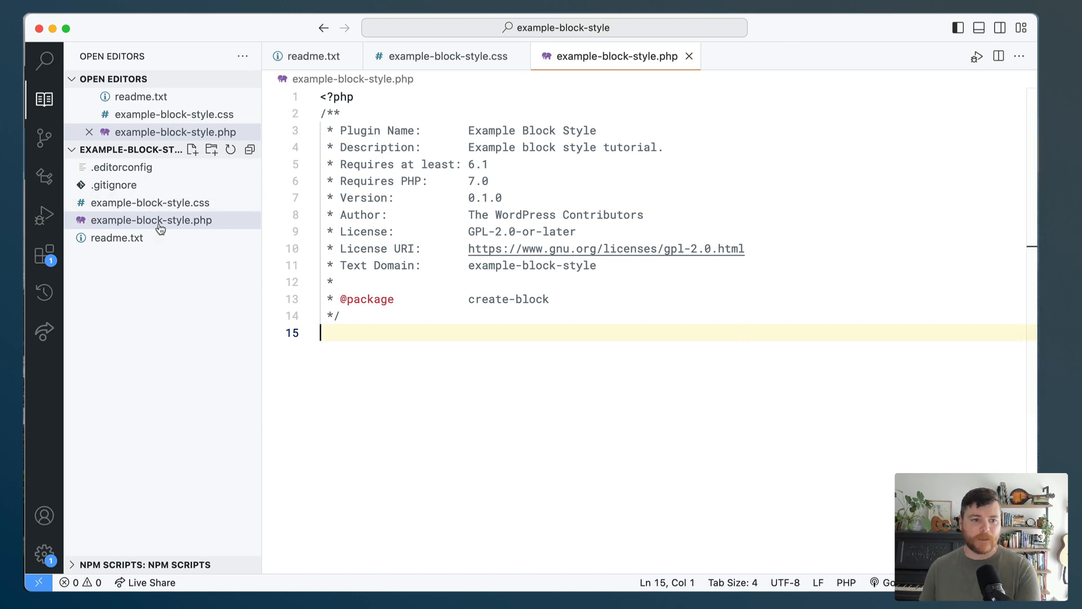
mouse_move(203, 227)
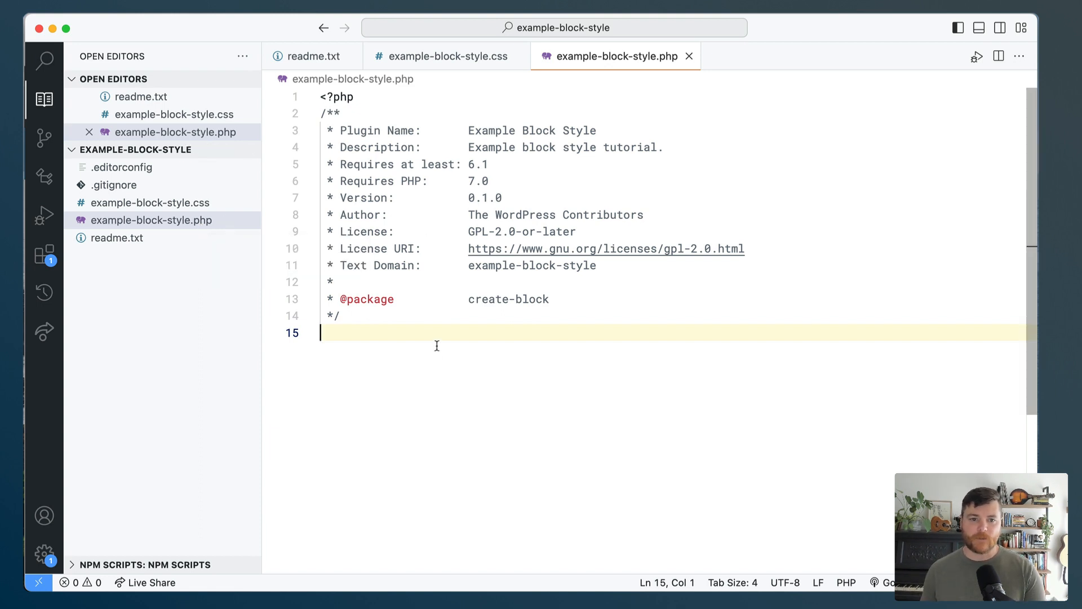
mouse_move(166, 203)
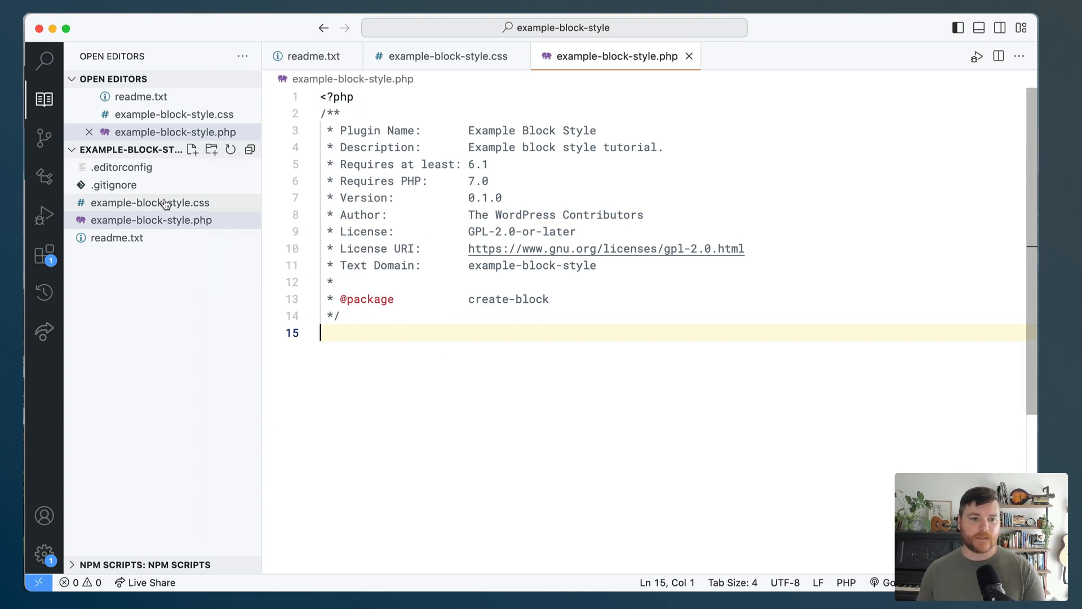
- Start a new function wp_dev_register_block_style() in example-block-style.php
left_click(150, 203)
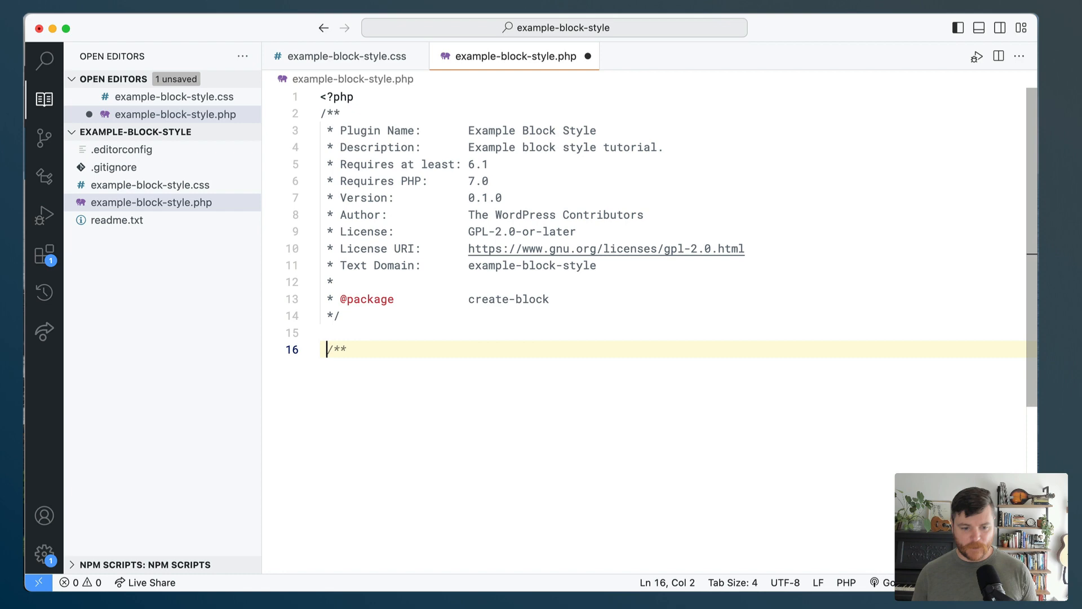
type("function wp")
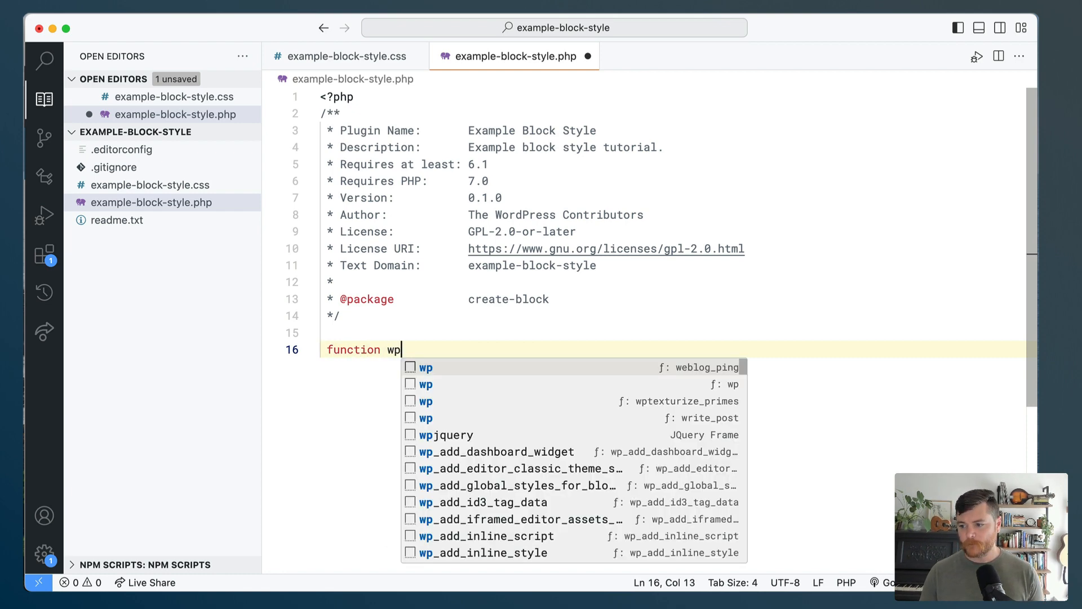
type("_dev_reg")
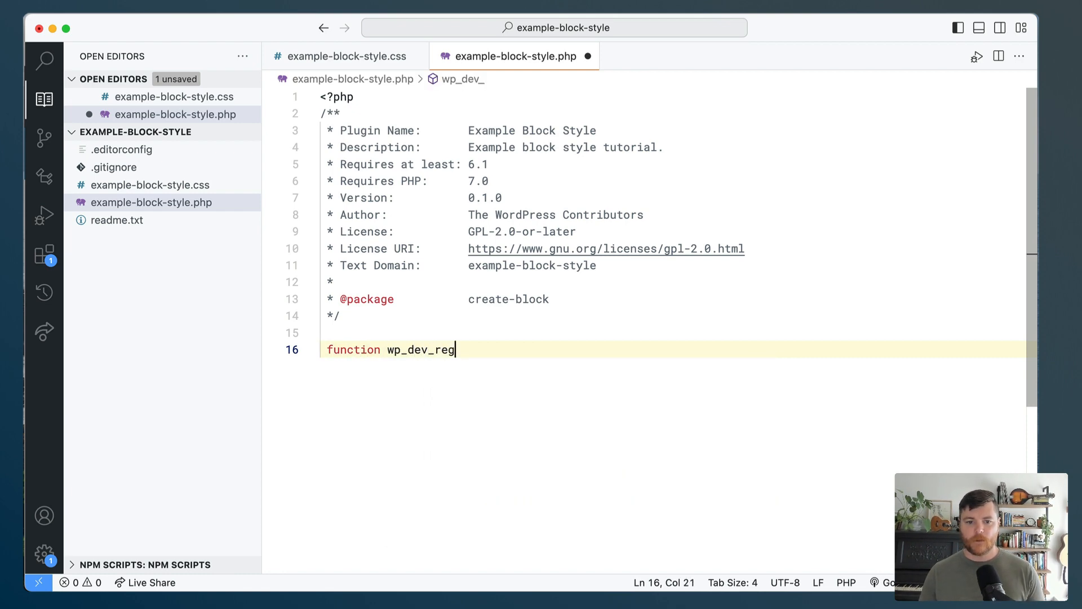
type("ister_block_style() {")
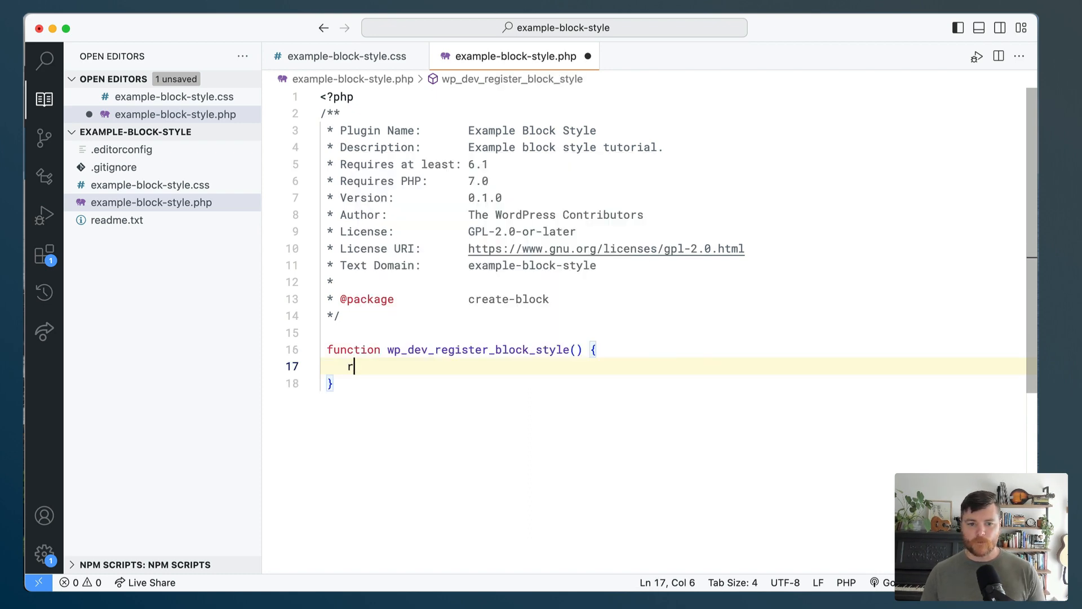
- Call register_block_style( 'core/list', ... ) and begin its array argument
type("egister_block_style(")
type("'")
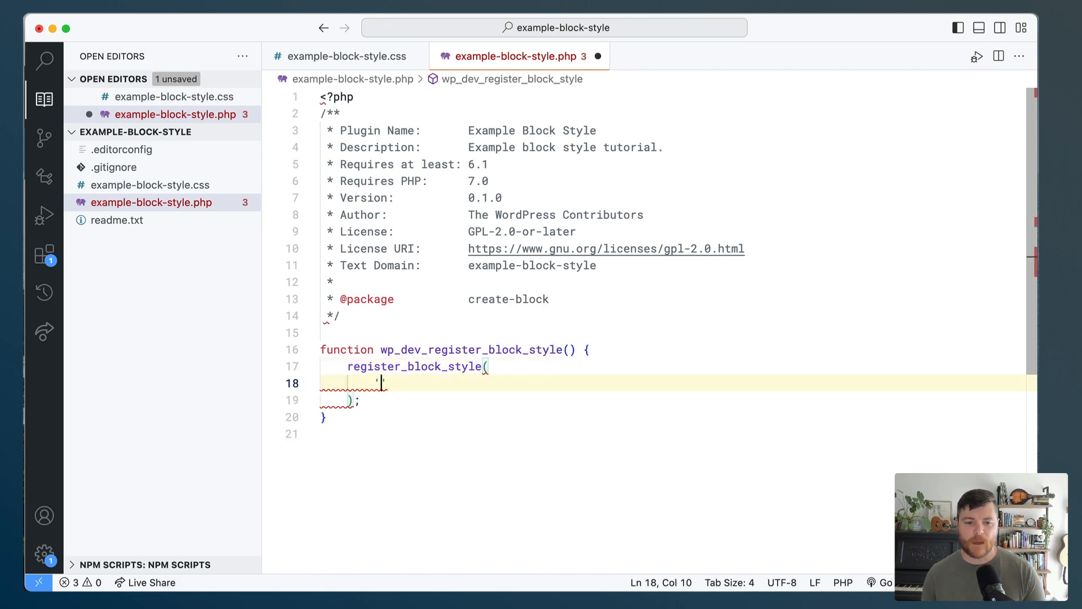
type("'")
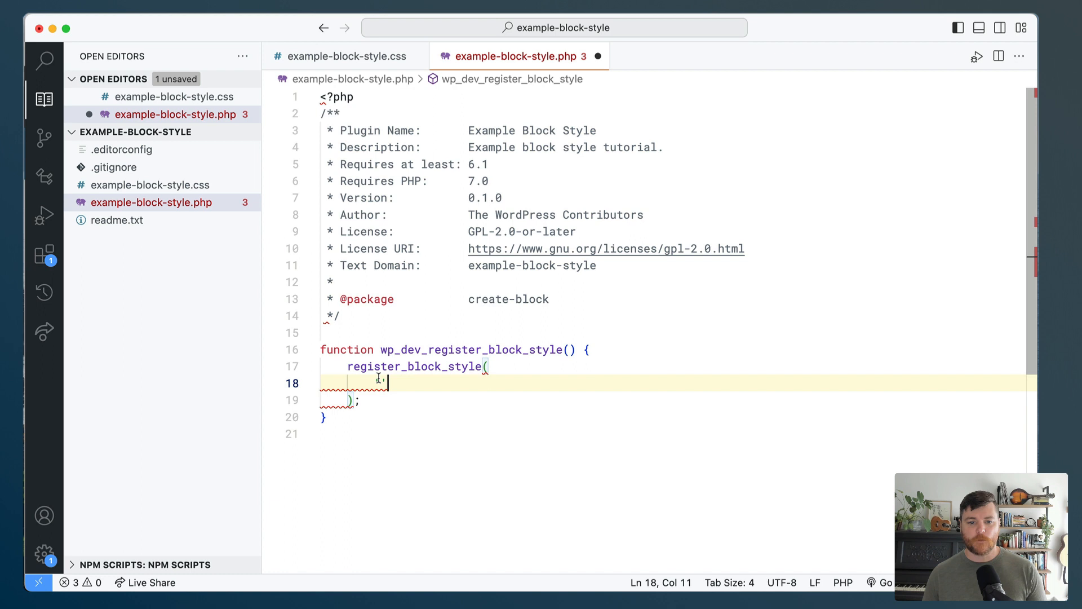
type("'core/lis")
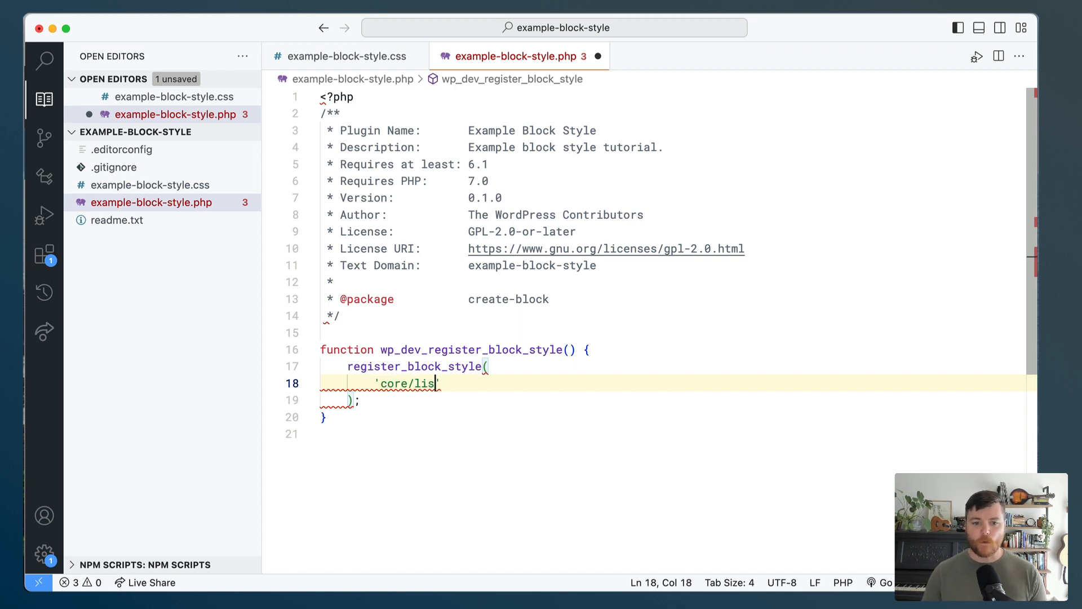
key("Enter")
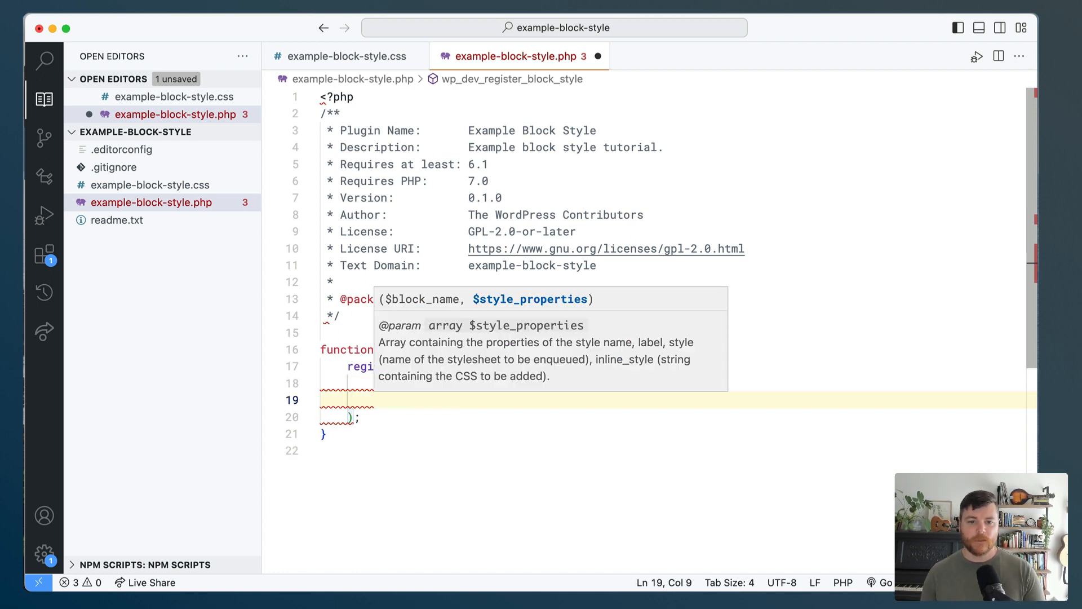
mouse_move(505, 415)
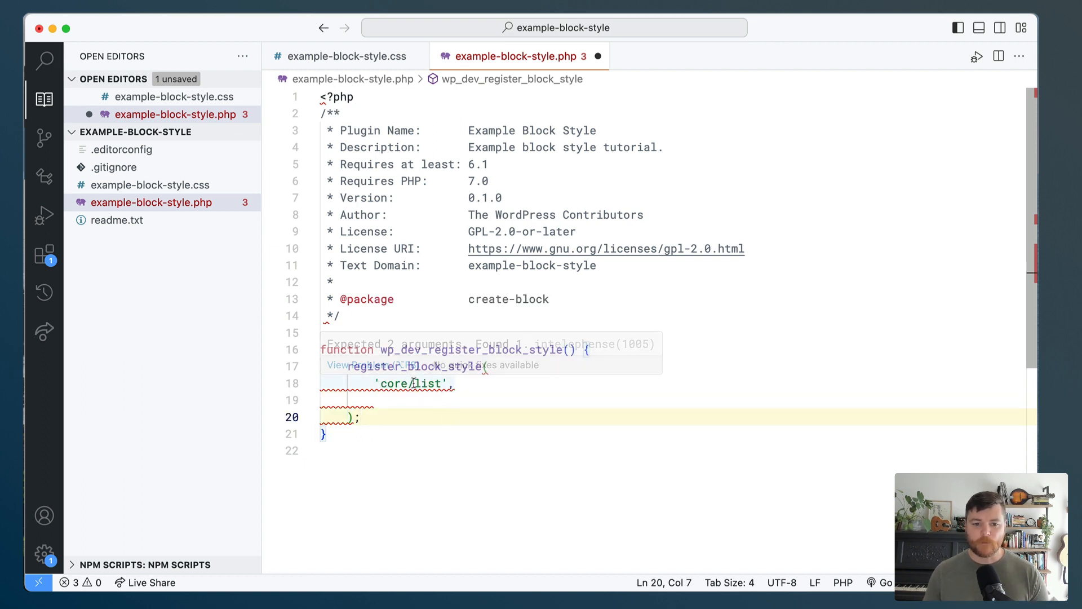
type("array(")
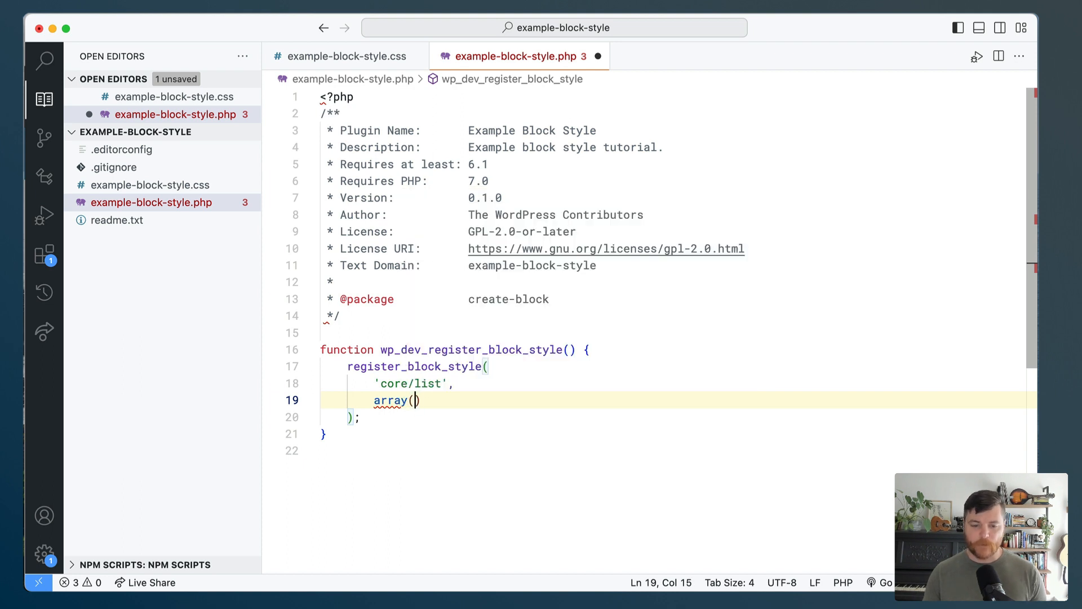
- Add 'name' => 'check' and 'label' => 'Check' entries to the style array
key("Enter")
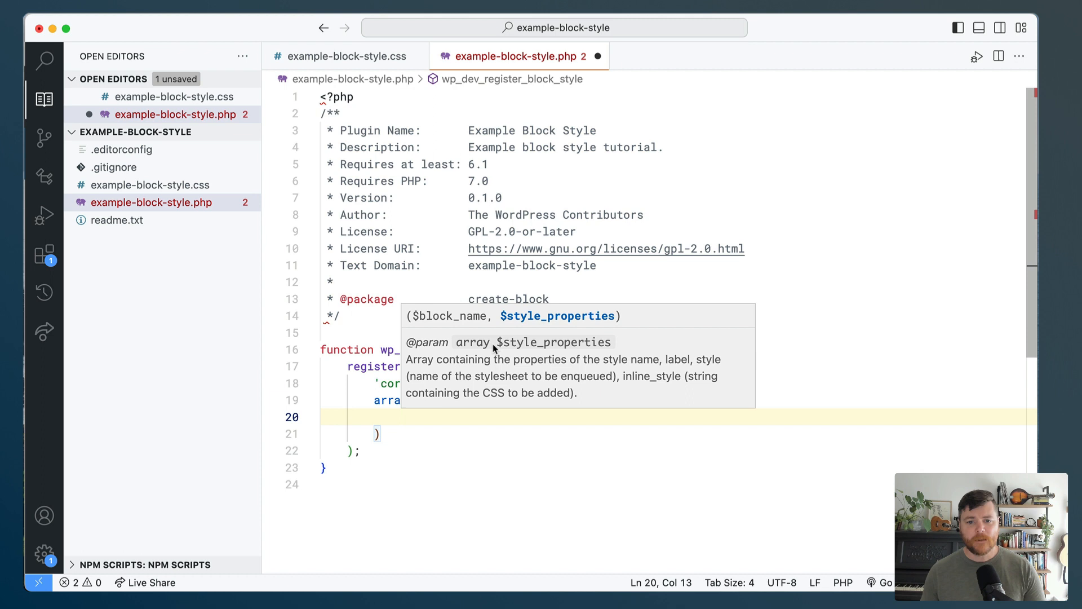
mouse_move(607, 372)
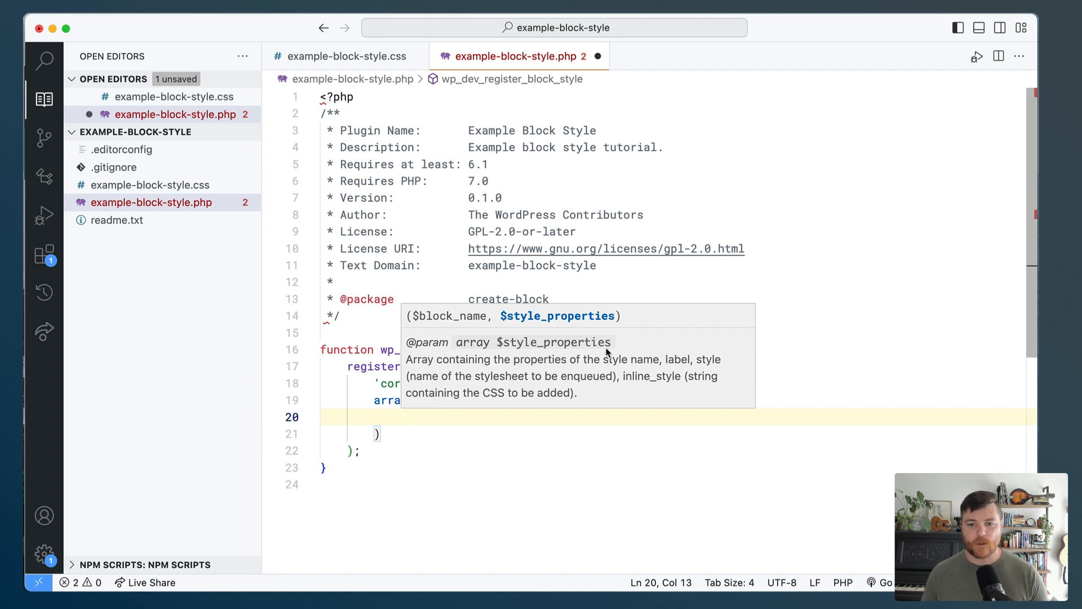
mouse_move(475, 381)
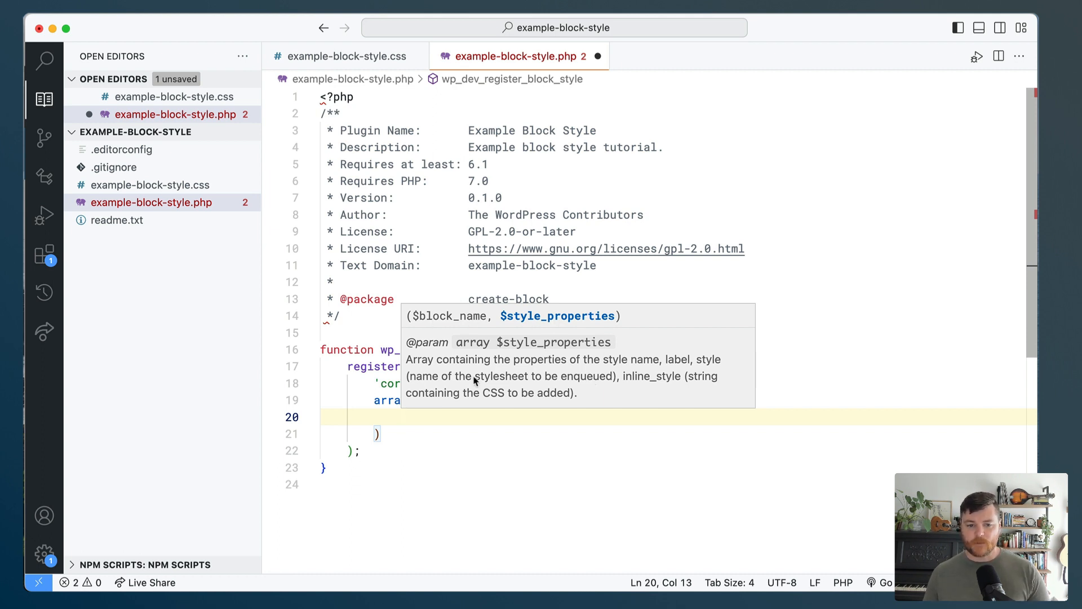
mouse_move(645, 366)
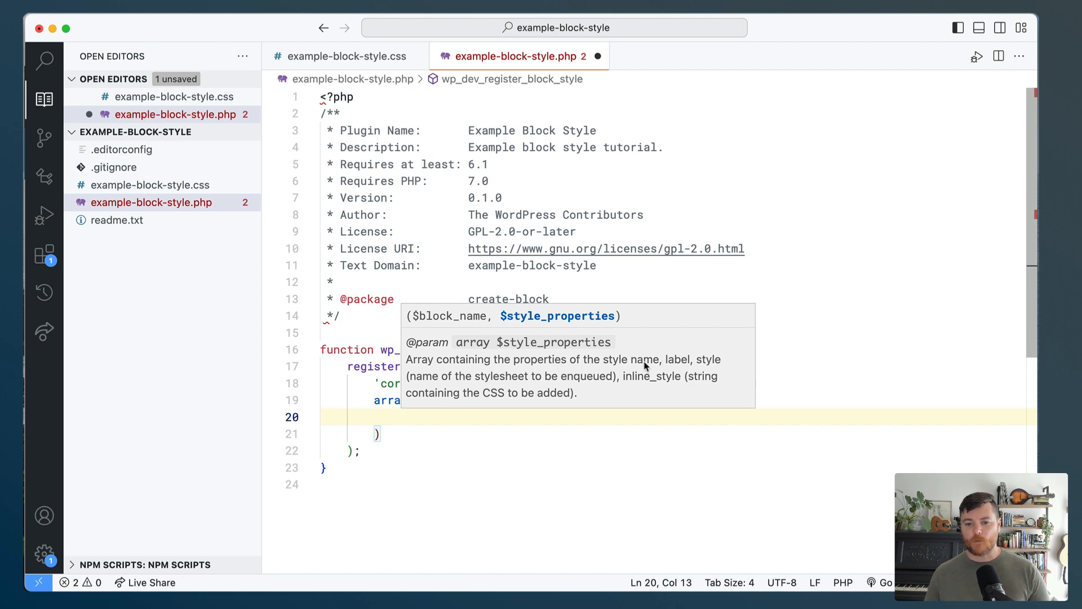
mouse_move(677, 365)
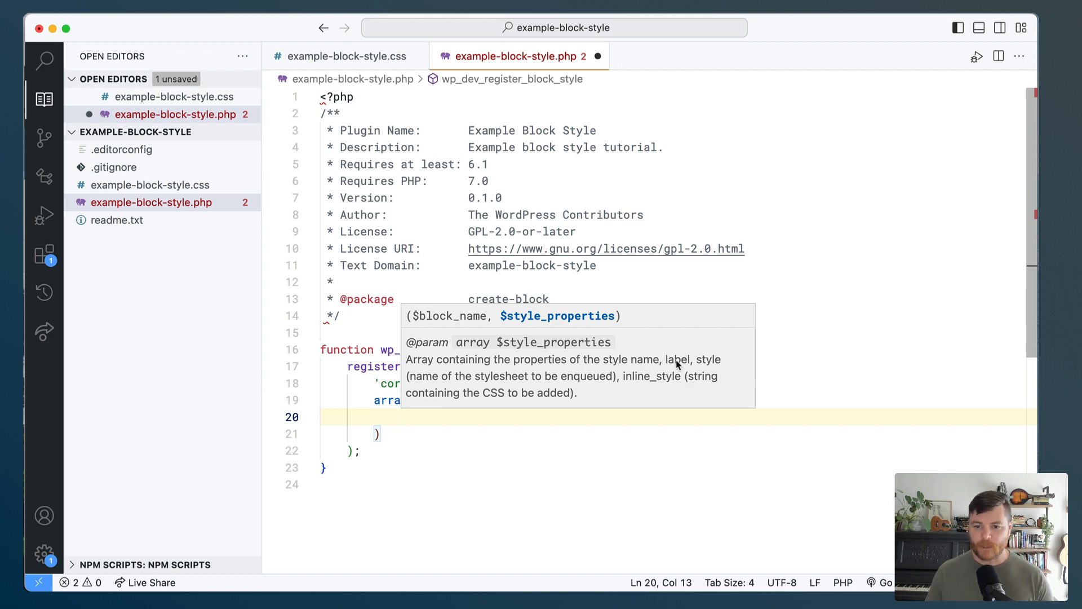
type("'nam")
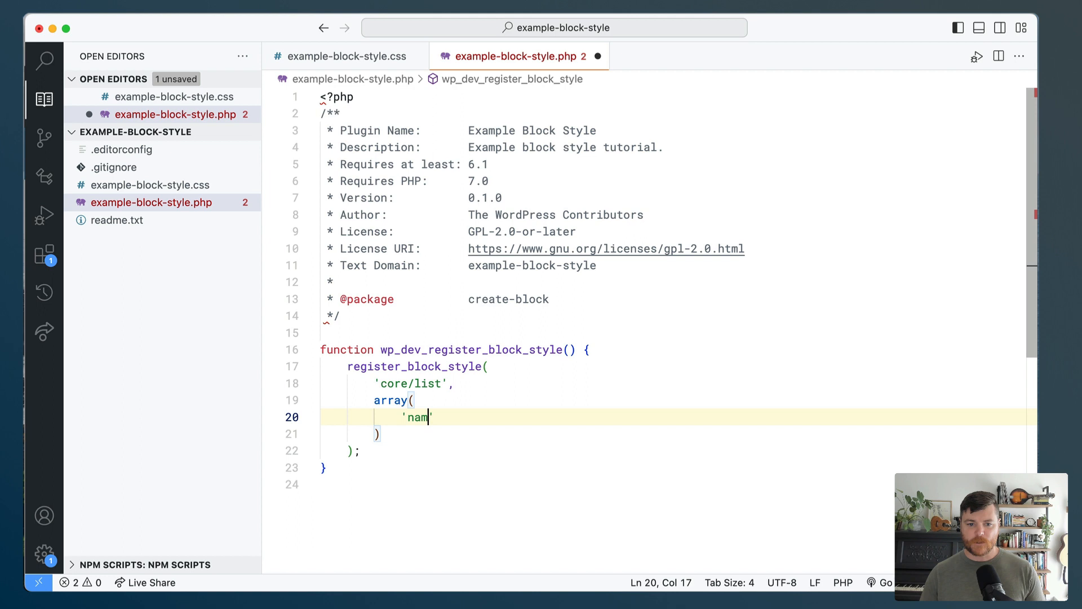
type("e' => ''")
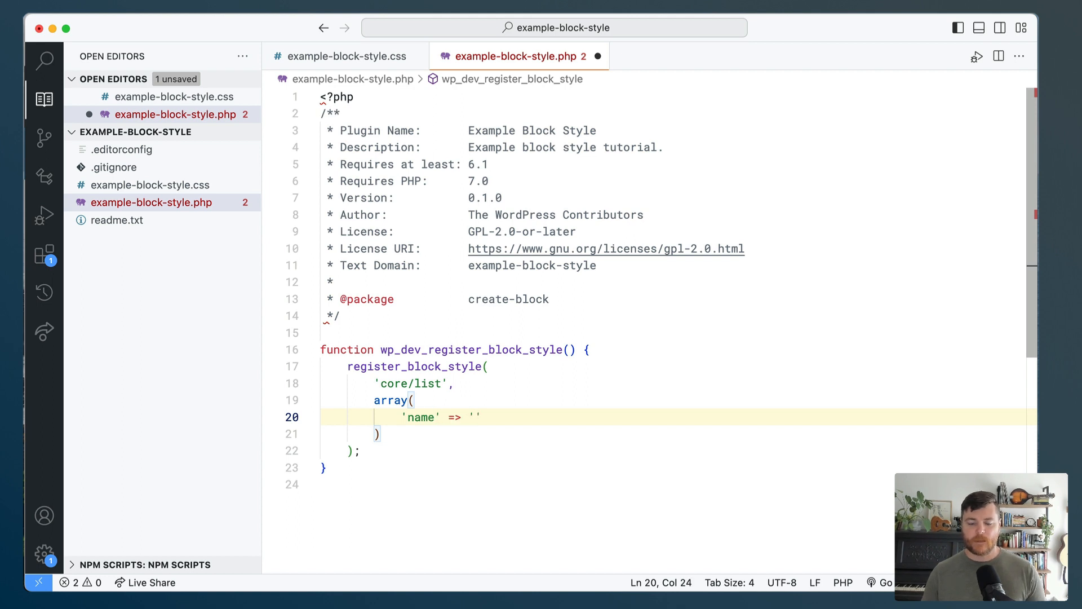
type("check")
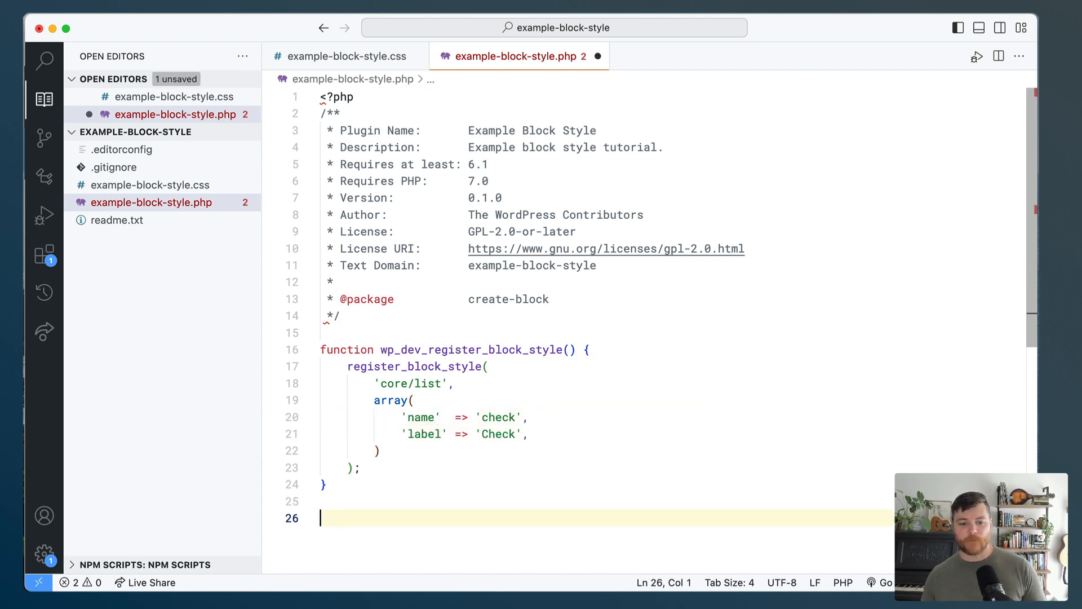
- Hook wp_dev_register_block_style onto init with add_action and save the file
type("add_action()")
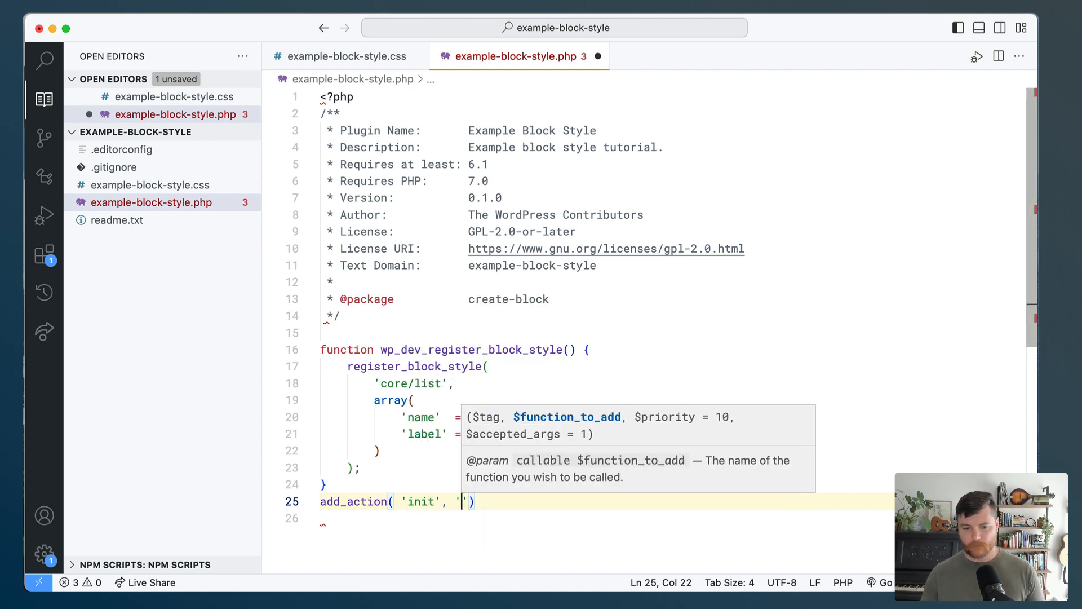
double_click(469, 350)
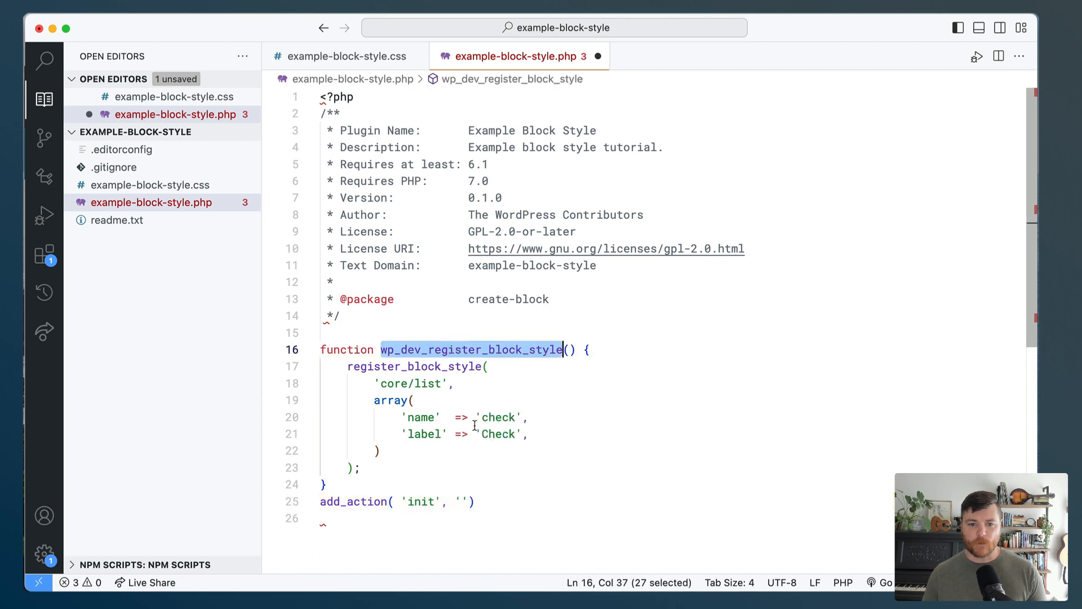
type("wp_dev_register_block_style")
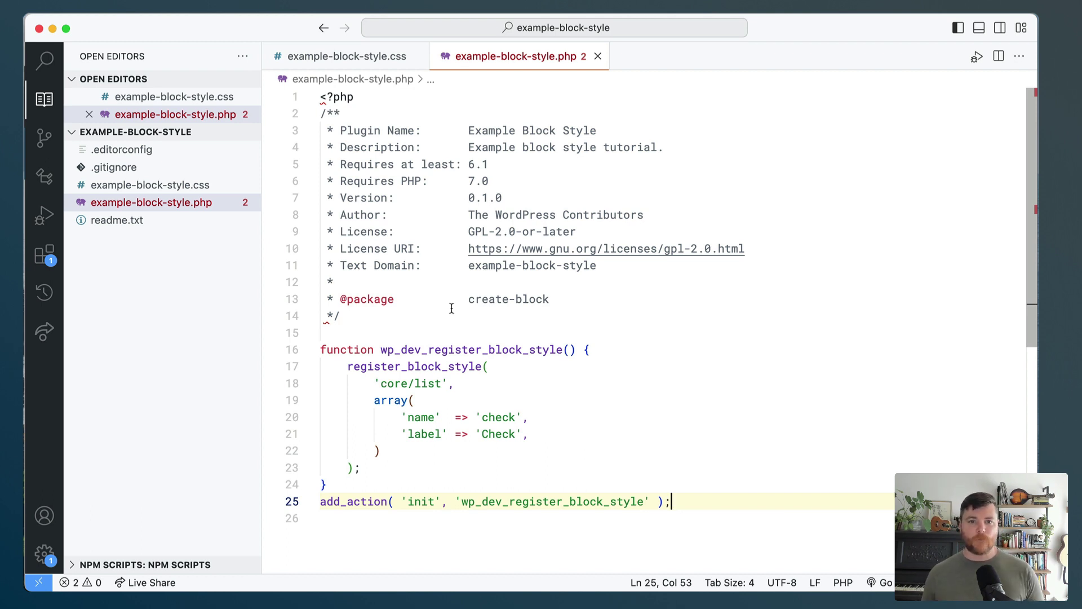
mouse_move(389, 367)
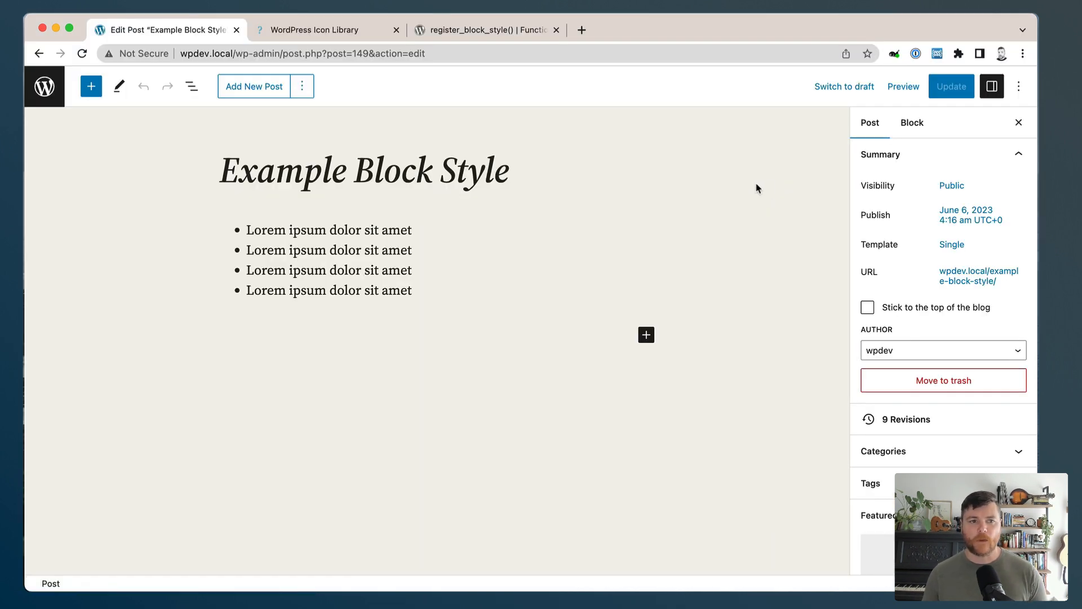
- Select the Lorem ipsum list block and apply the new Check style
left_click(390, 250)
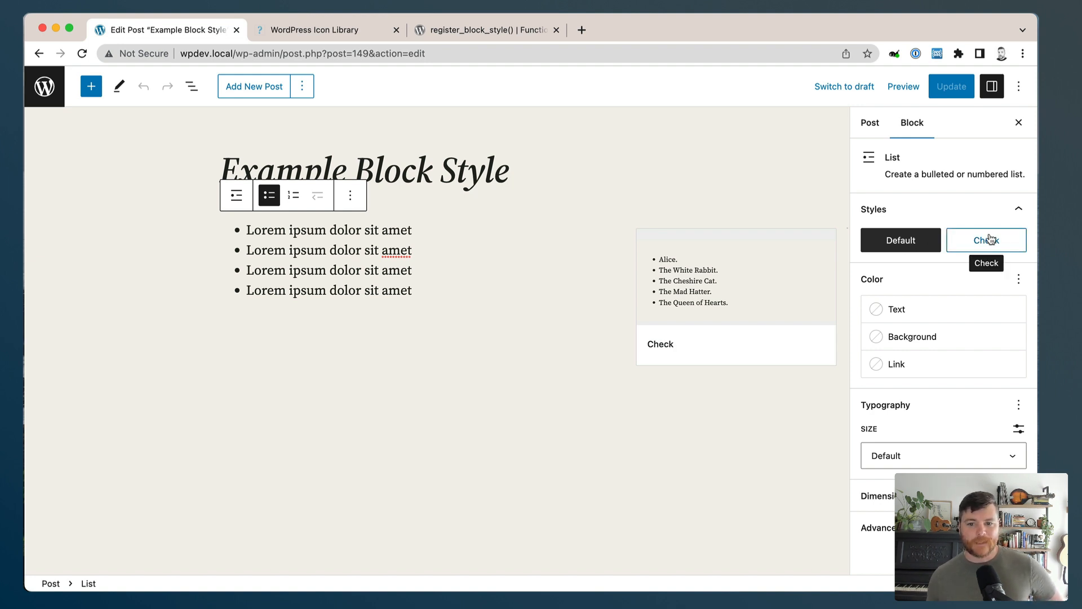
left_click(986, 240)
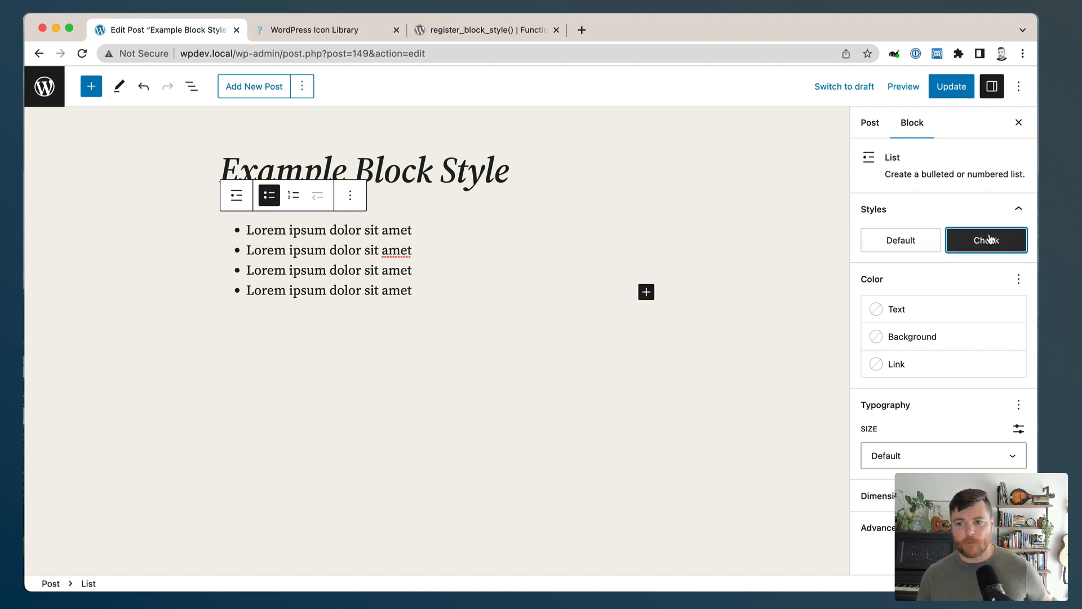
mouse_move(470, 226)
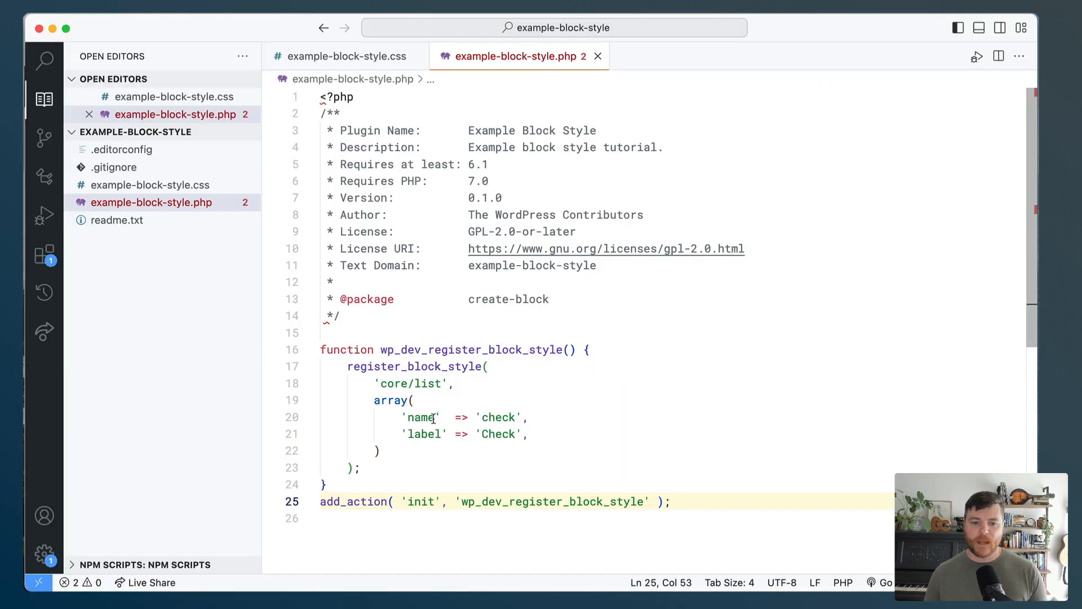
- Annotate the 'name' => 'check' line with a // .is-style-check comment and save
left_click(528, 417)
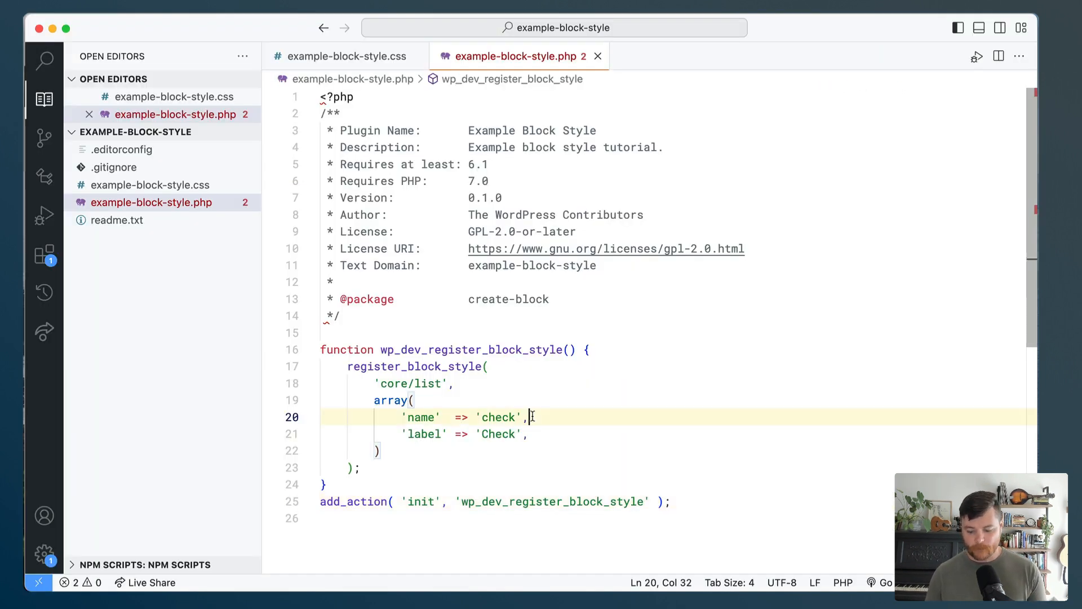
type("// .i")
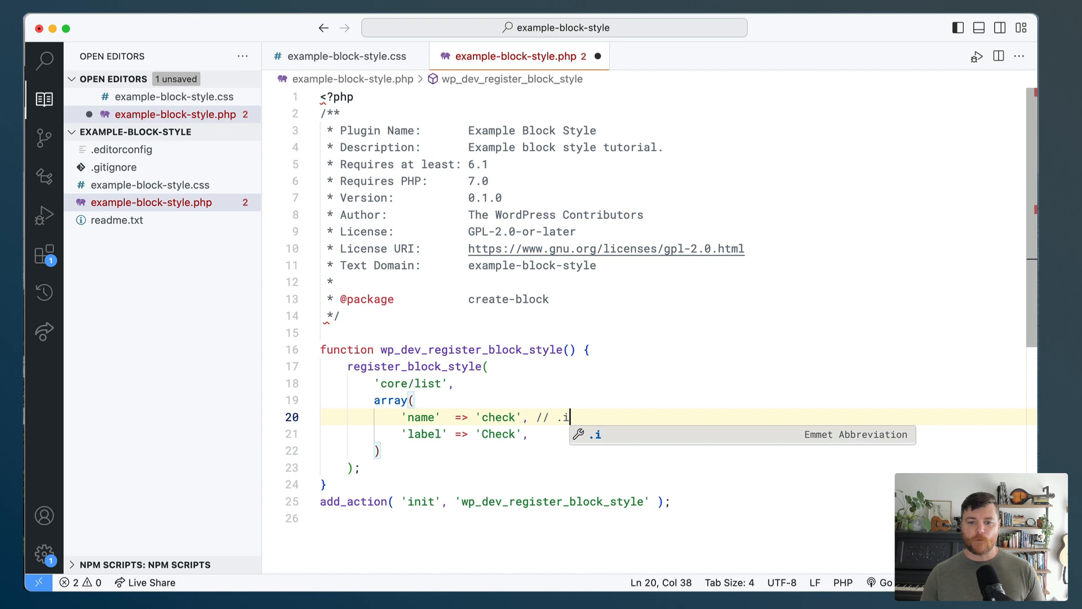
type("s-style-")
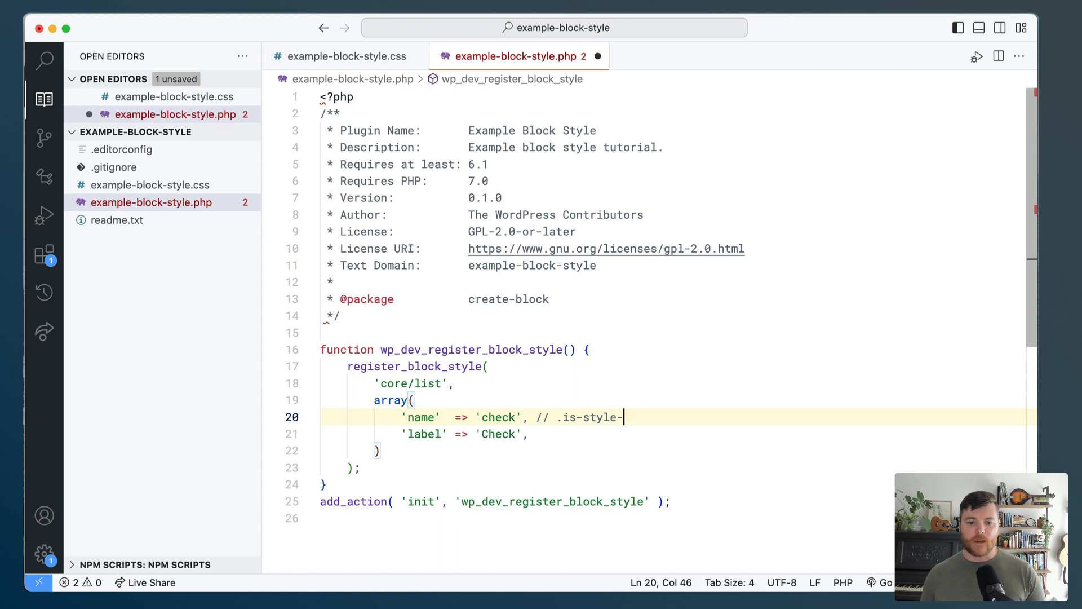
type("c")
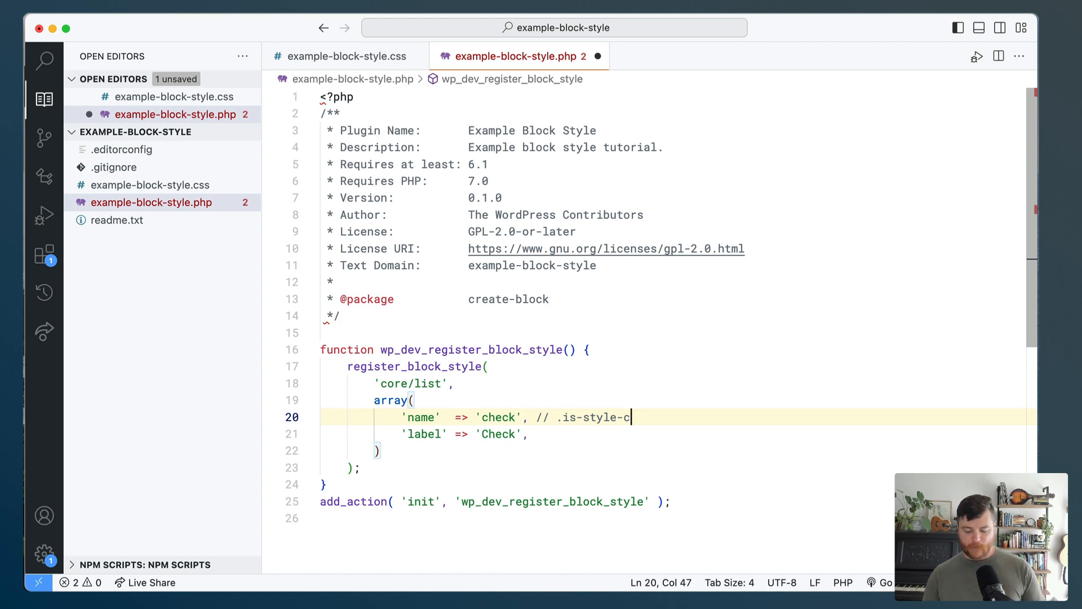
type("heck")
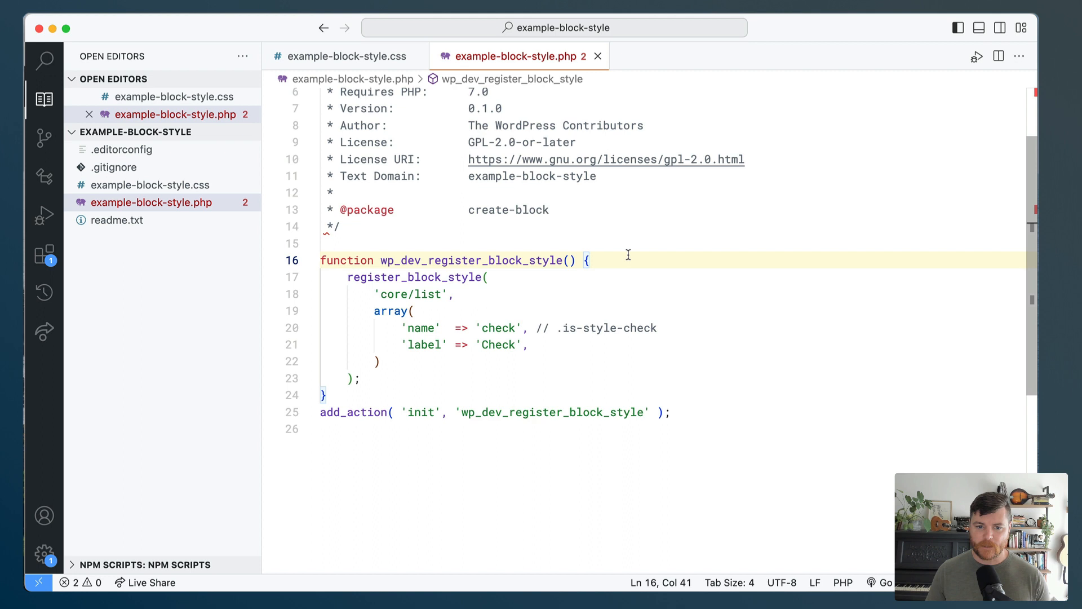
mouse_move(642, 290)
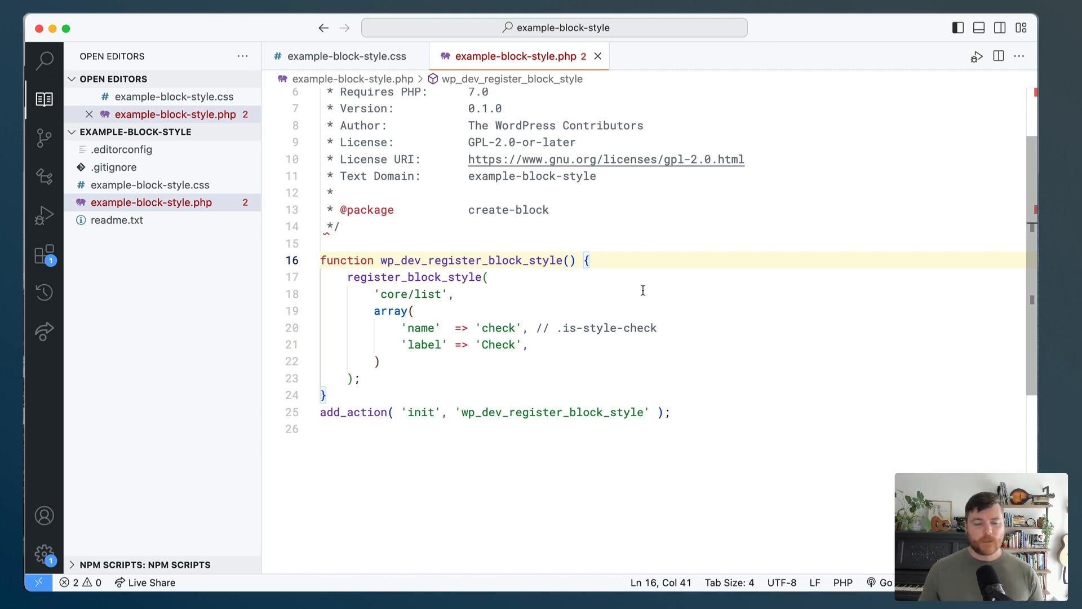
- Start a 'style_handle' entry, then remove it and open a blank line atop the function
type("'")
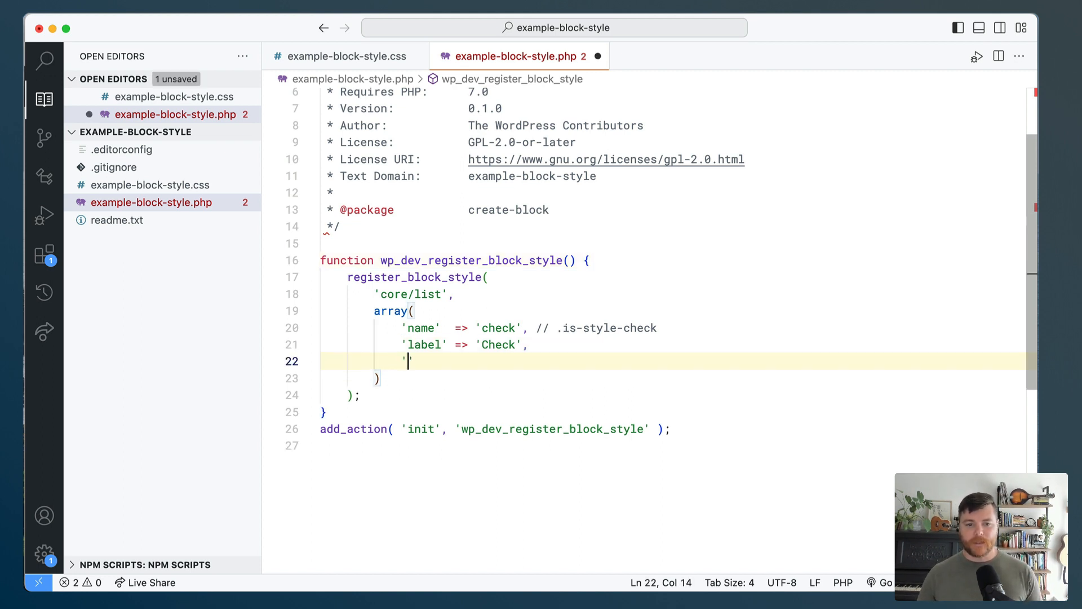
type("style_han")
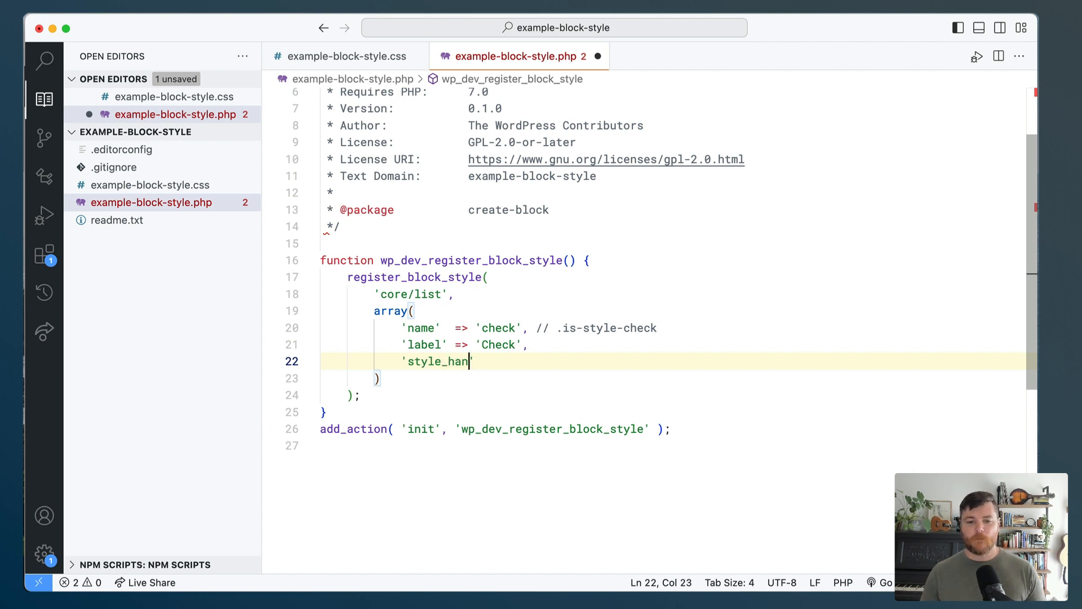
type("dle' => '")
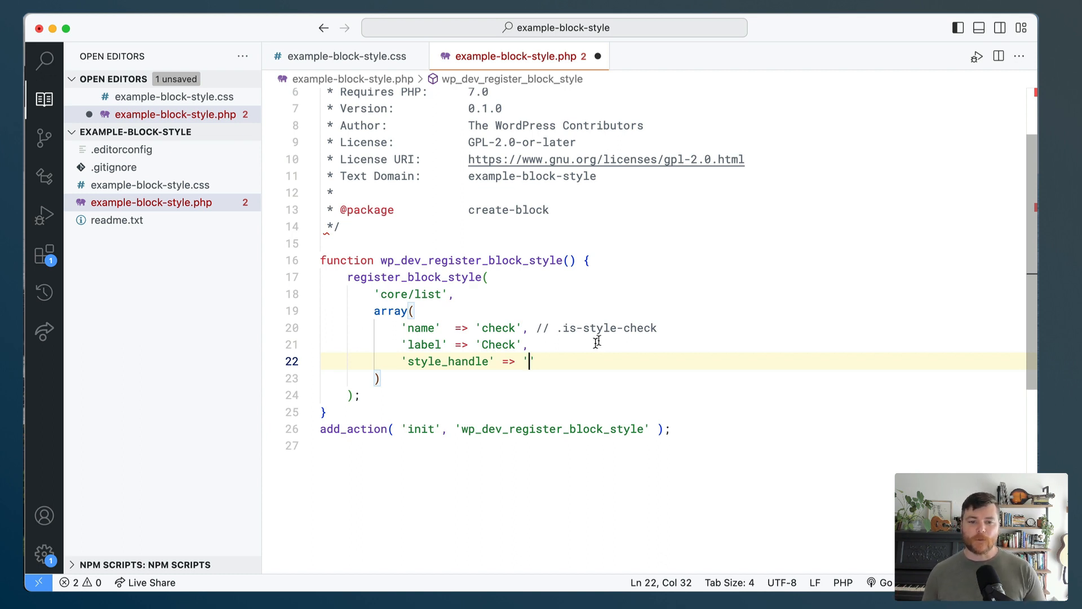
scroll("down", 3)
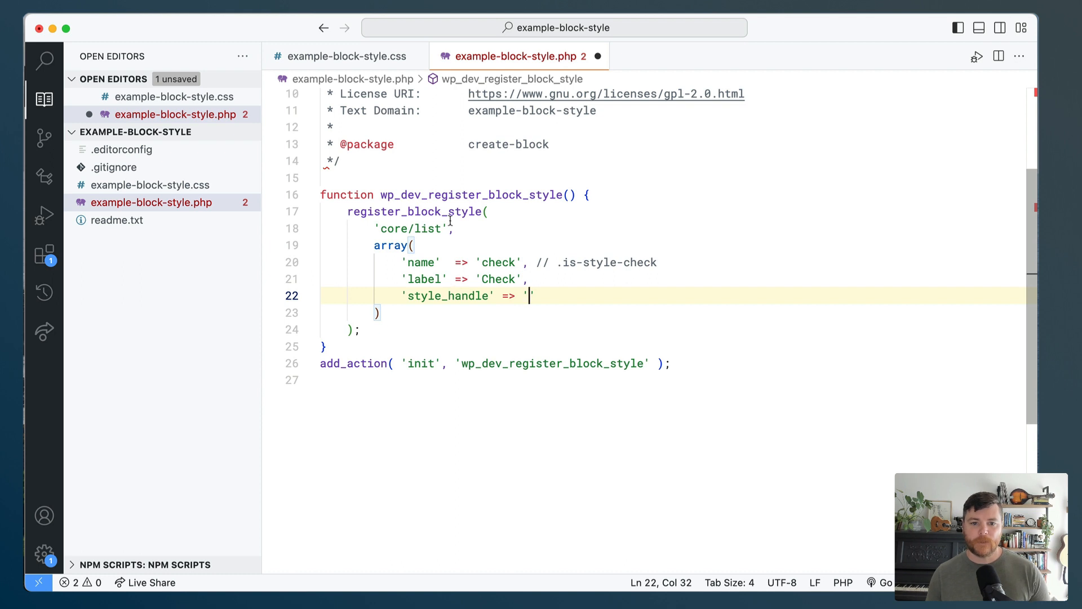
mouse_move(417, 212)
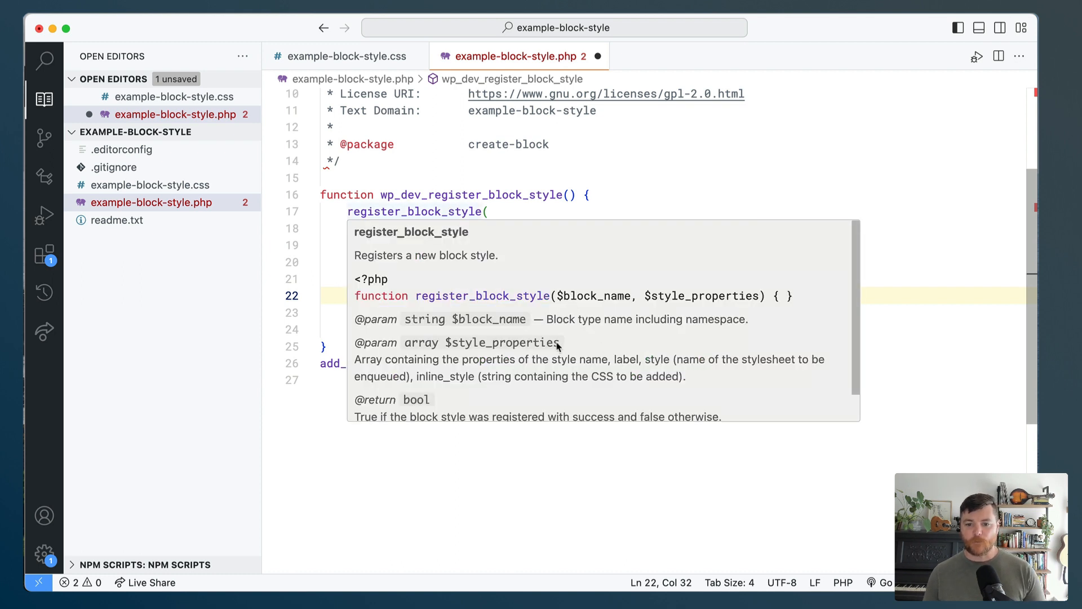
mouse_move(655, 363)
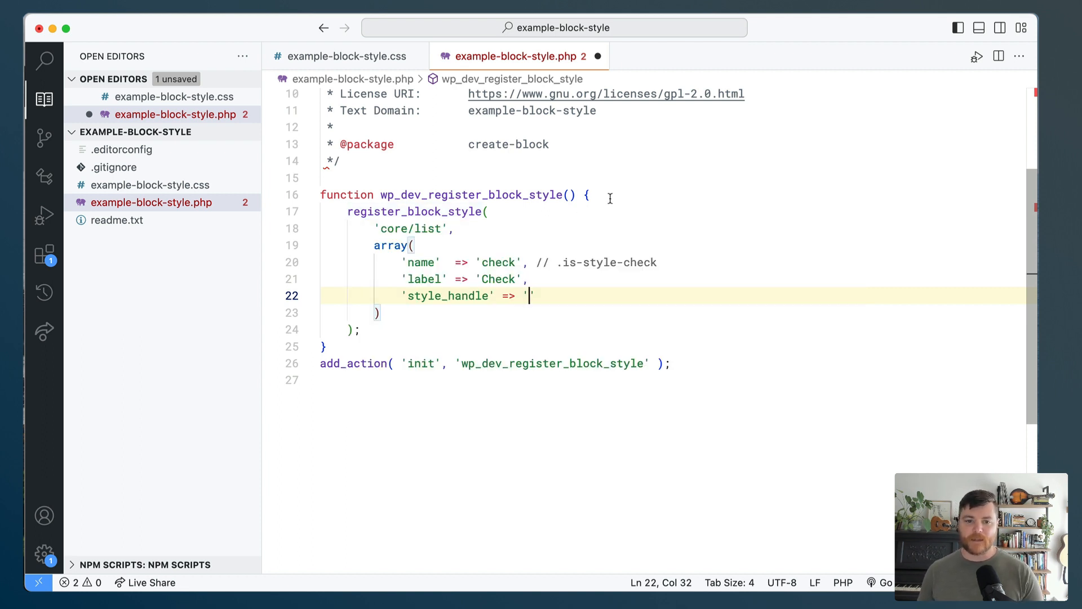
type("'")
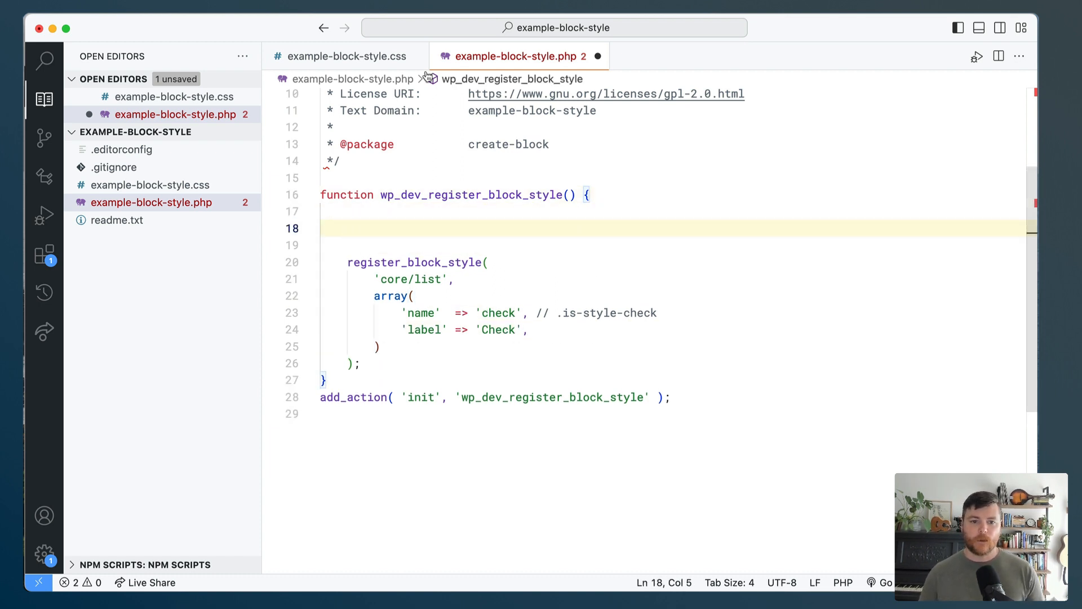
- Begin wp_enqueue_block_style( 'core/list', array( ... ) ) with the array on its own lines
type("wp_enqueue_block_style();")
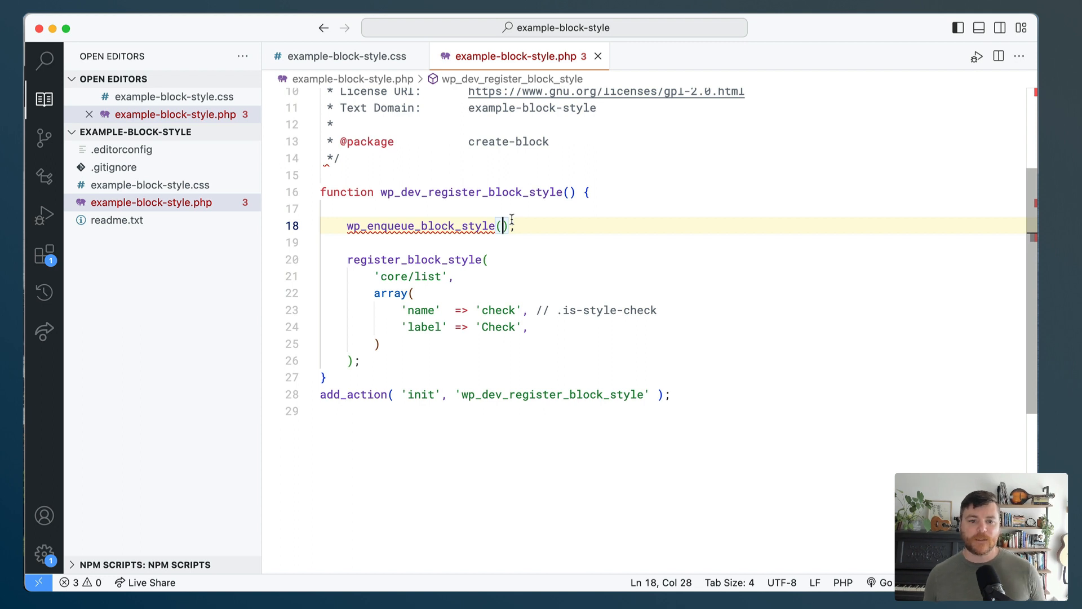
mouse_move(503, 226)
type("'")
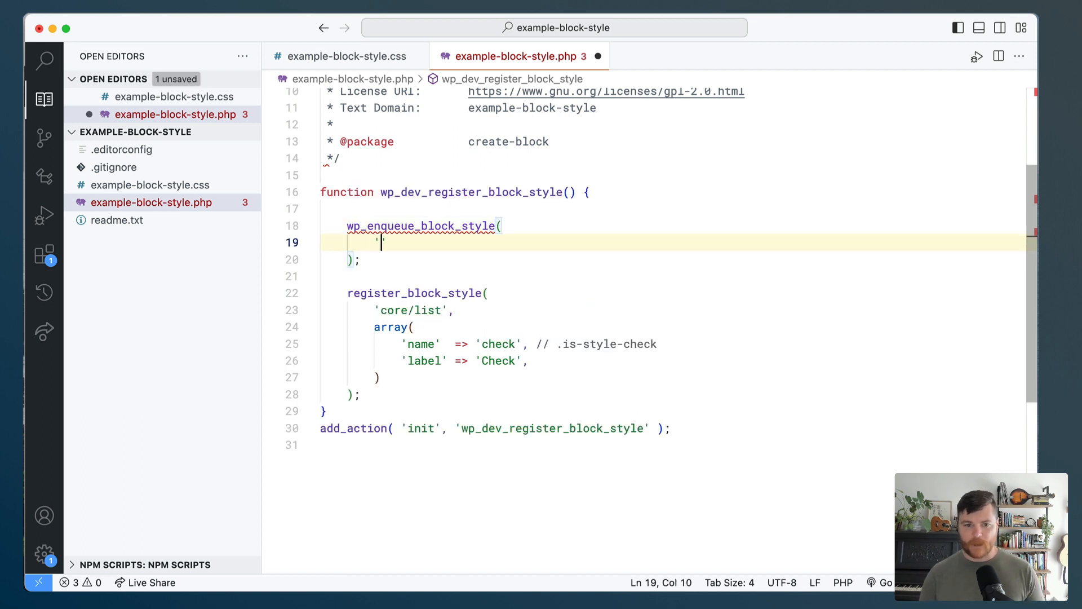
type("core")
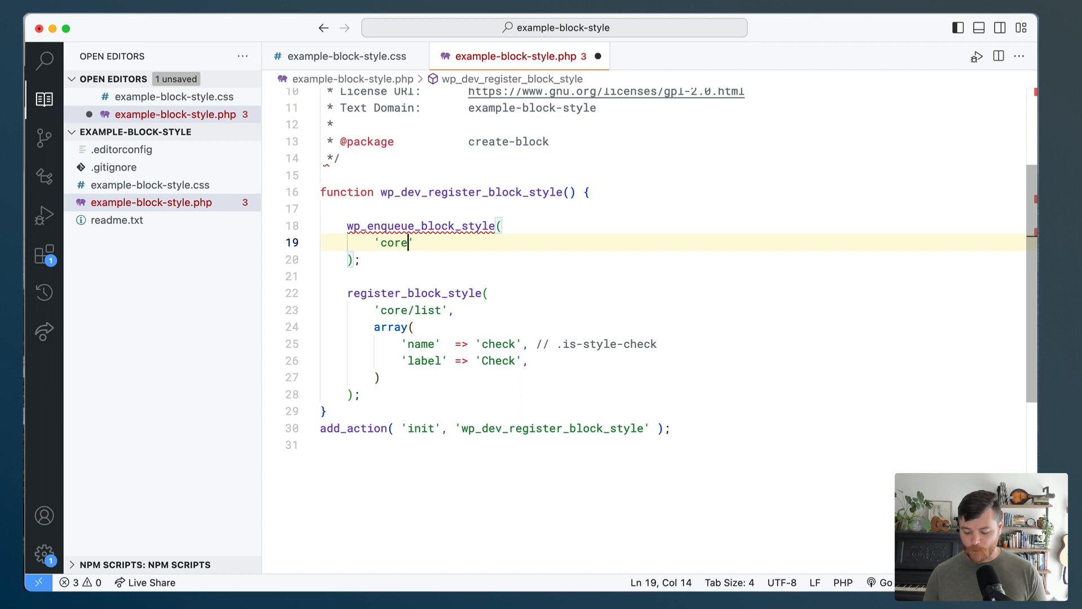
type("/list'")
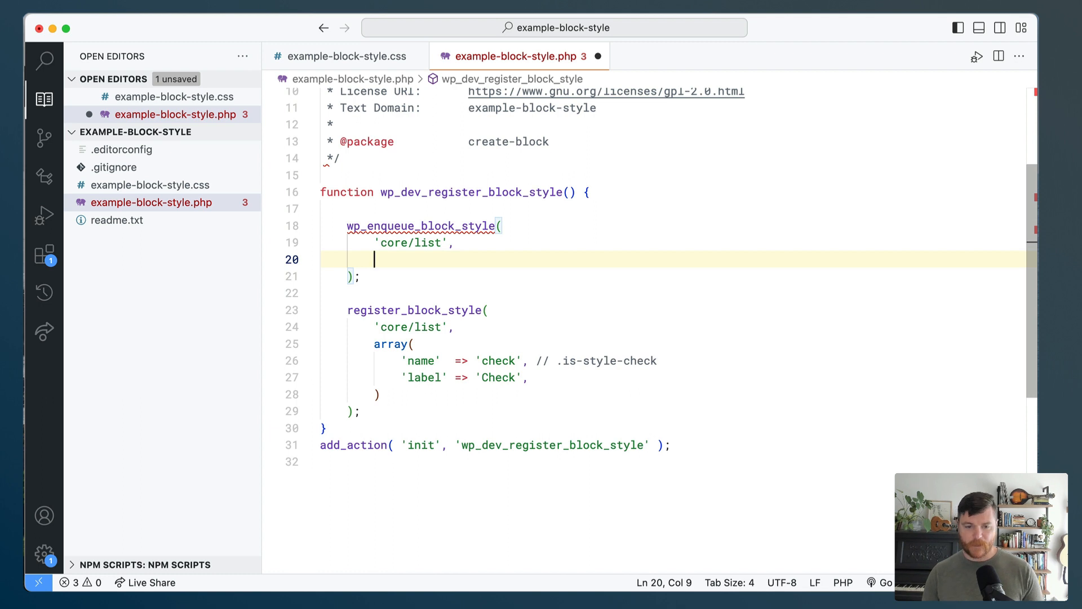
type("array(")
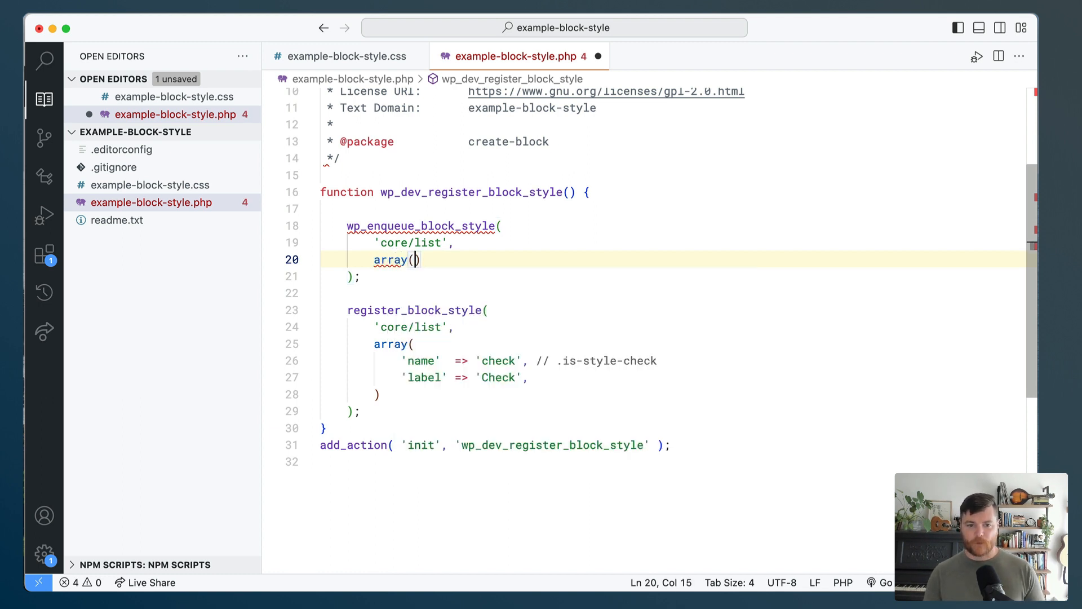
key("Enter")
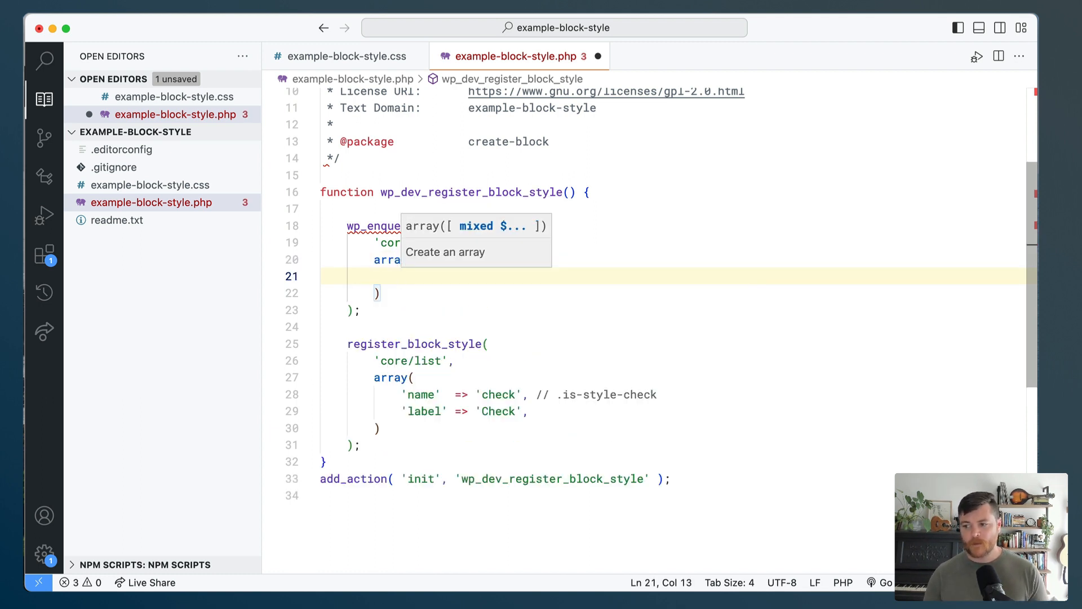
- Set handle 'example-block-style' and src plugins_url( 'example-block-style.css', __FILE__ ), then save
type("'handle' =>")
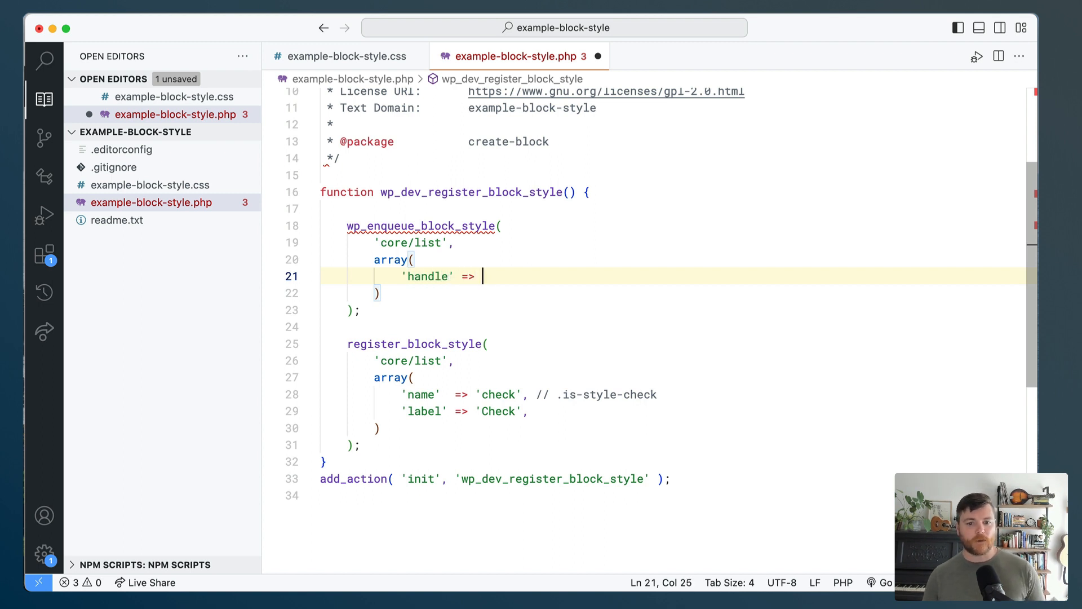
type("''")
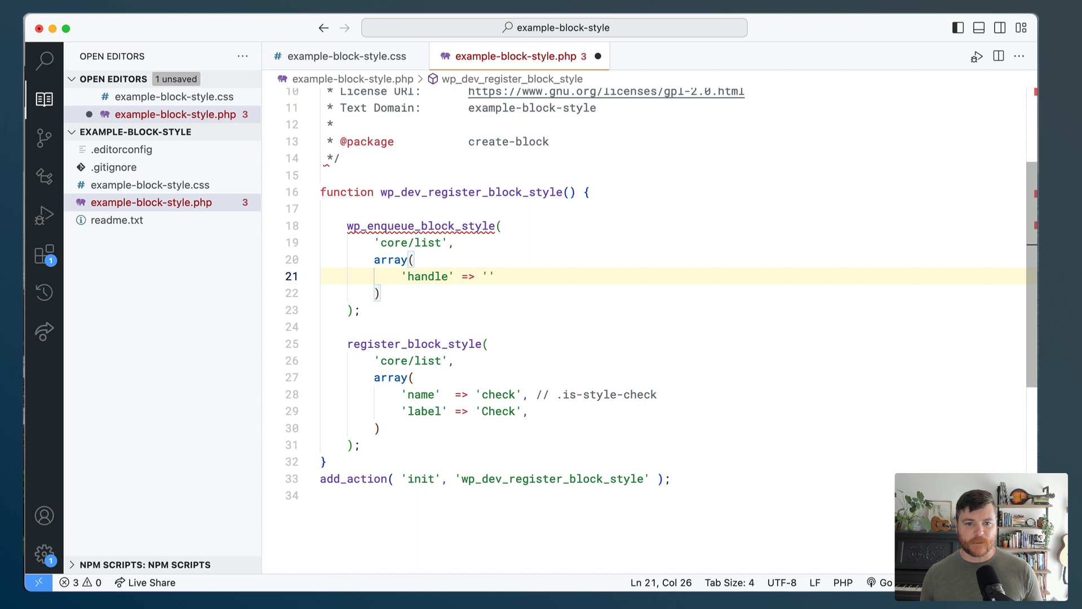
type("w")
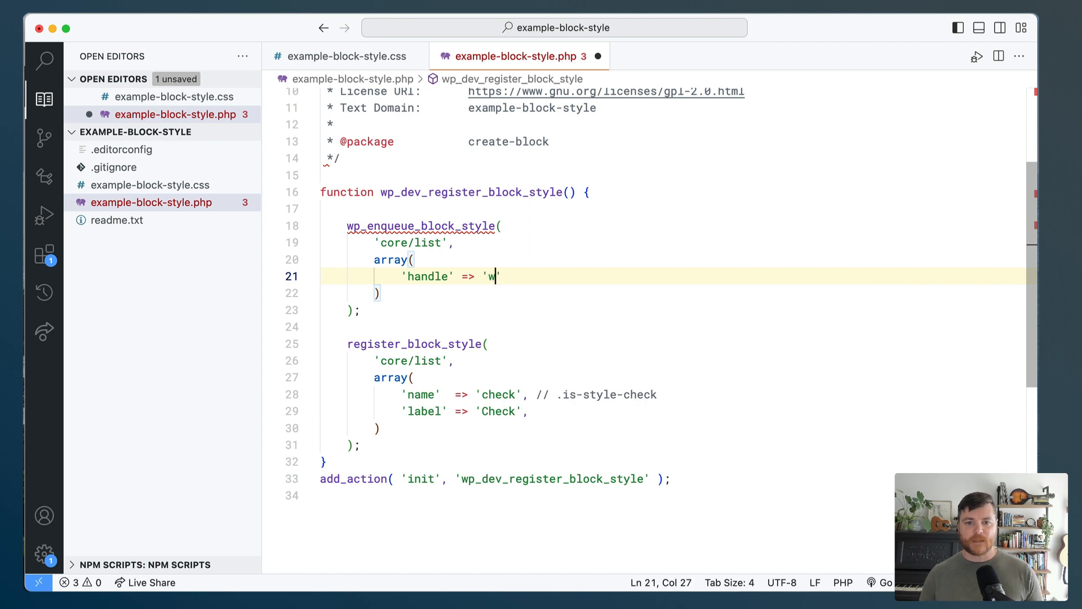
type("example-")
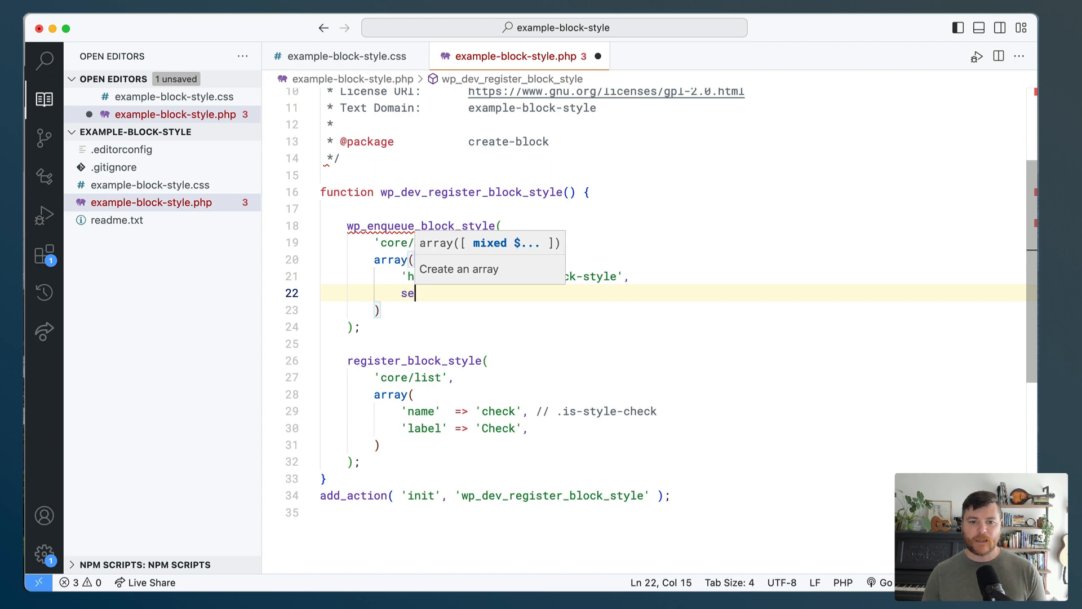
type("rc' => plugins_url( ''")
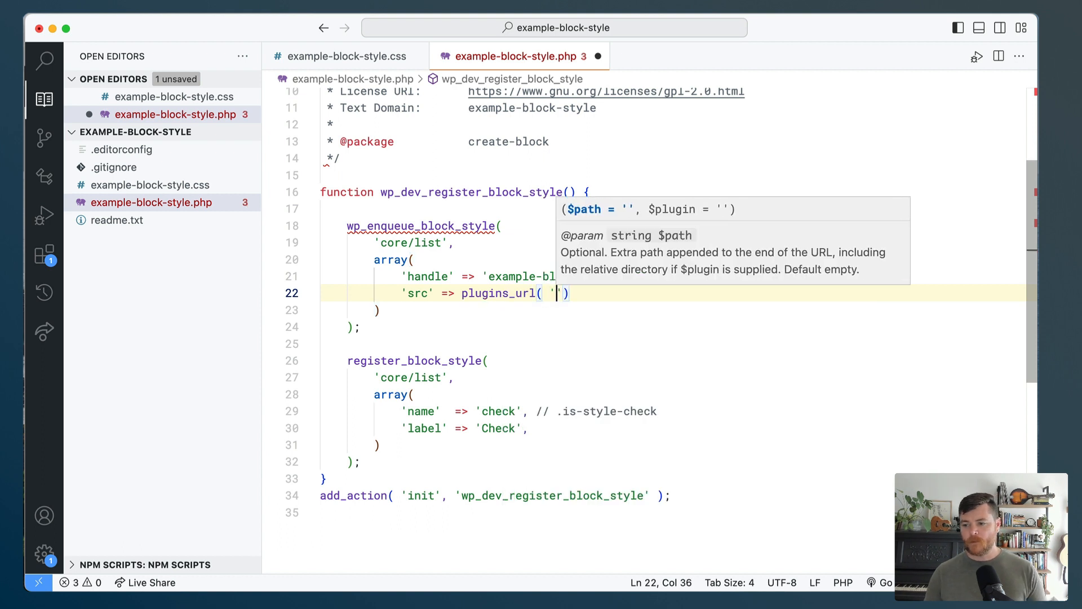
type("example-b")
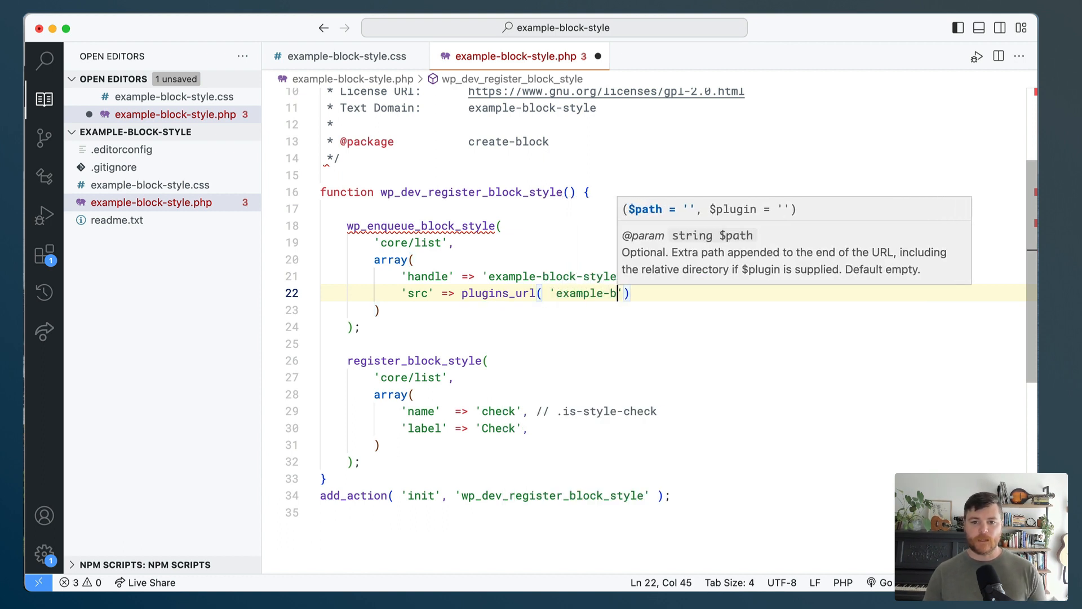
type("lock-style.css")
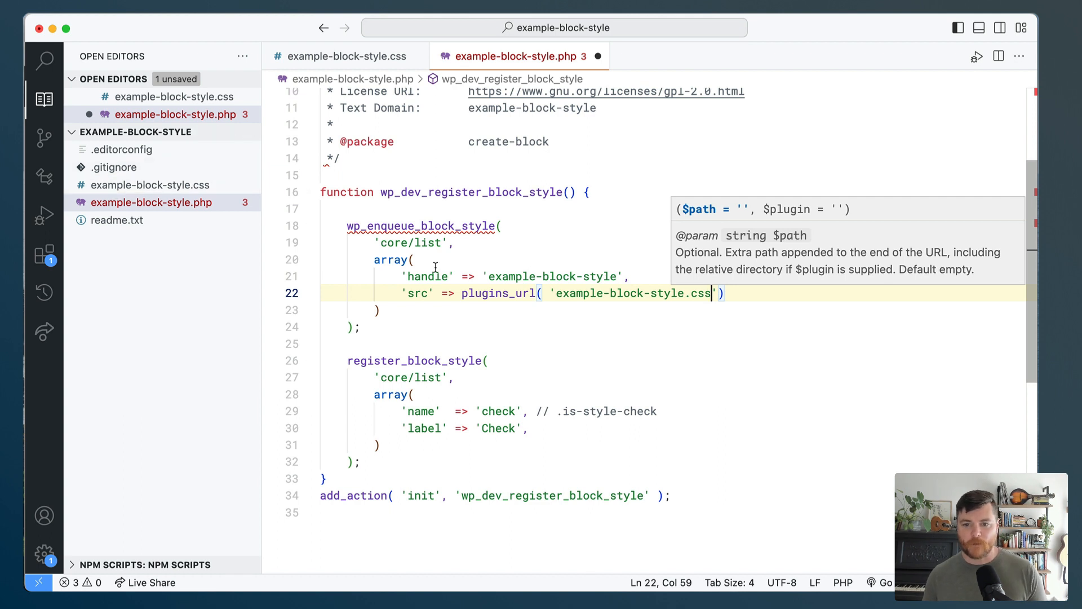
type(", __FILE__ ),")
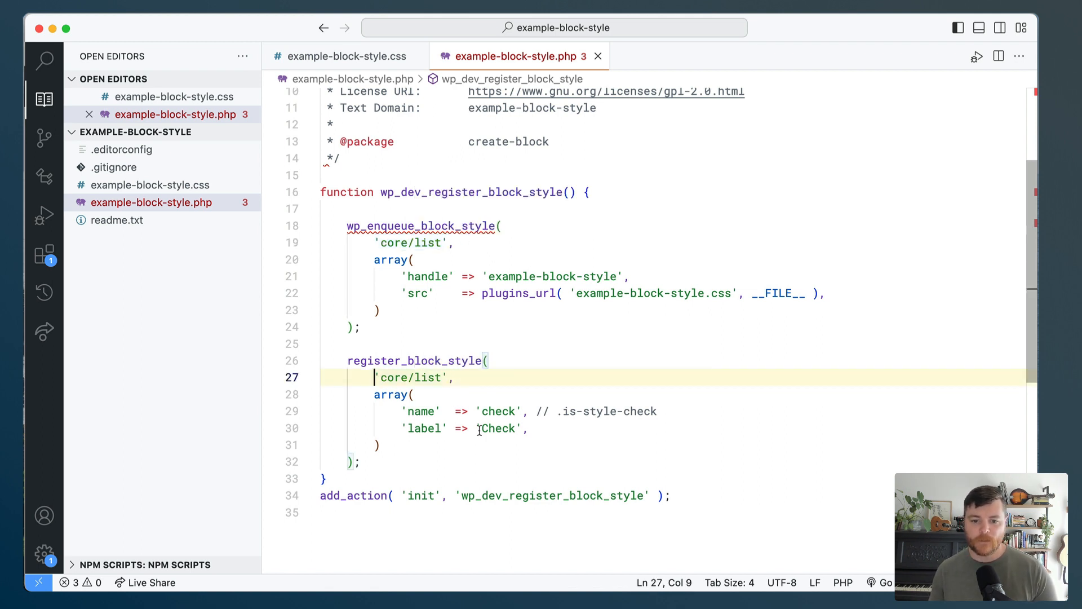
mouse_move(516, 293)
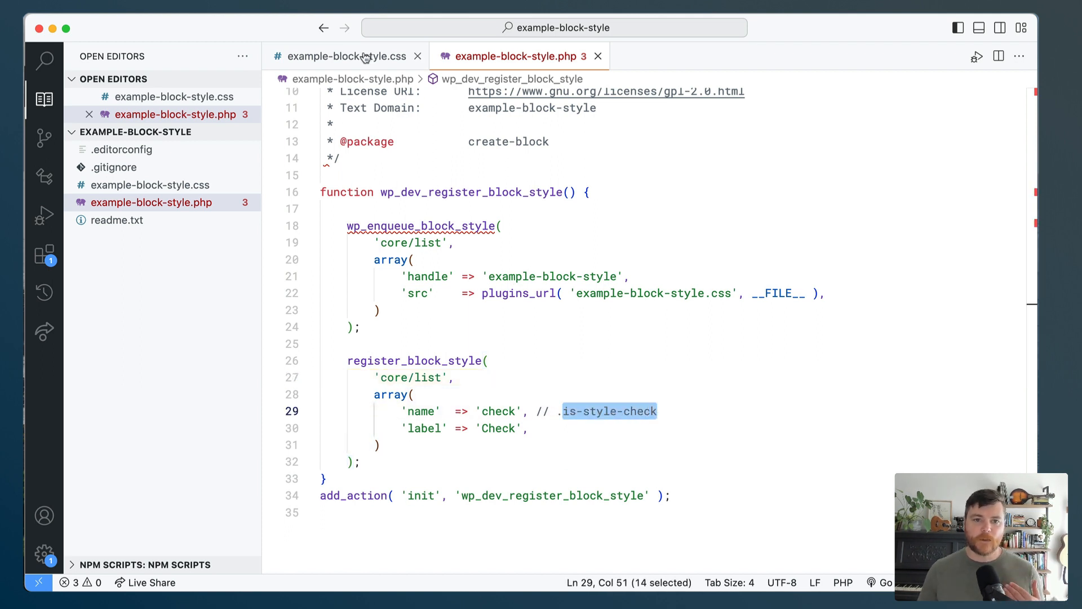
- Write an empty .is-style-check rule in example-block-style.css targeting the wp-block list
left_click(351, 57)
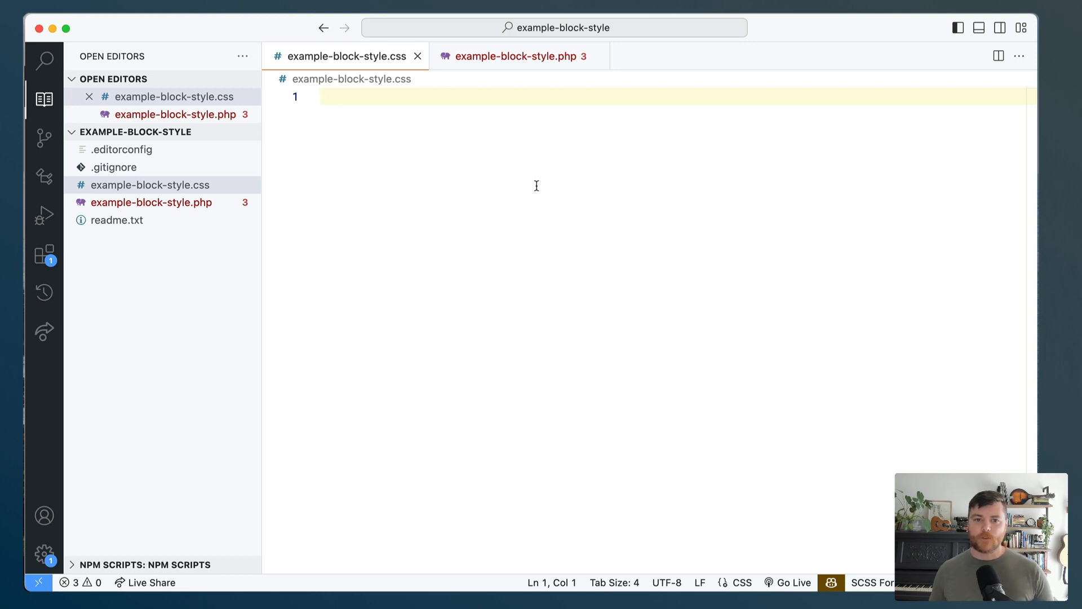
type(".i")
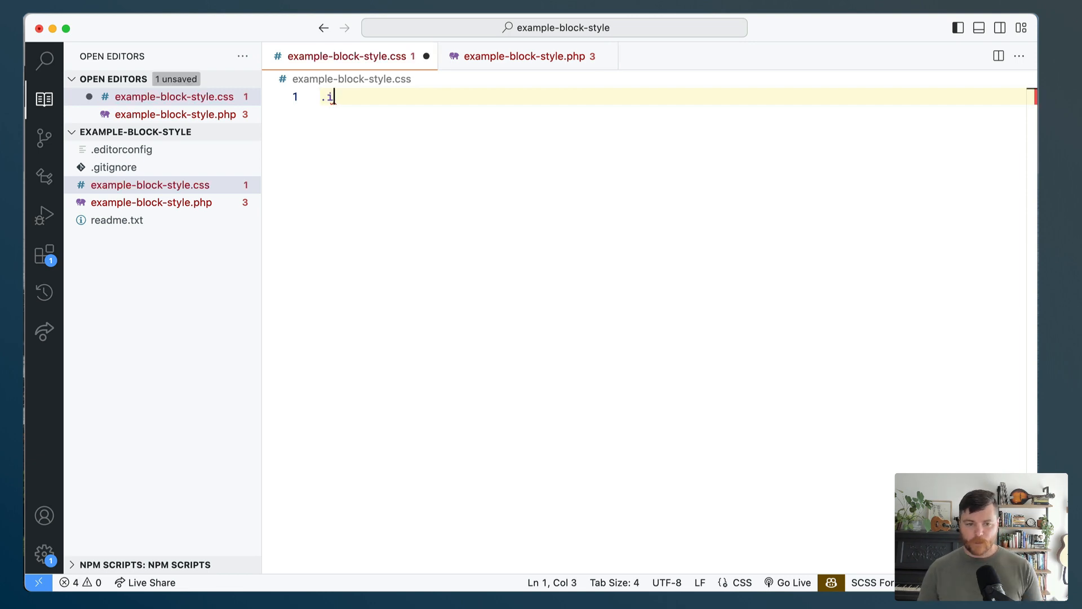
type("s-style-check{")
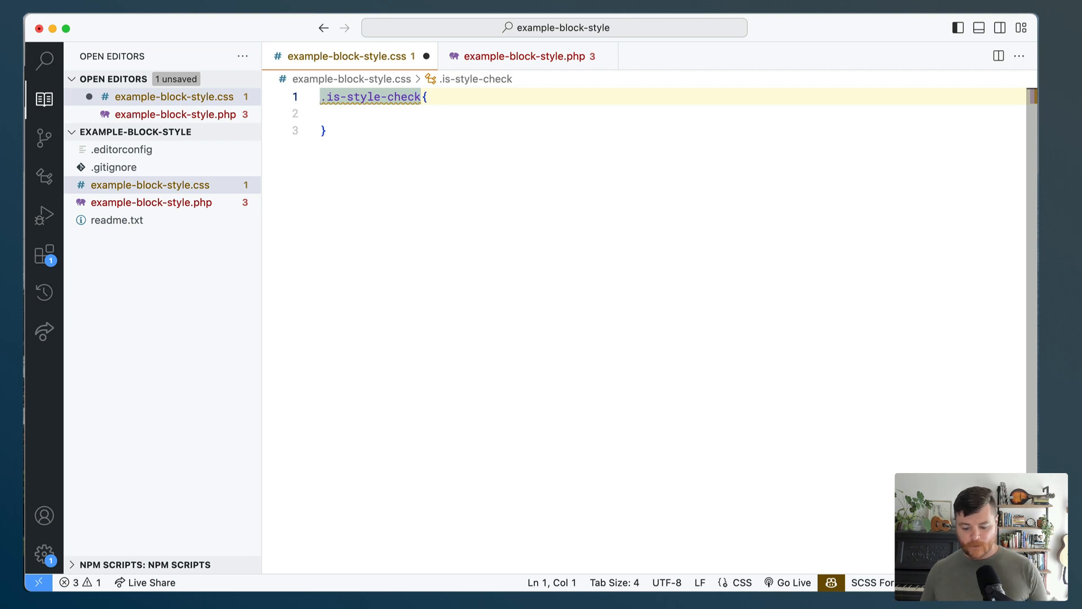
type("wp-")
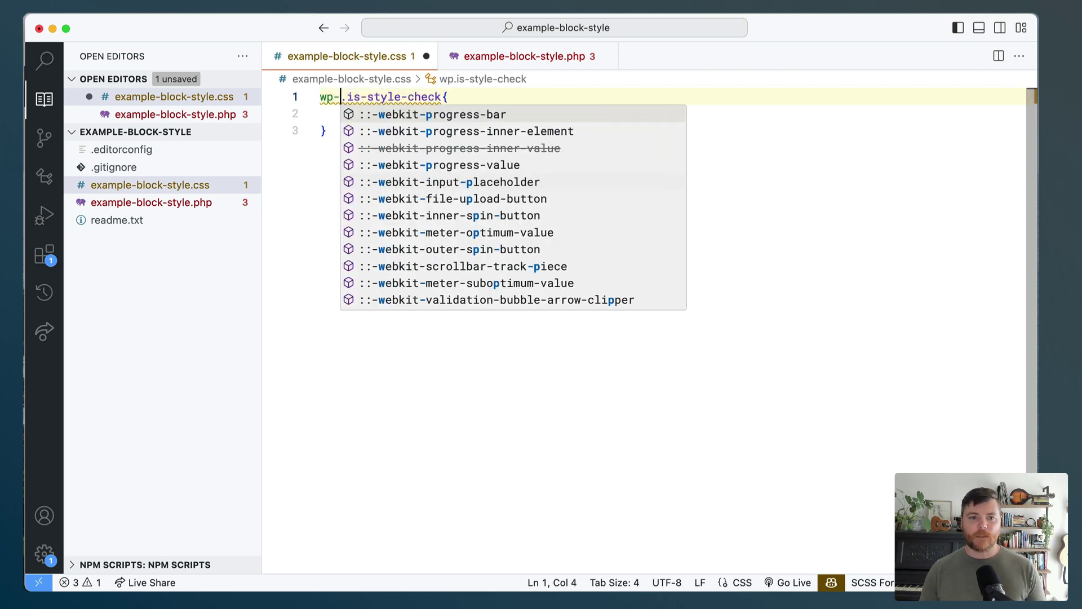
type(".b")
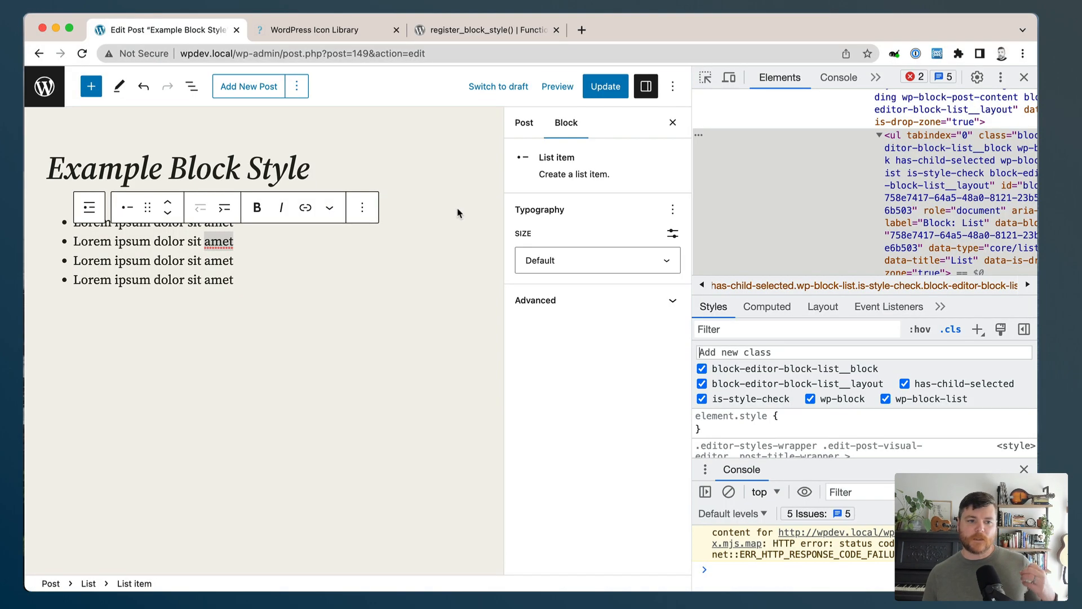
- Select the whole list block to confirm the Check style is active
left_click(89, 207)
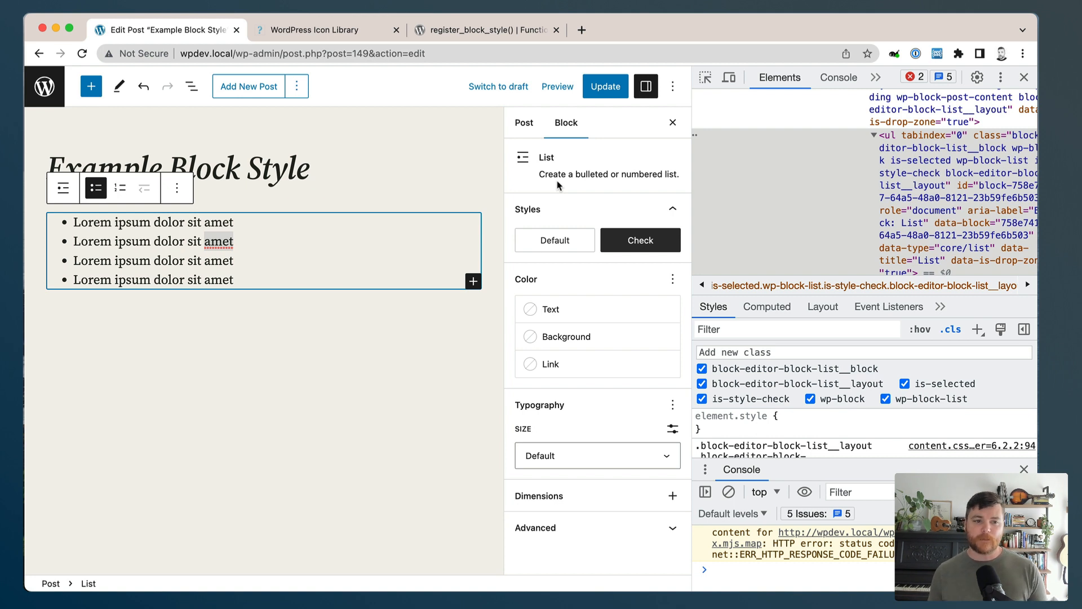
mouse_move(523, 130)
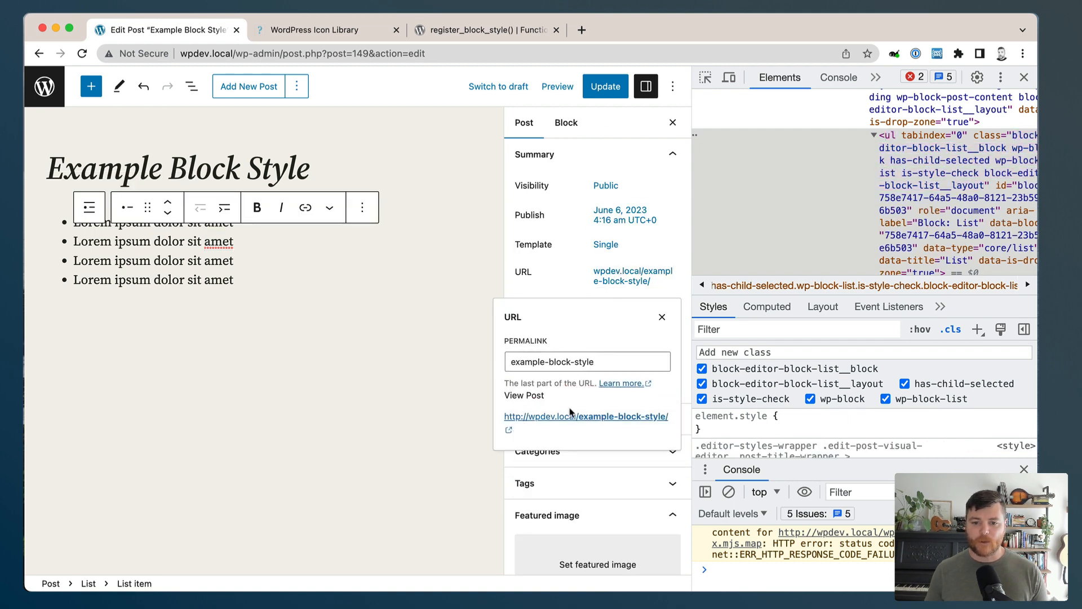
- View the published Example Block Style post on the live site
left_click(586, 416)
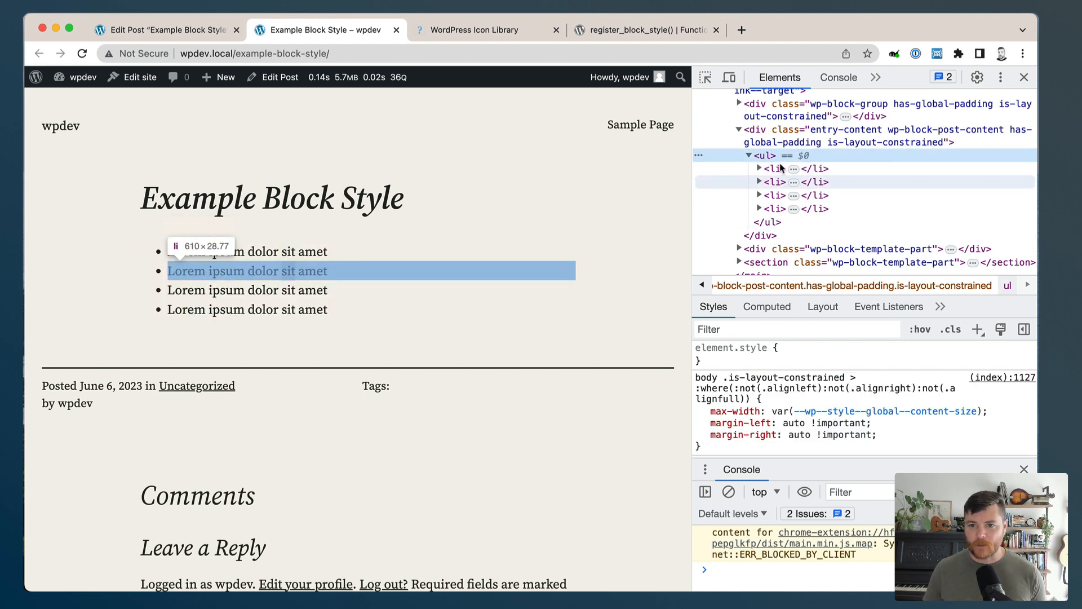
mouse_move(767, 156)
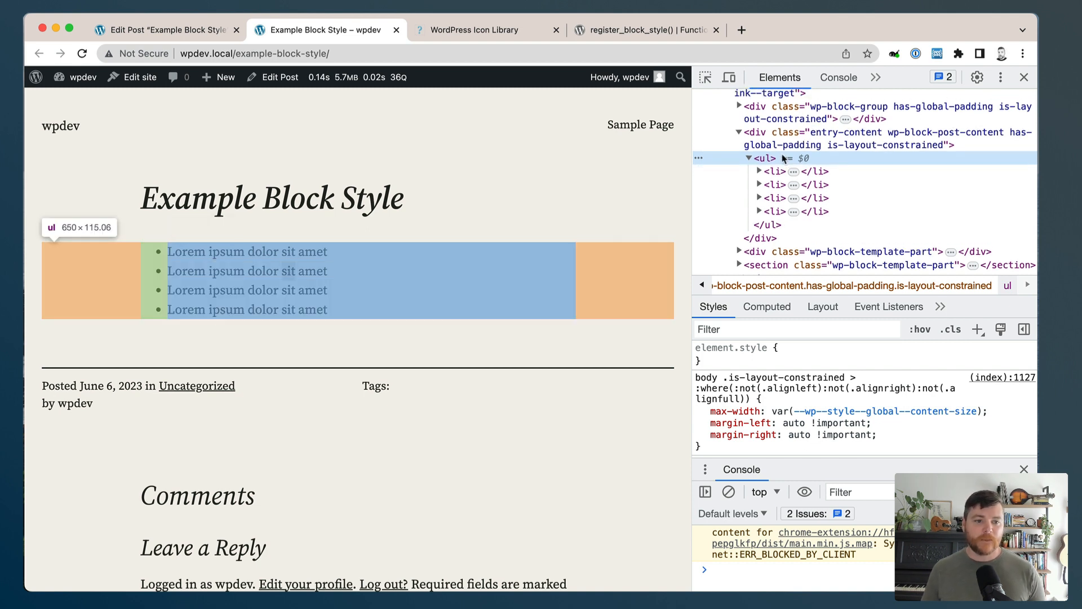
mouse_move(784, 159)
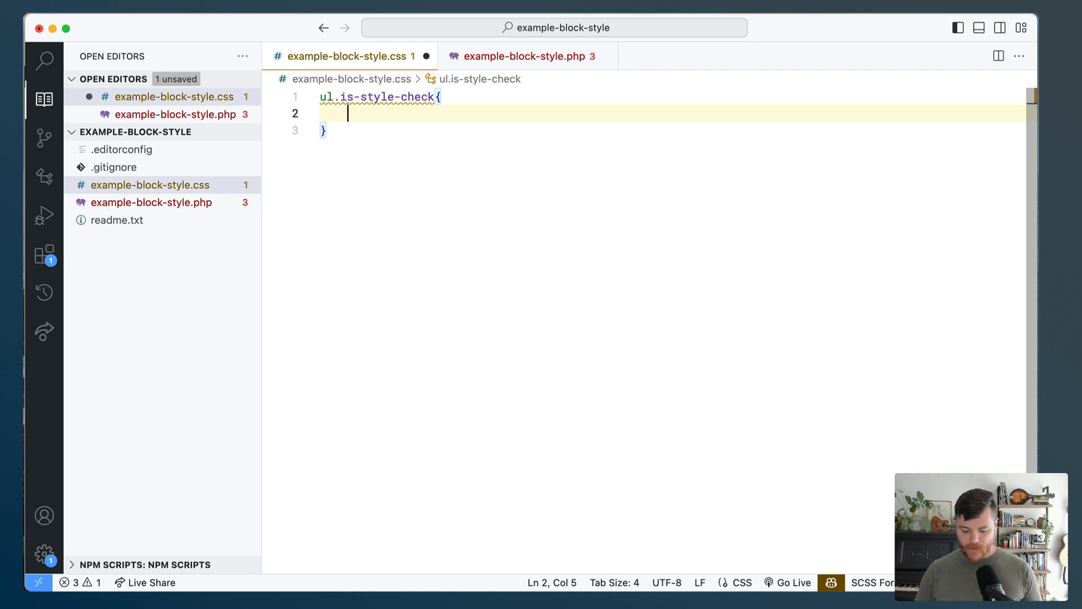
type("list-stil")
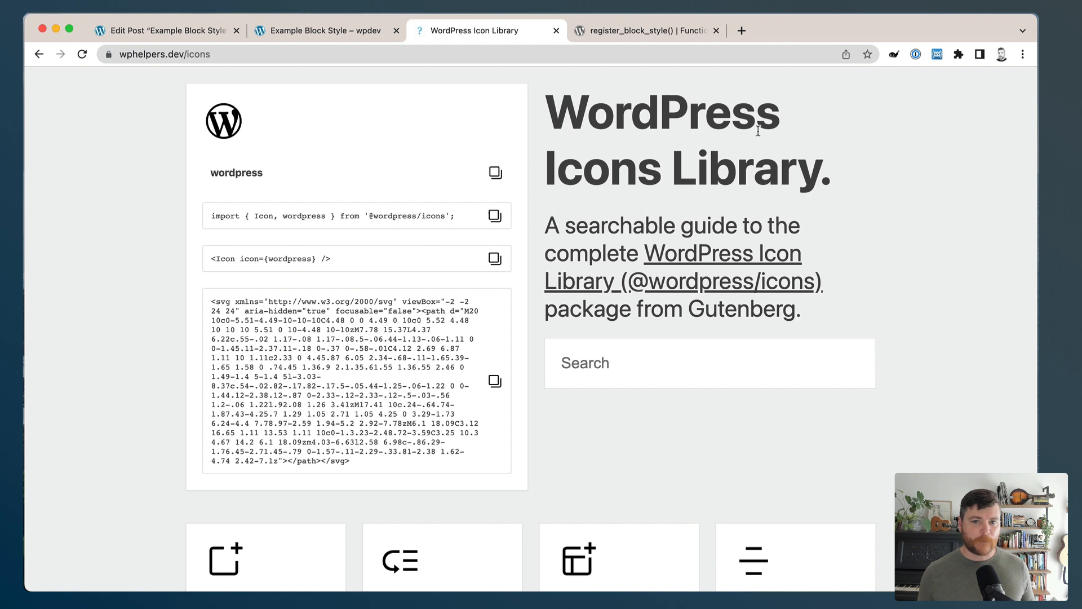
mouse_move(521, 282)
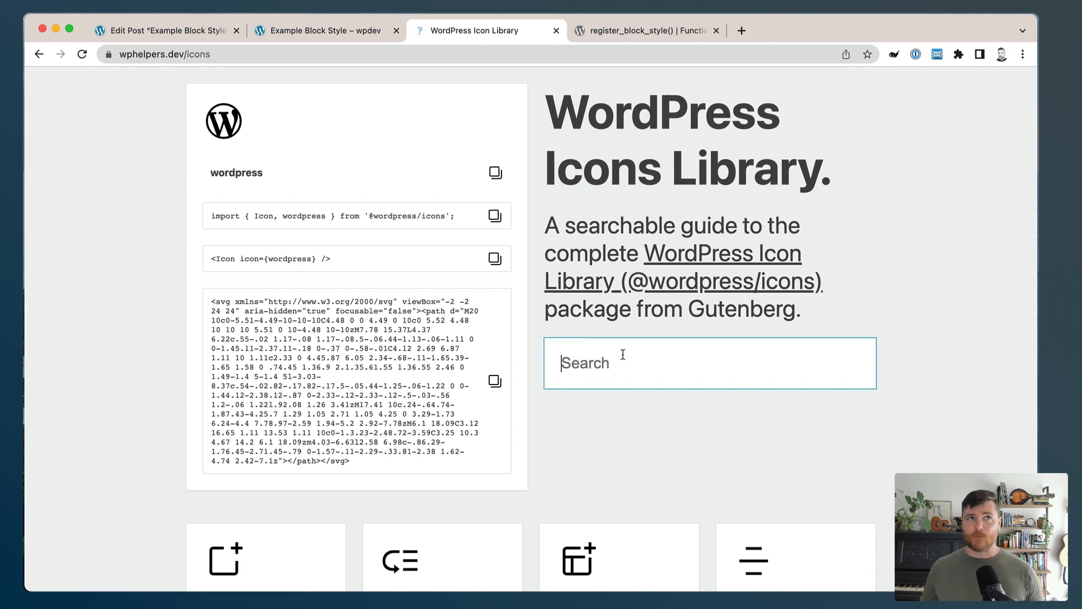
- Search the Icons Library for 'check' and copy the check icon's SVG markup
type("ch")
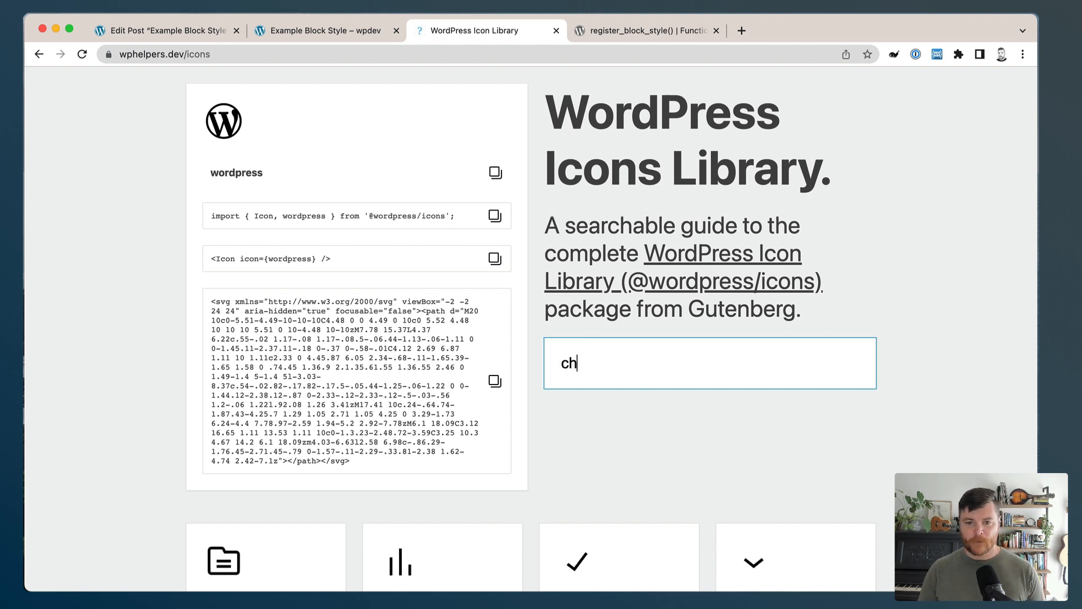
type("eck")
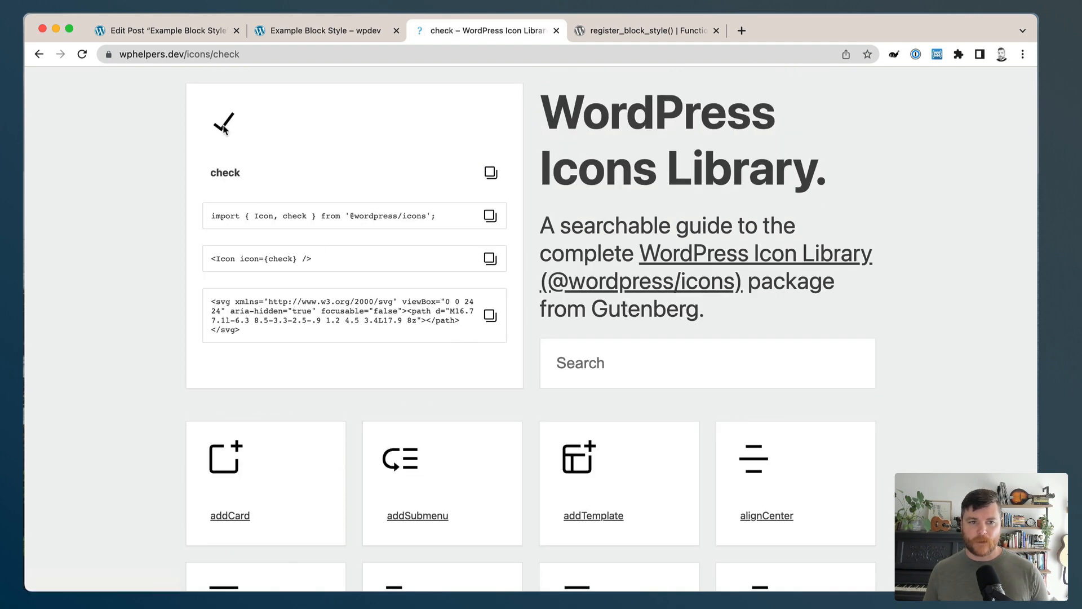
left_click(489, 315)
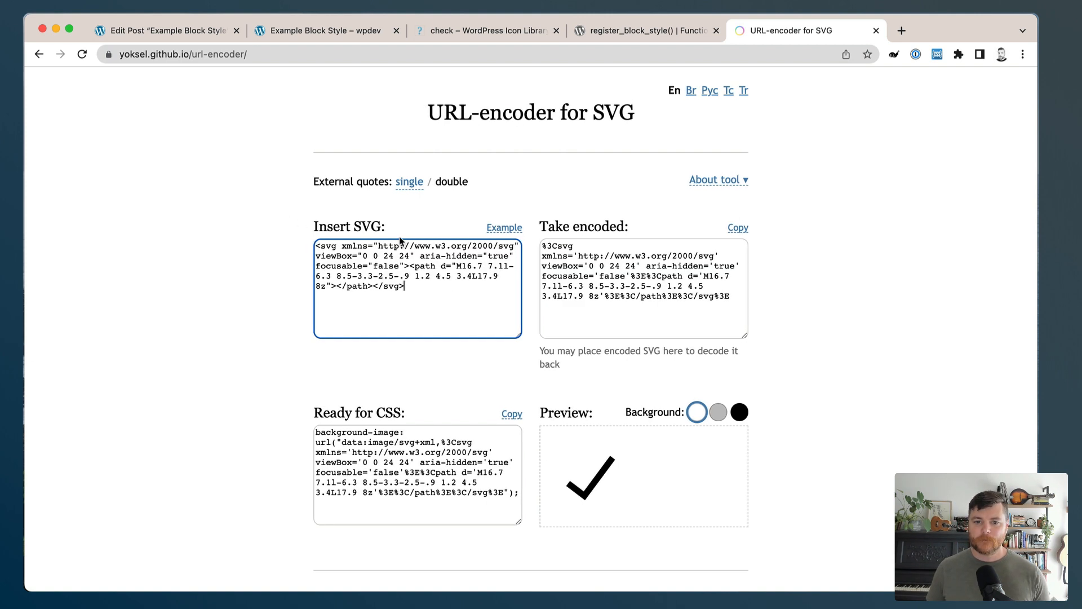
mouse_move(595, 243)
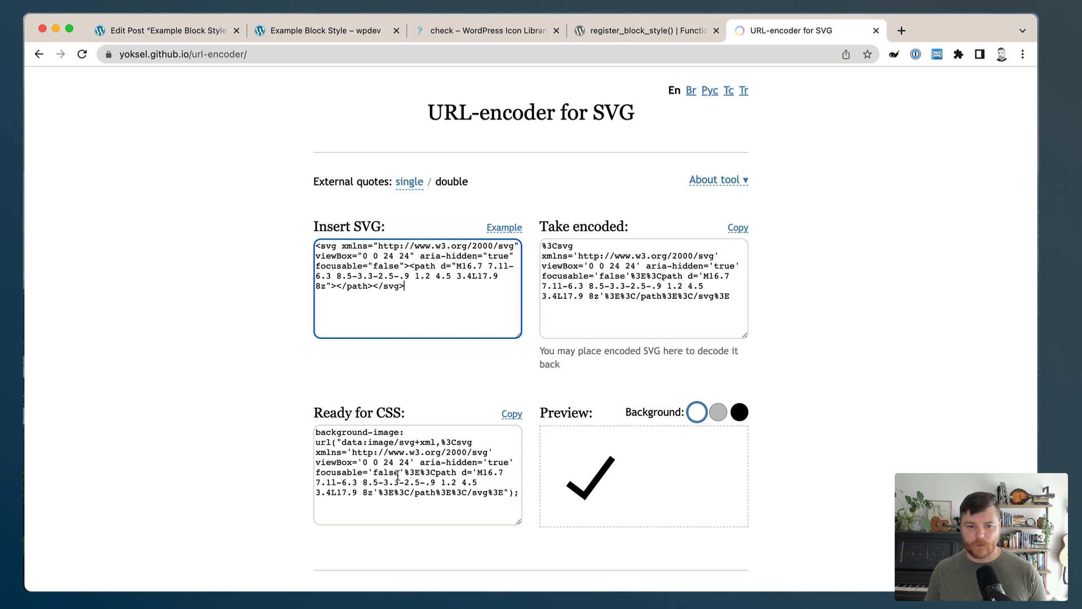
mouse_move(473, 320)
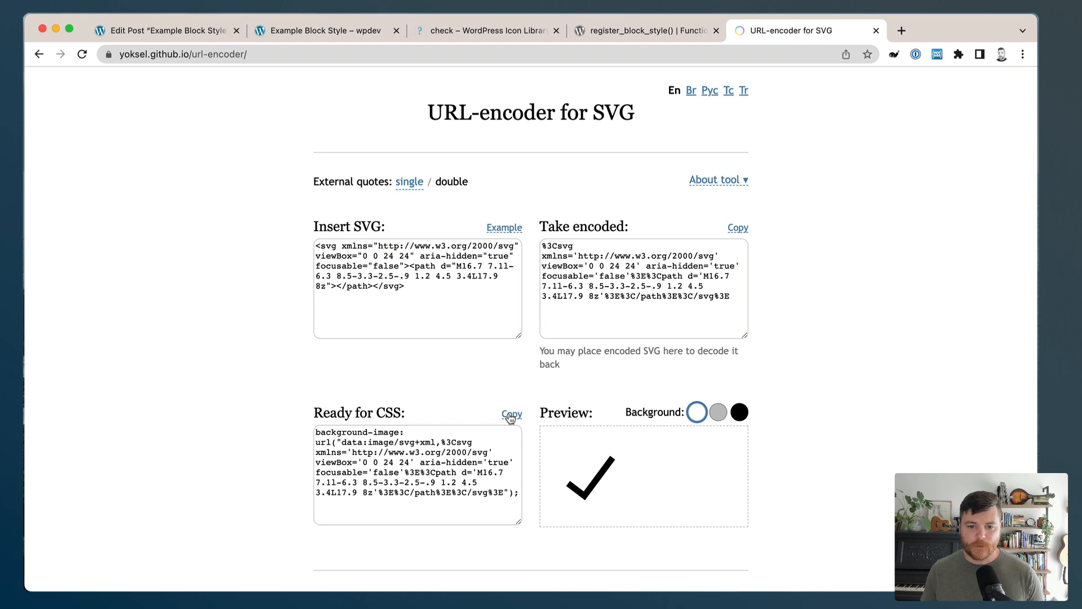
- Copy the CSS-ready encoded check SVG data URL from the encoder
left_click(512, 414)
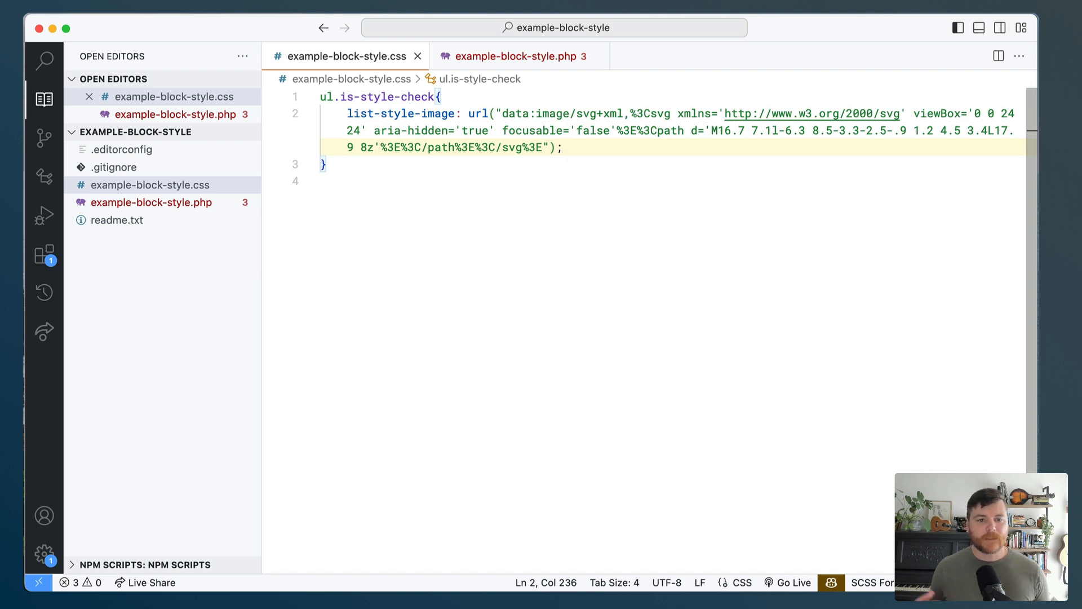
mouse_move(330, 99)
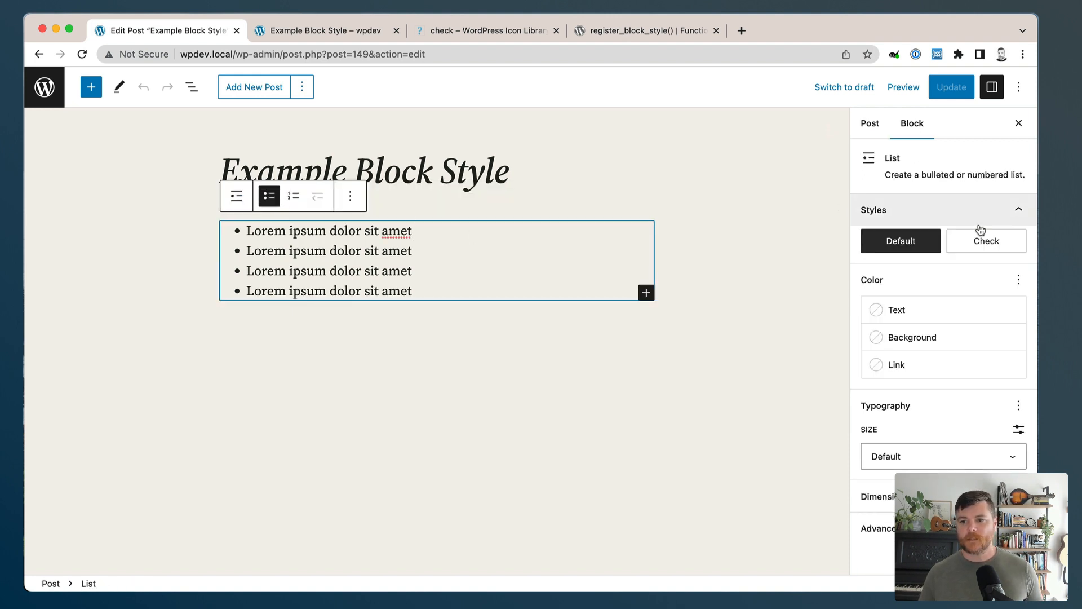
left_click(985, 240)
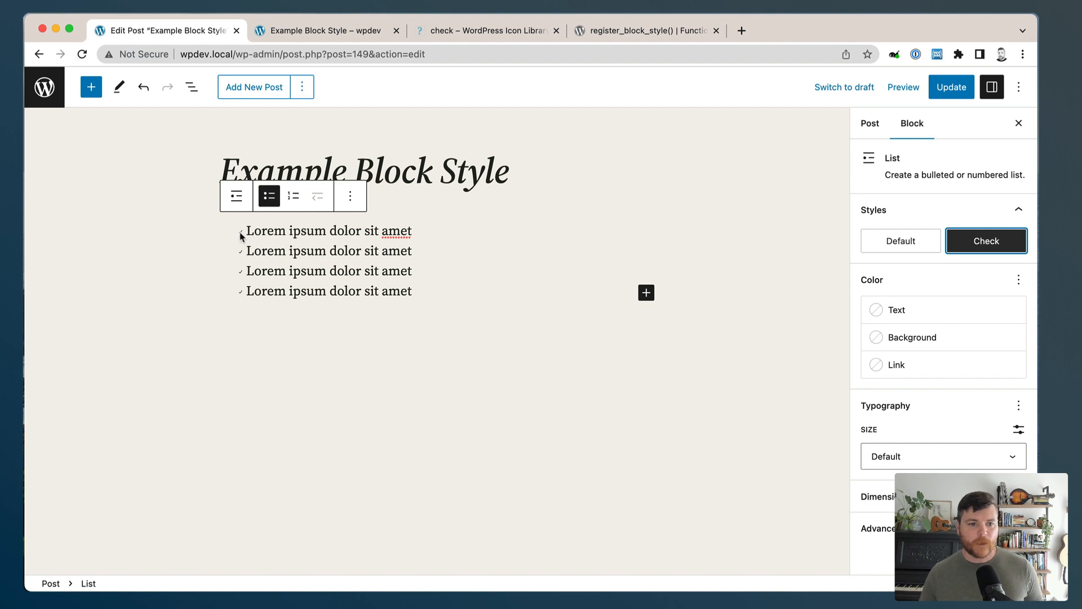
mouse_move(243, 295)
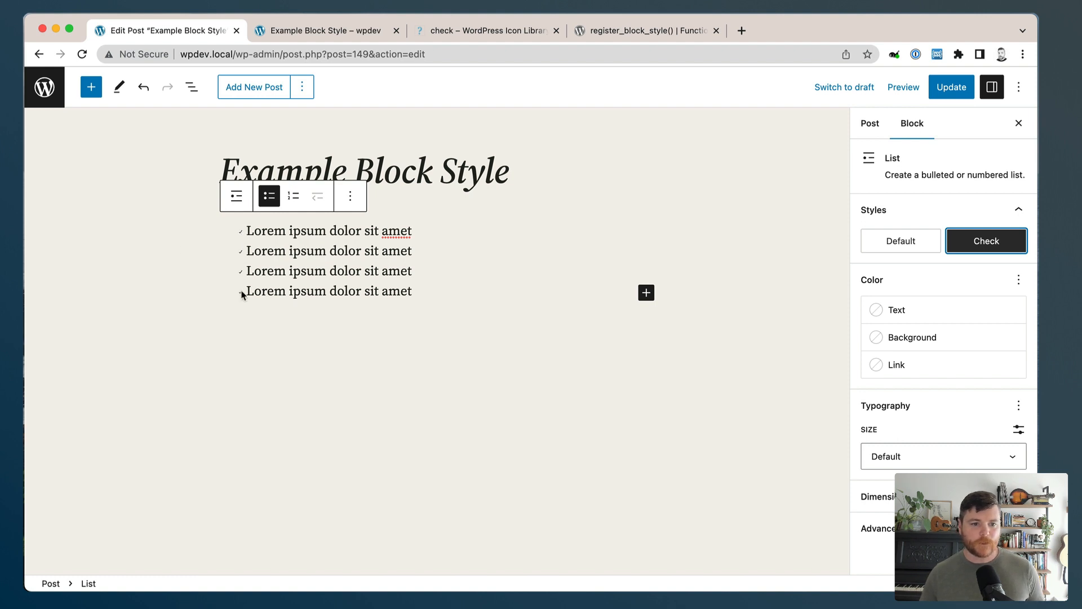
mouse_move(243, 231)
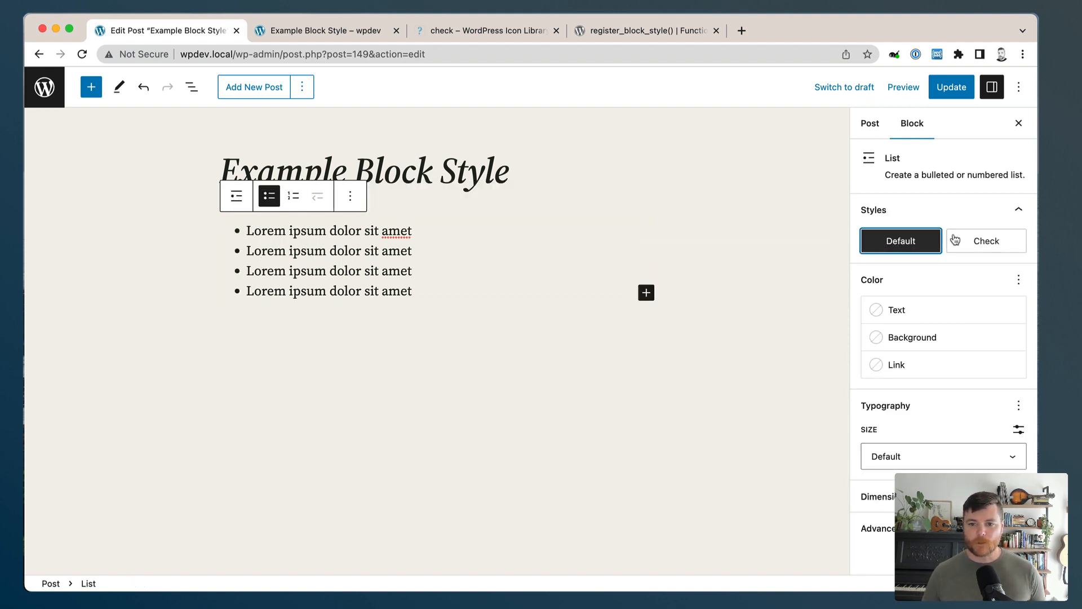
left_click(985, 240)
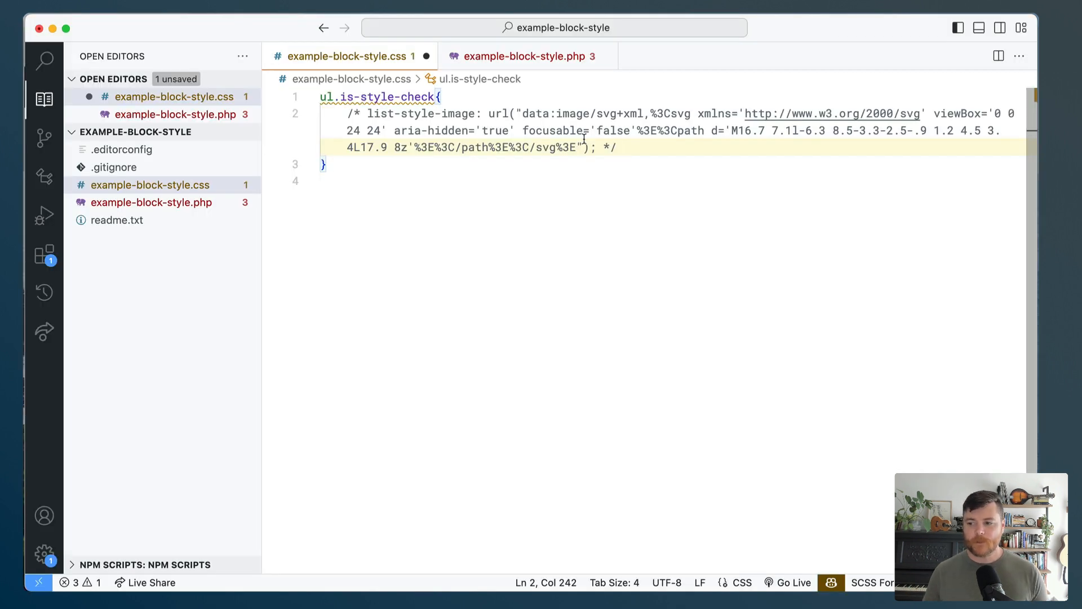
- Set list-style-type: none and start a li::before rule with content url and display
type("list-style-type: none;")
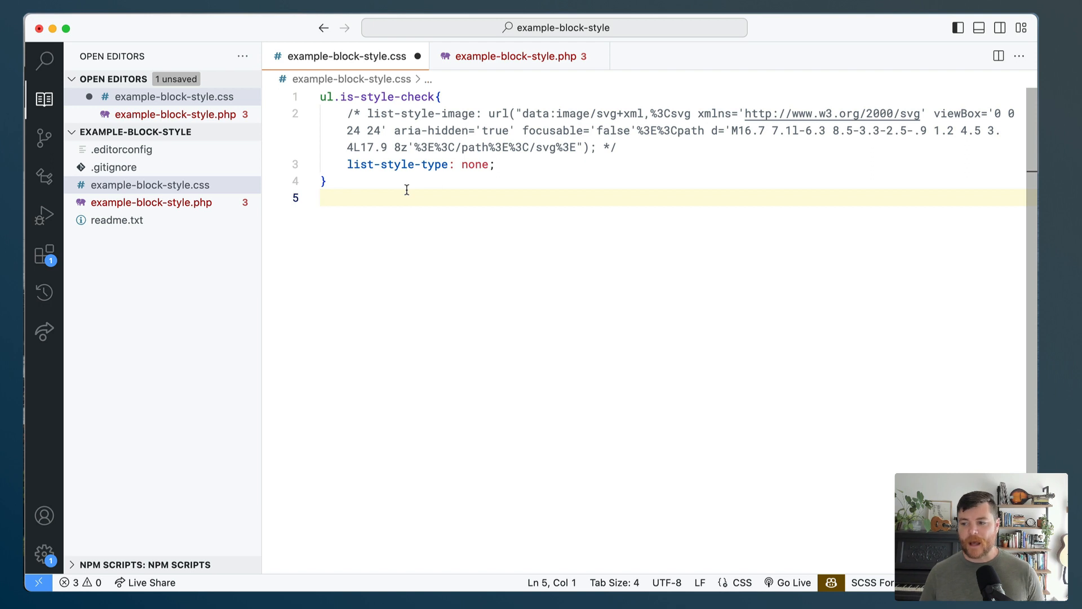
type("ul.is-style-check li::before{")
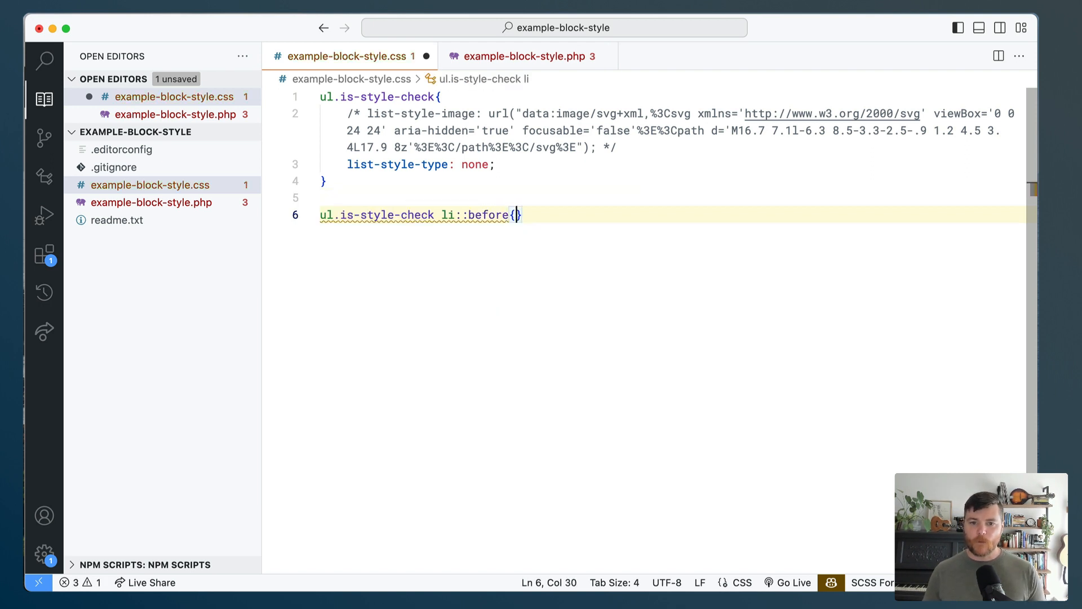
key("Enter")
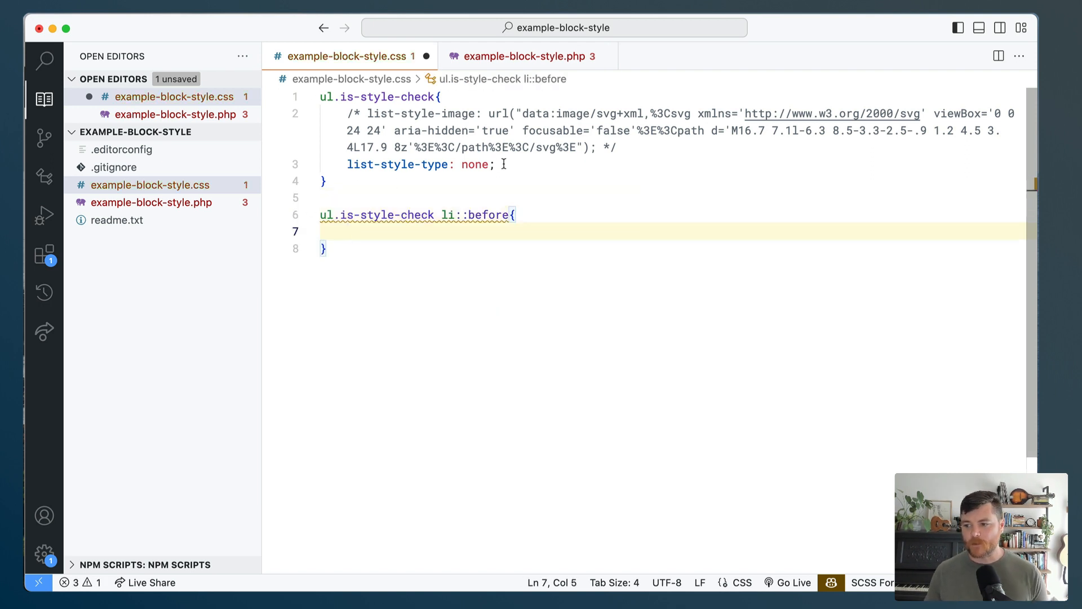
type("content: url(")
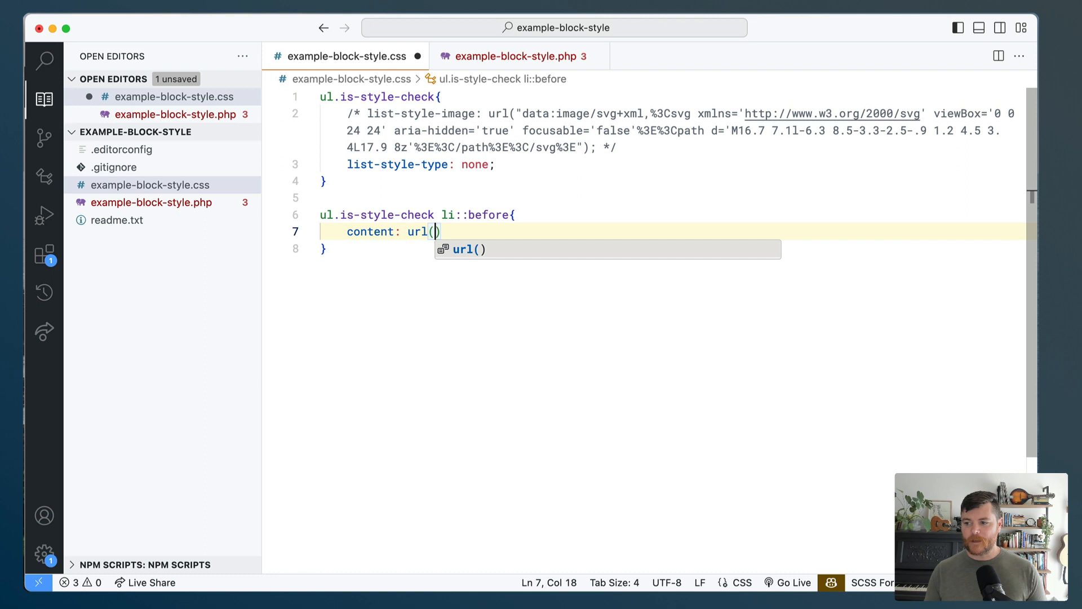
mouse_move(489, 113)
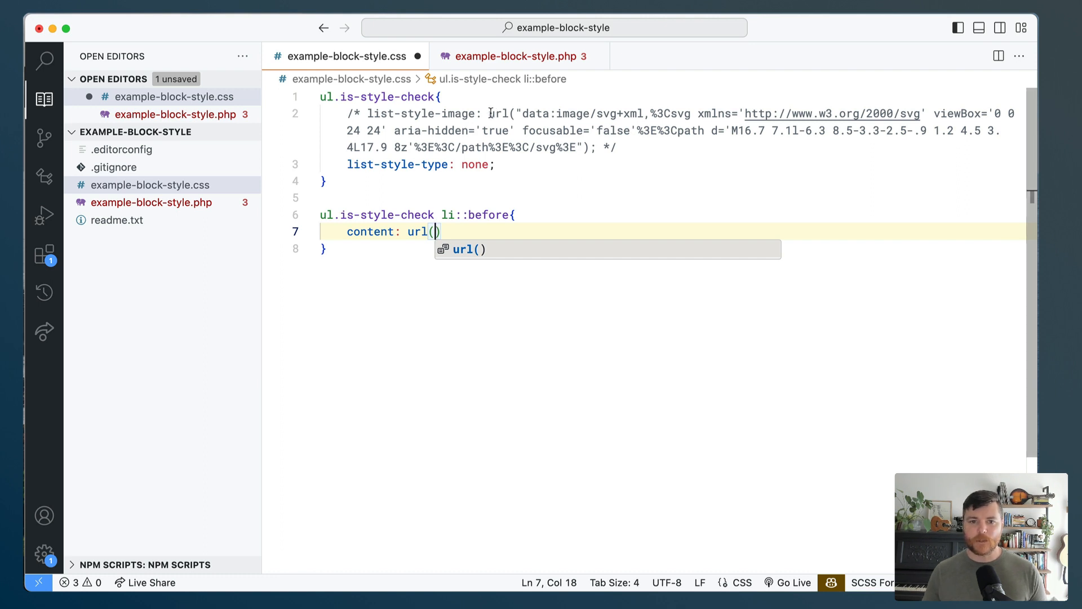
double_click(416, 232)
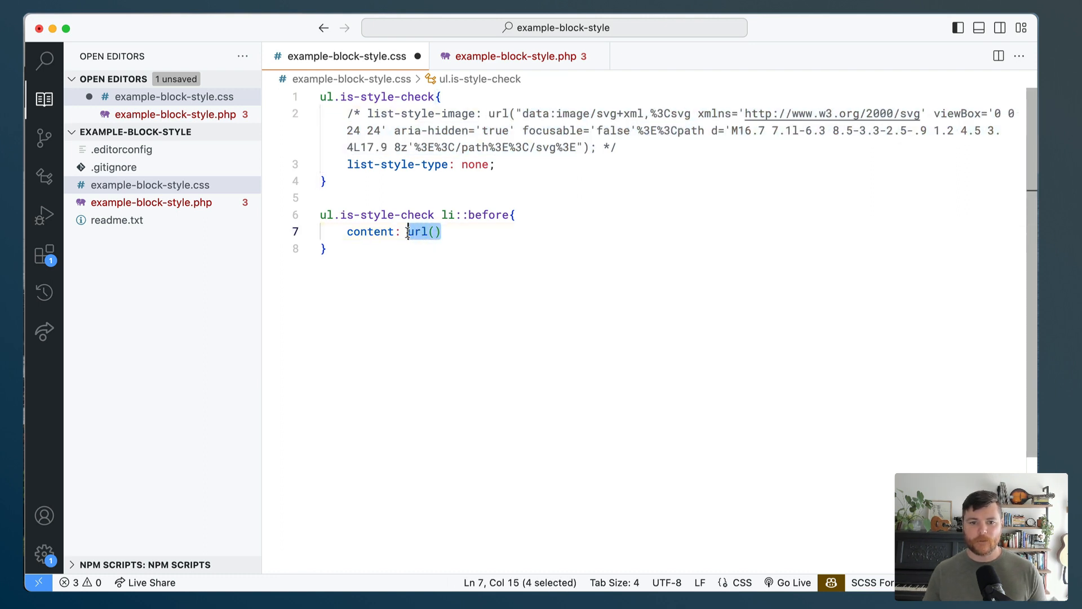
type("display: inline-block;")
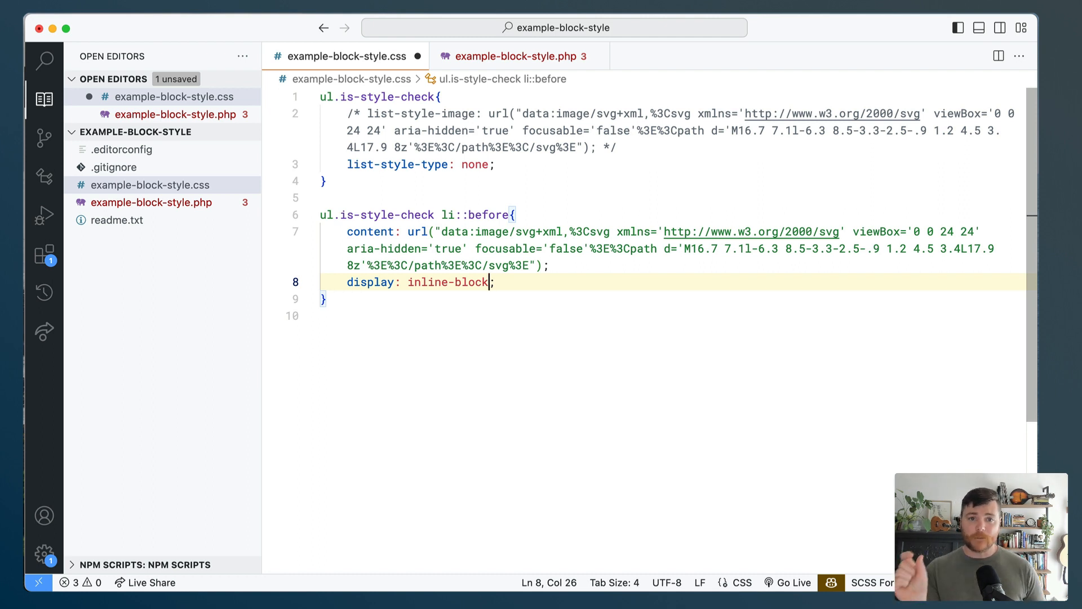
- Size the ::before icon 1.25em wide and high, vertical-align middle, with right margin
key("Enter")
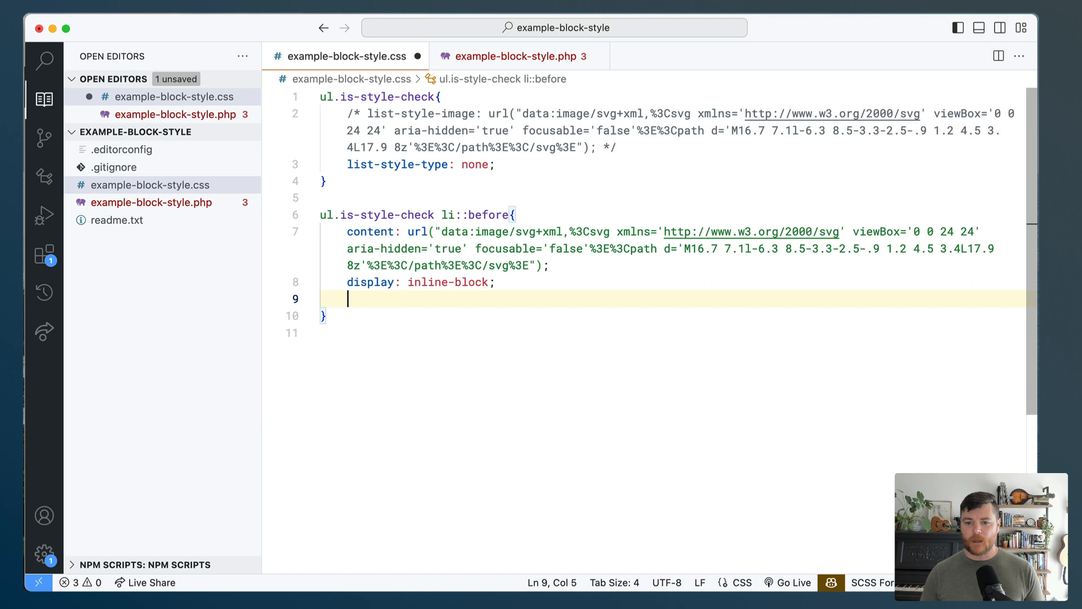
type("width")
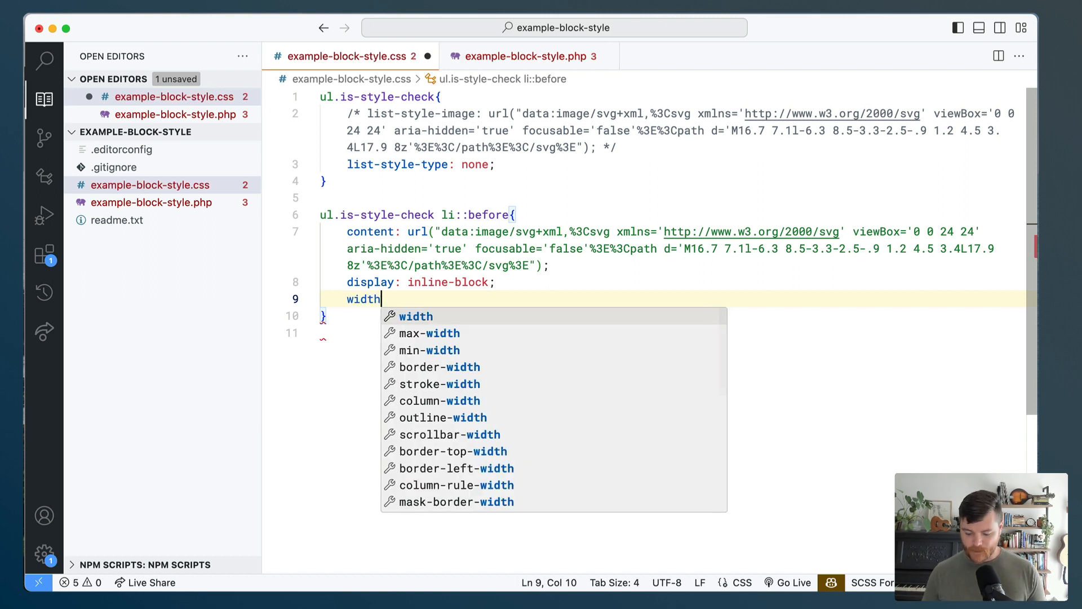
type(":1.2")
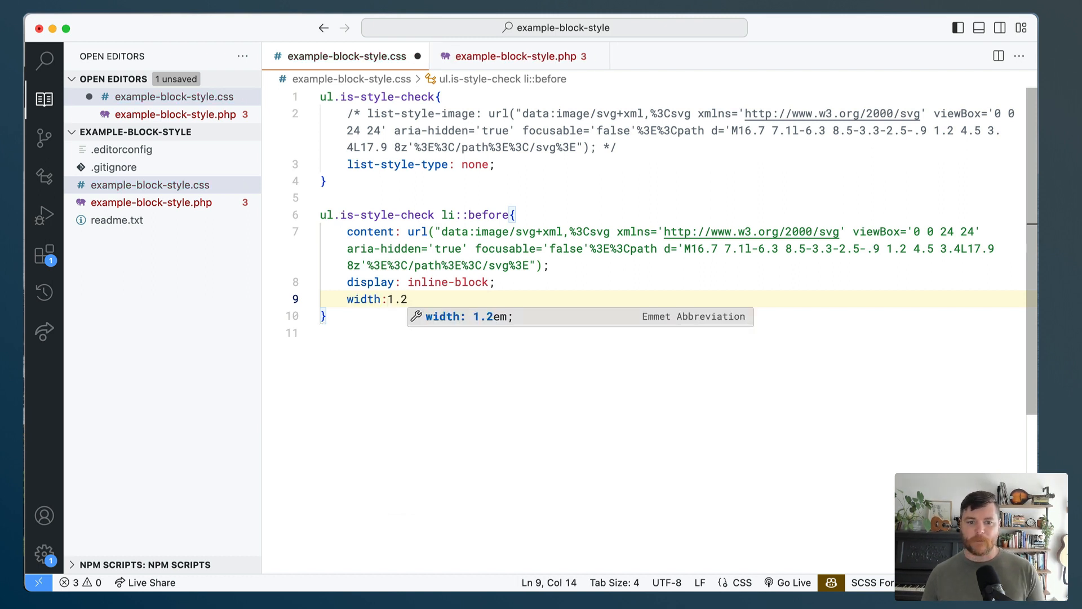
type("5em;")
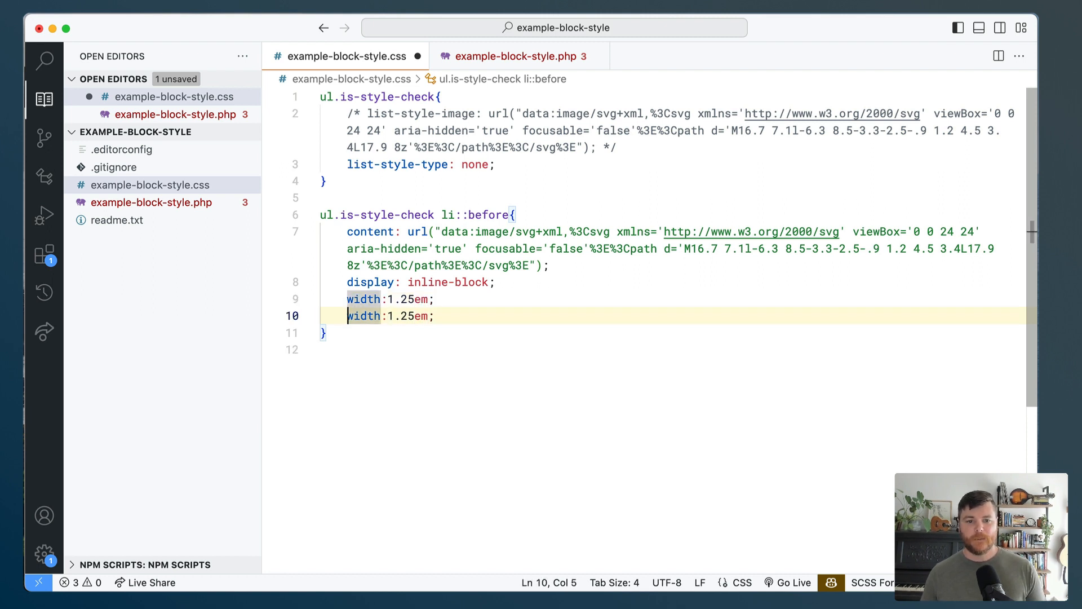
type("height")
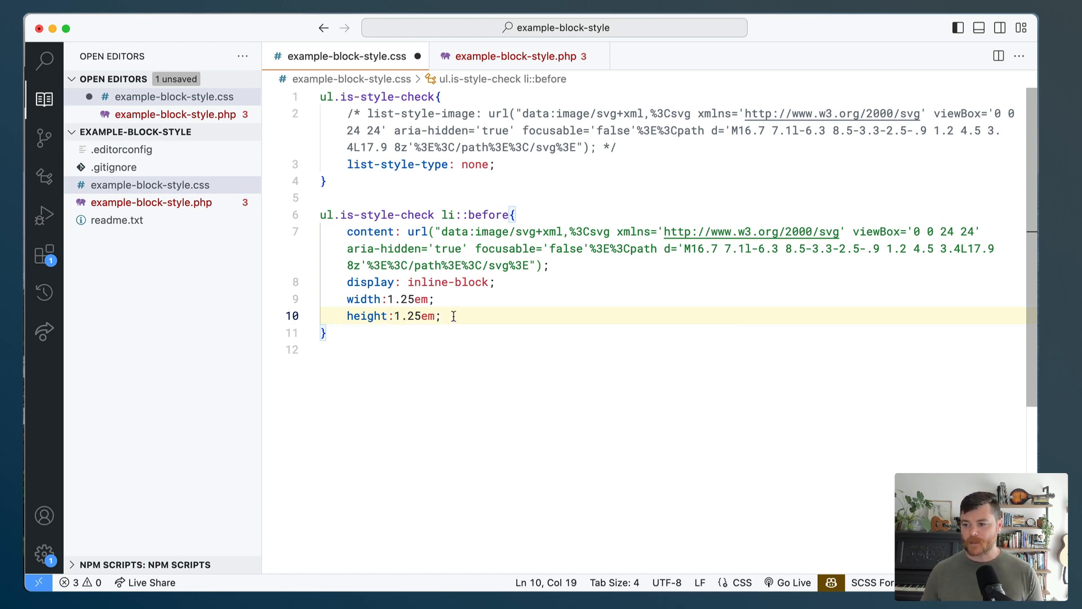
type("vertical-align: middle;")
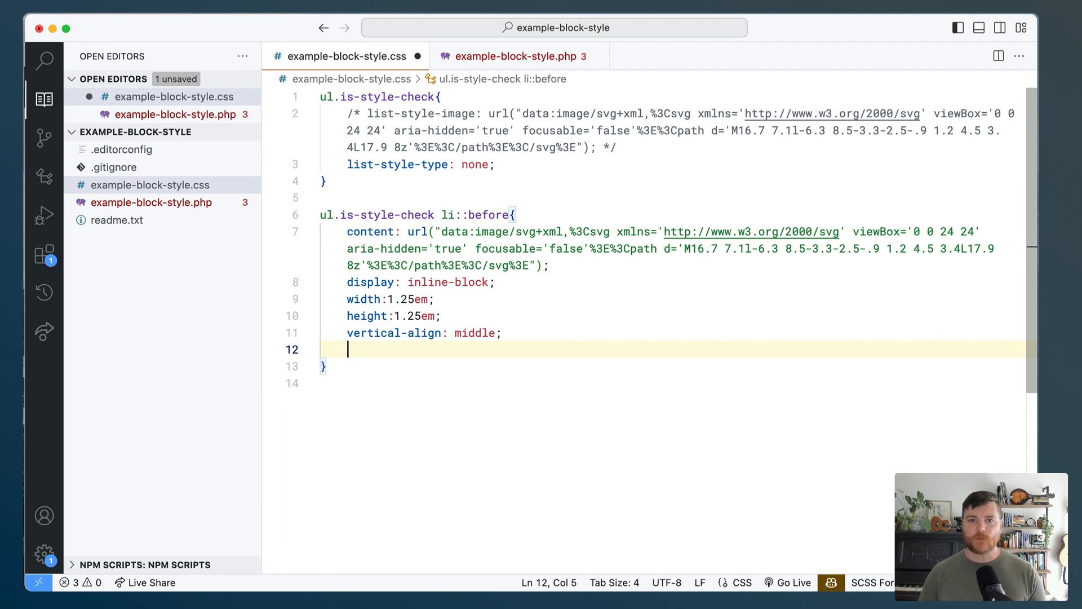
type("margin-right: 0.5em;")
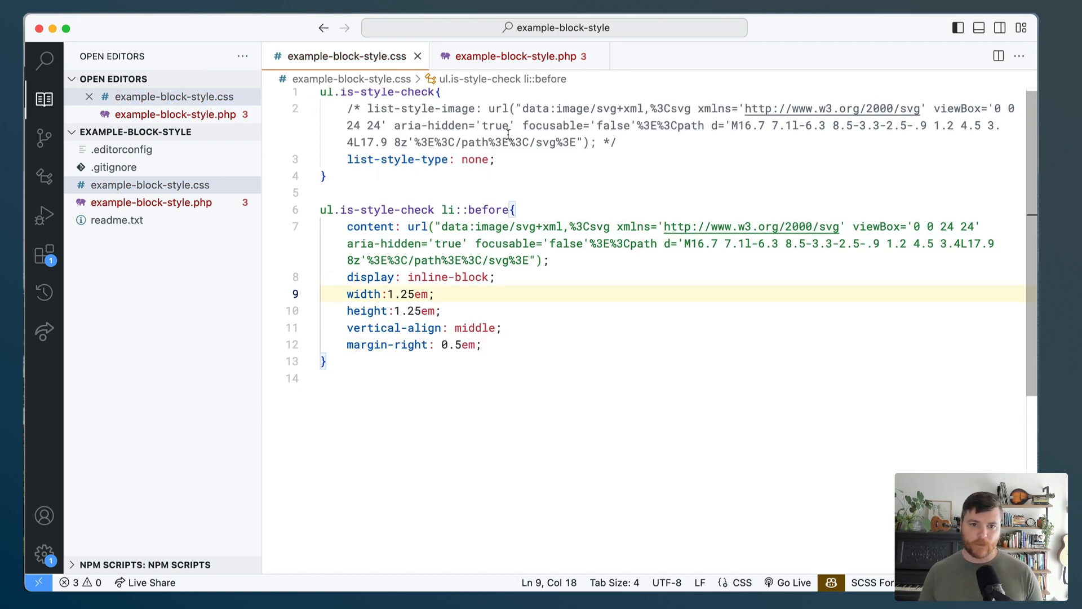
mouse_move(431, 244)
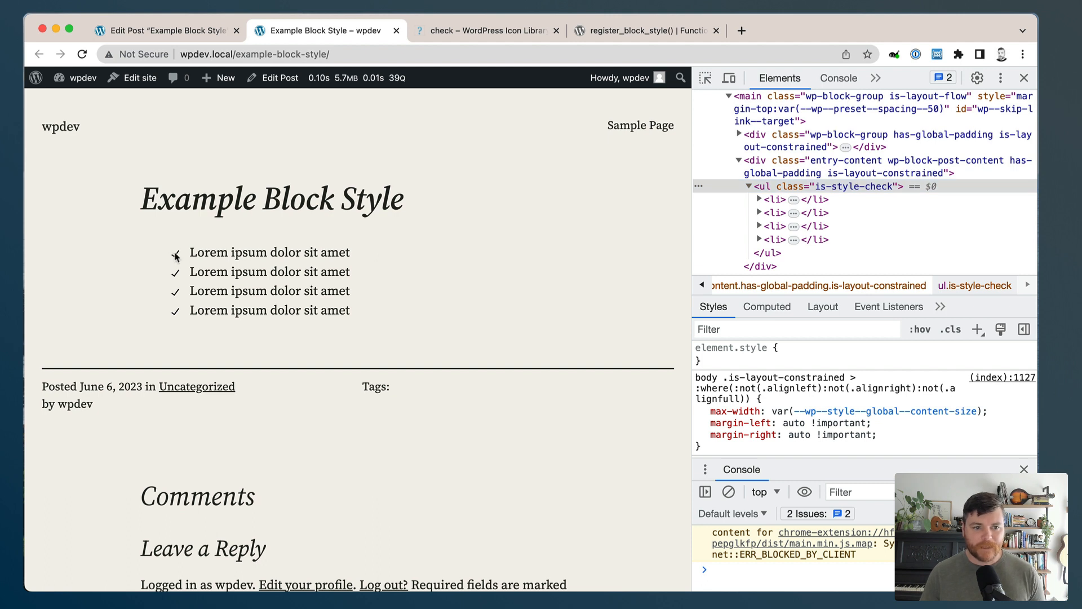
mouse_move(857, 189)
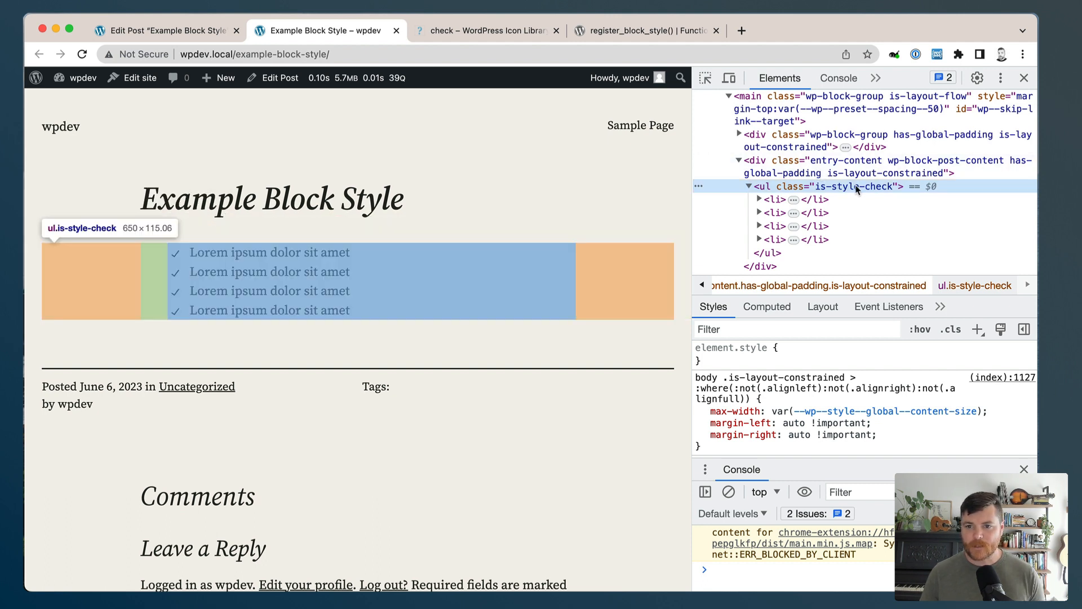
left_click(760, 199)
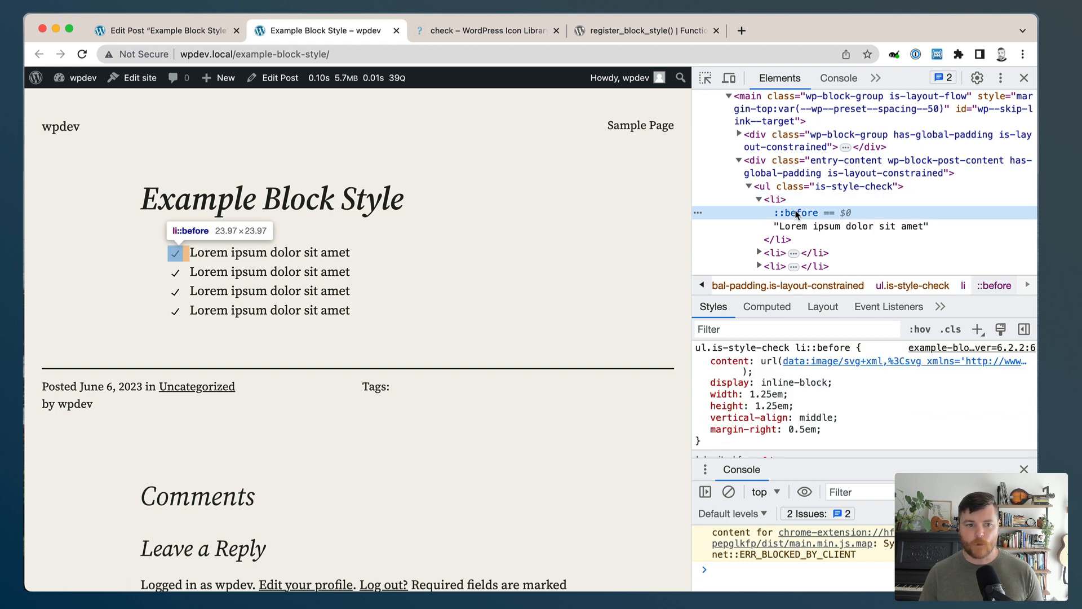
mouse_move(798, 198)
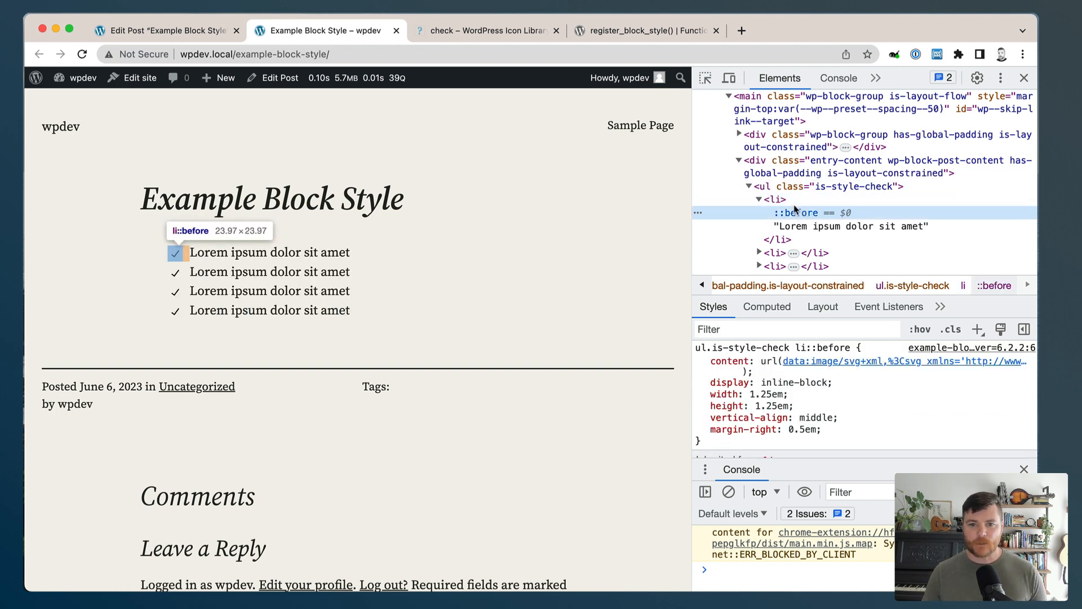
mouse_move(795, 186)
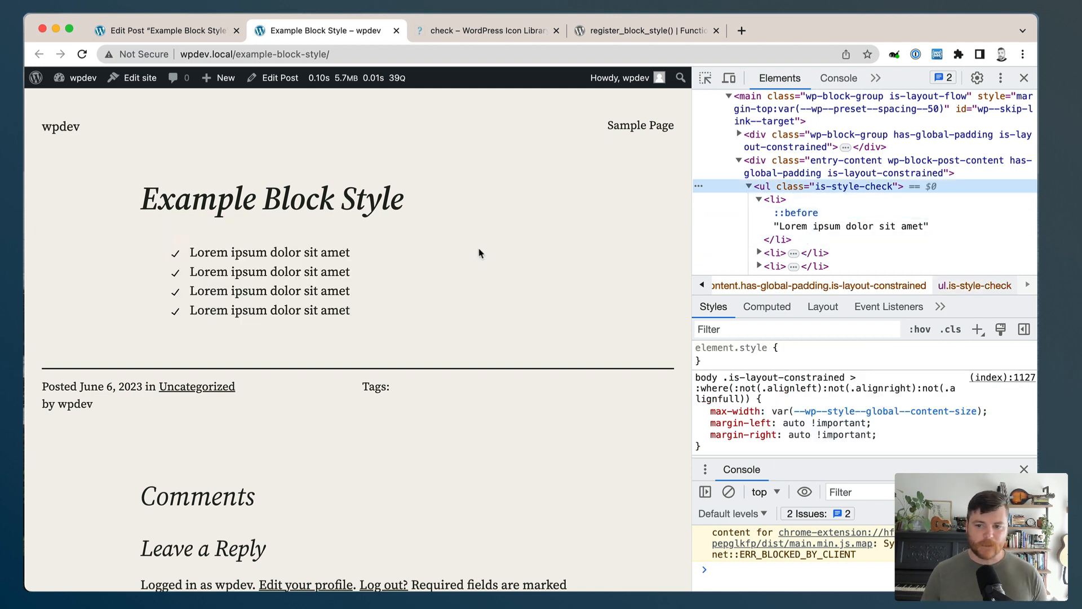
mouse_move(731, 244)
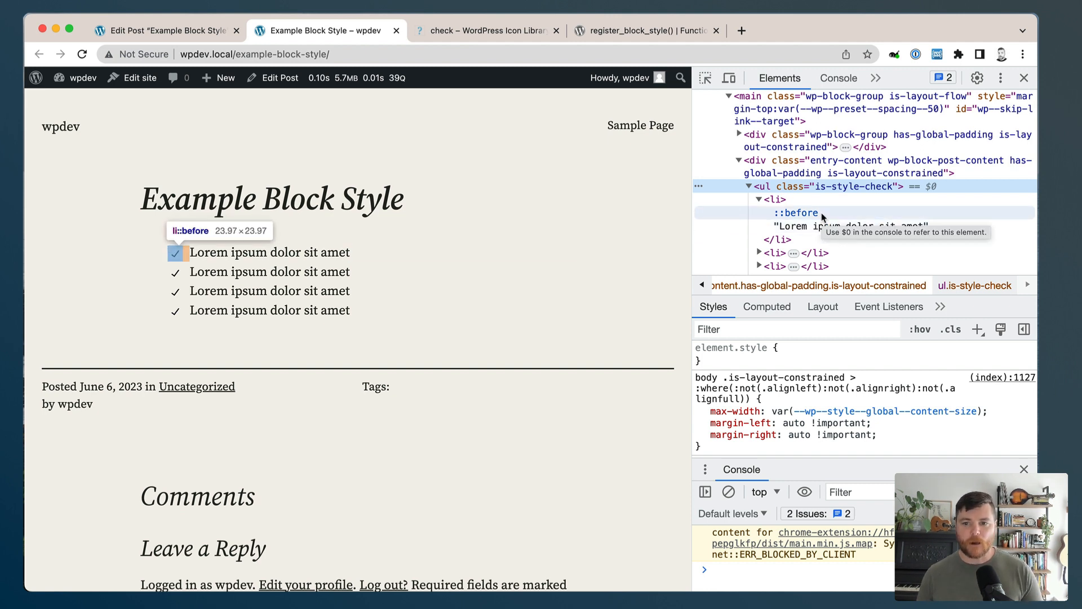
mouse_move(569, 236)
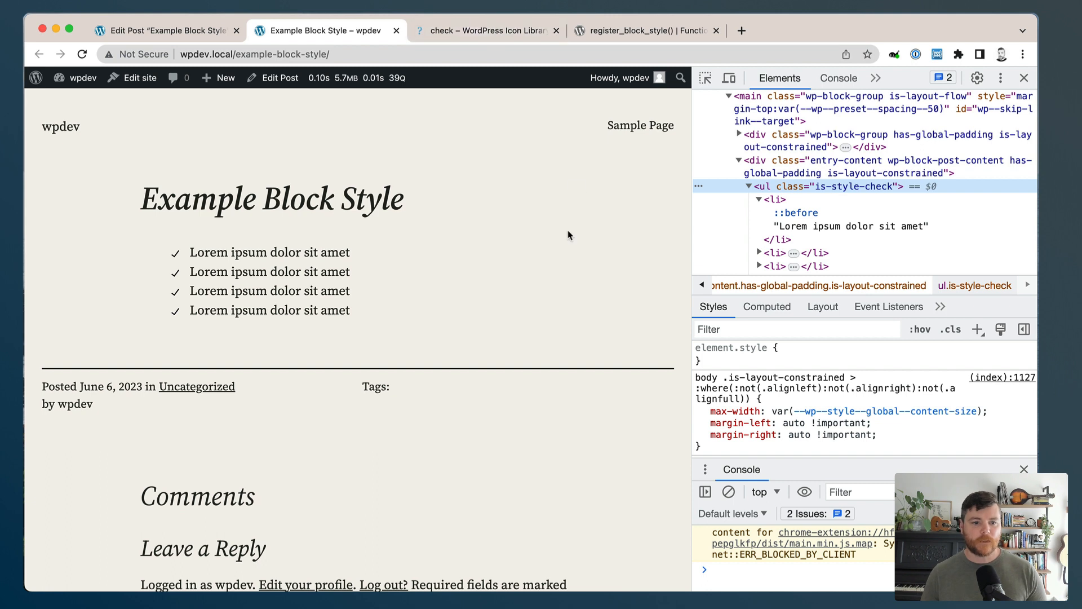
mouse_move(424, 141)
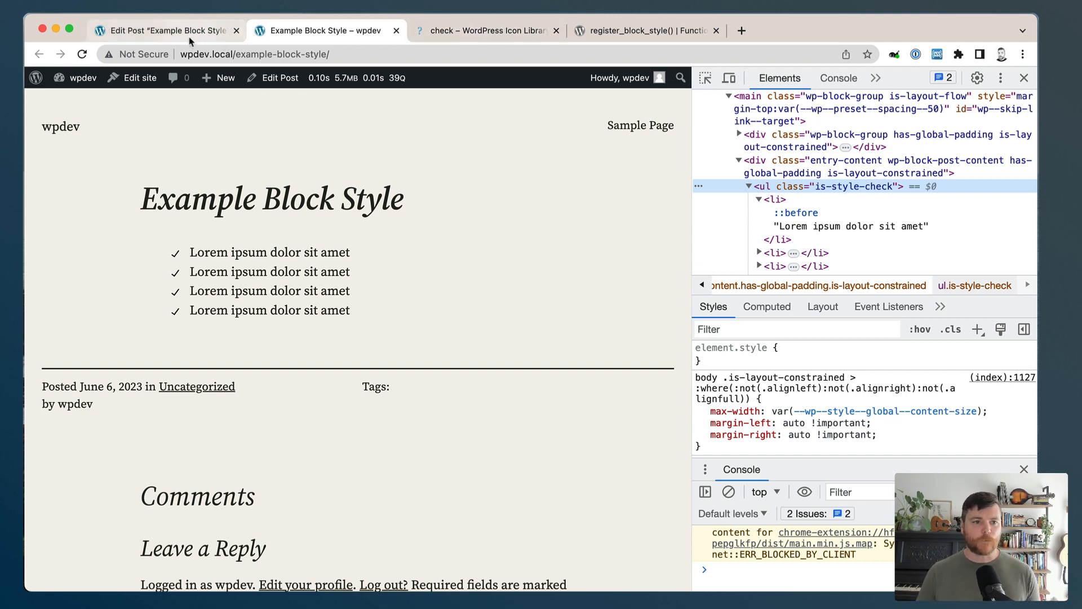
- Return to the Edit Post browser tab to view the list in the block editor
left_click(163, 30)
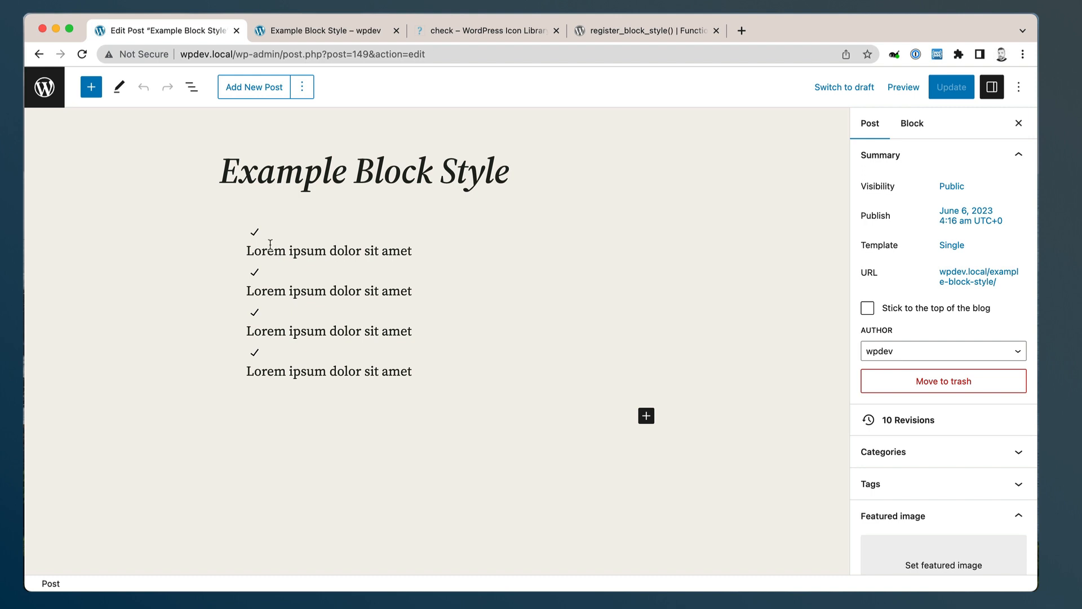
mouse_move(263, 230)
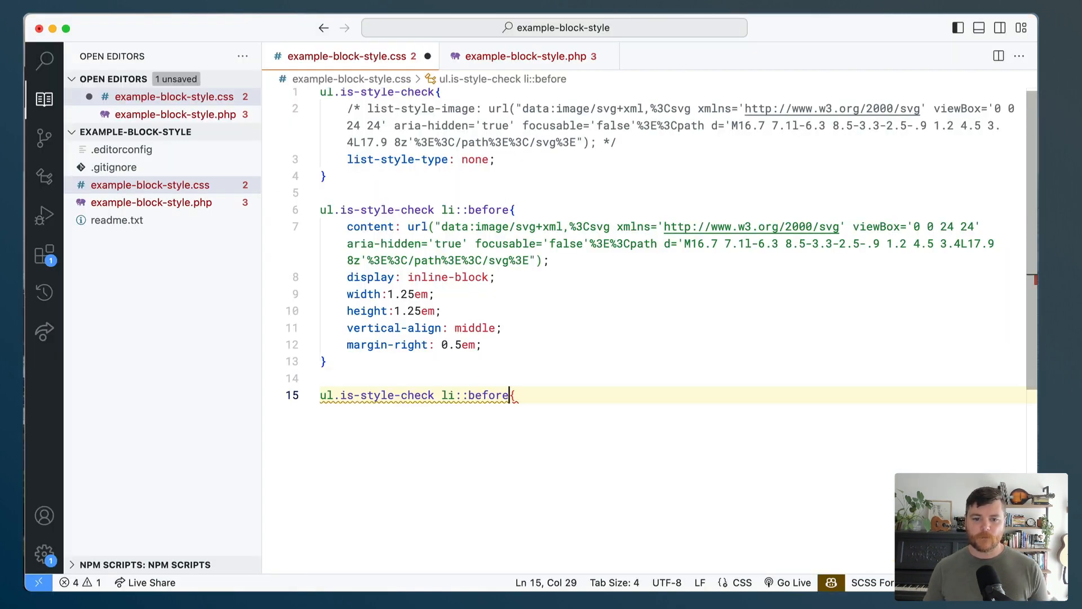
- Add a ul.is-style-check li > div rule with a display declaration
type(">")
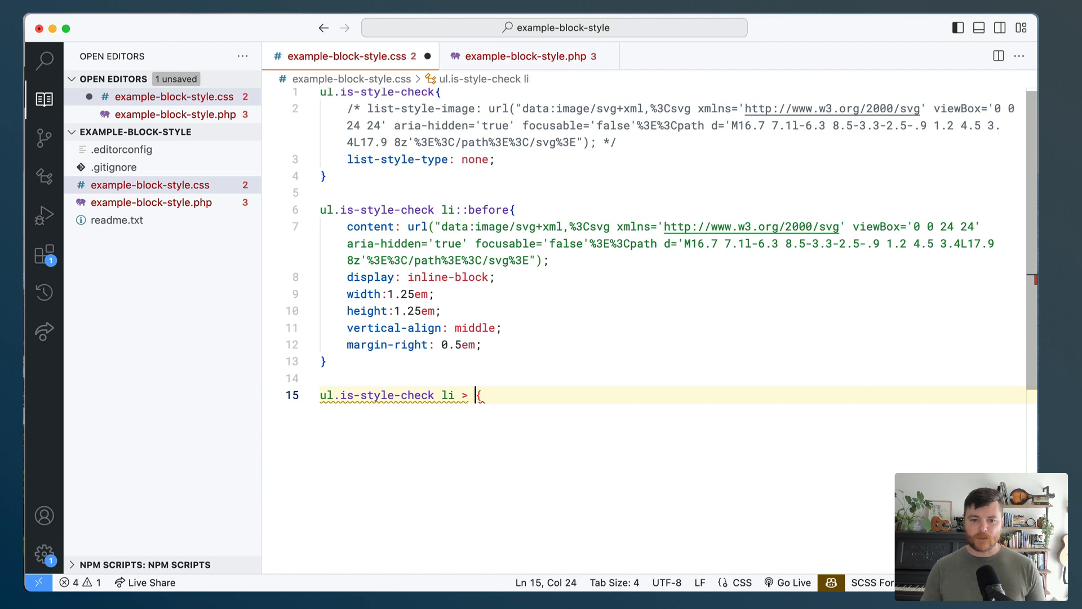
type("div{")
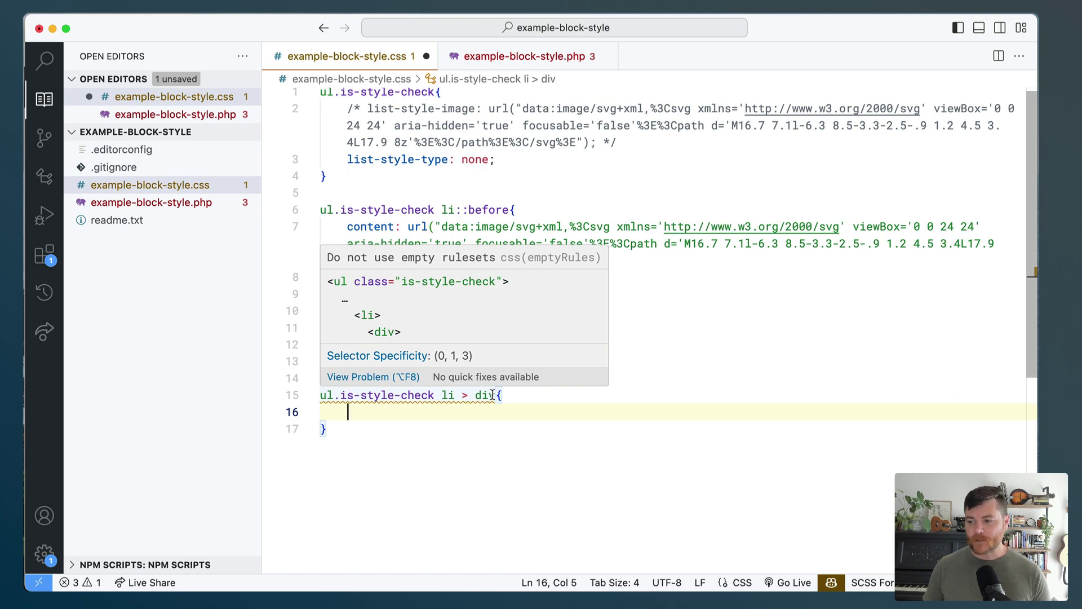
type("disp")
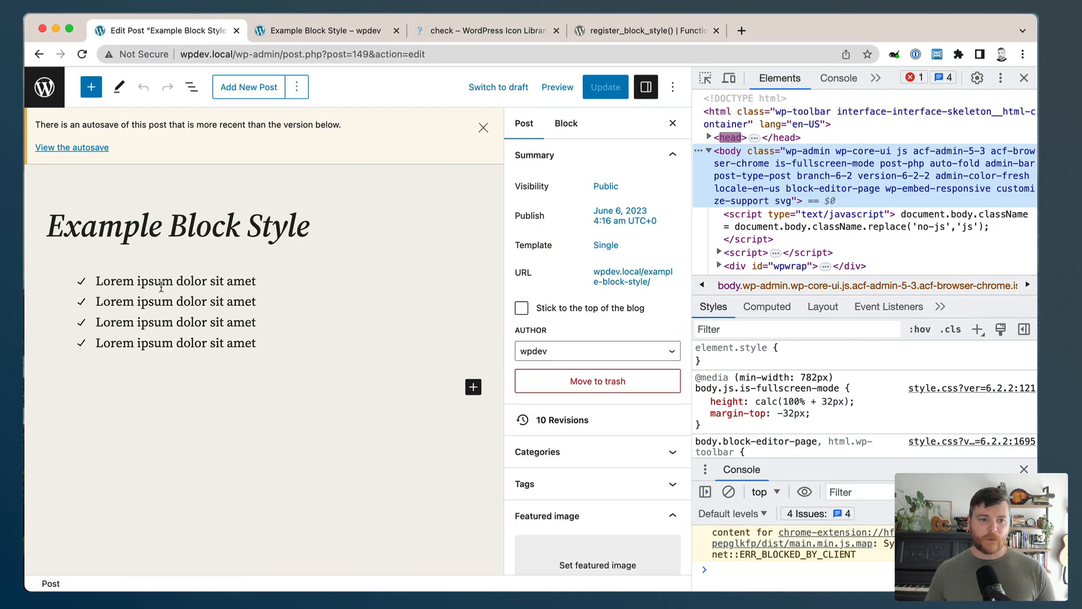
- Inspect the first list item's markup in DevTools and dismiss the autosave notice
left_click(484, 127)
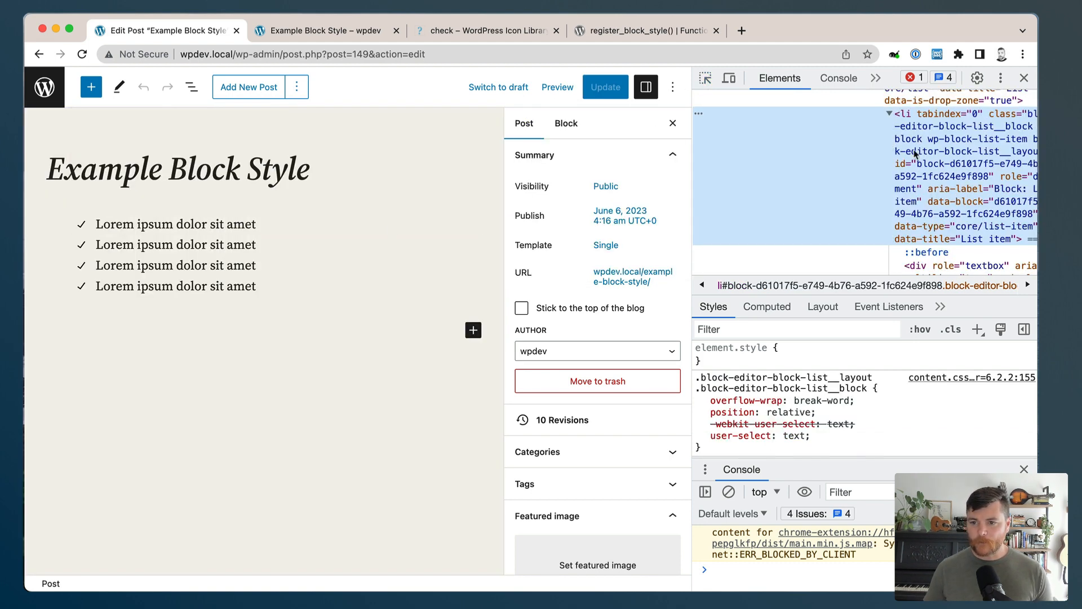
mouse_move(934, 252)
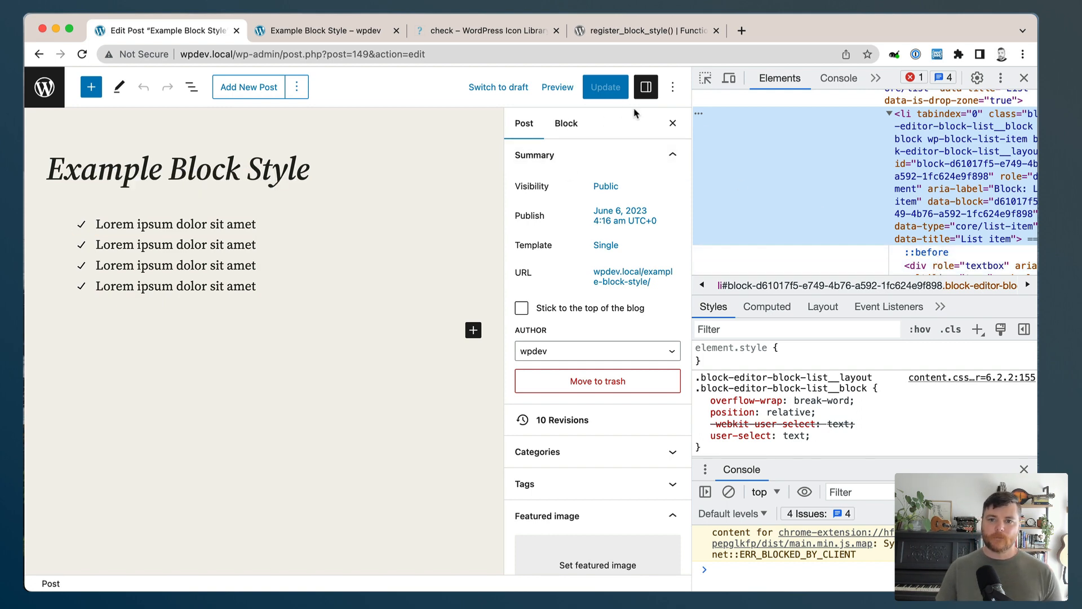
left_click(1023, 77)
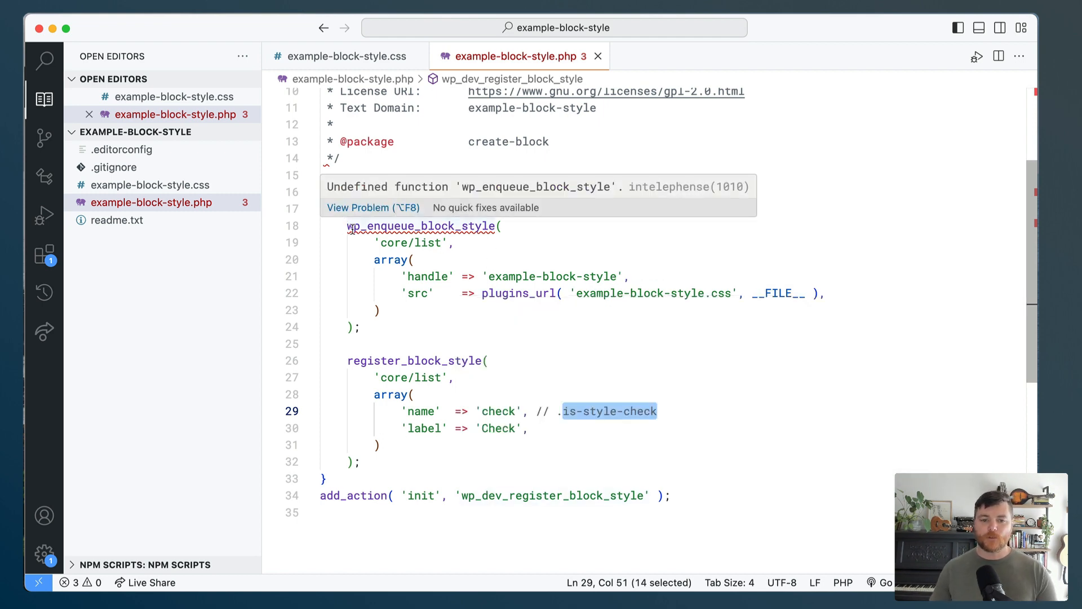
double_click(407, 242)
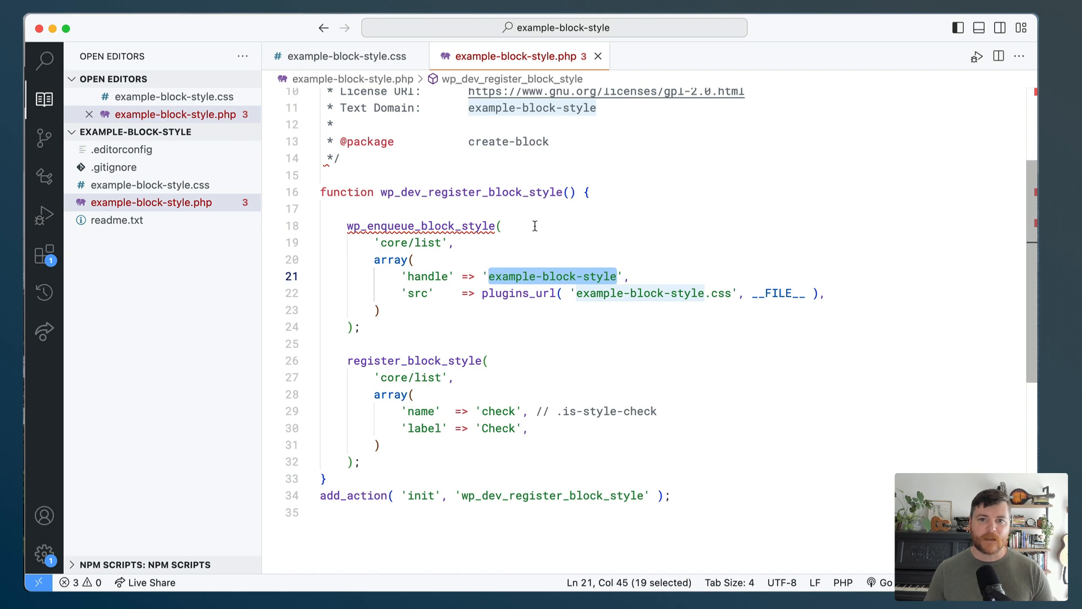
left_click(832, 293)
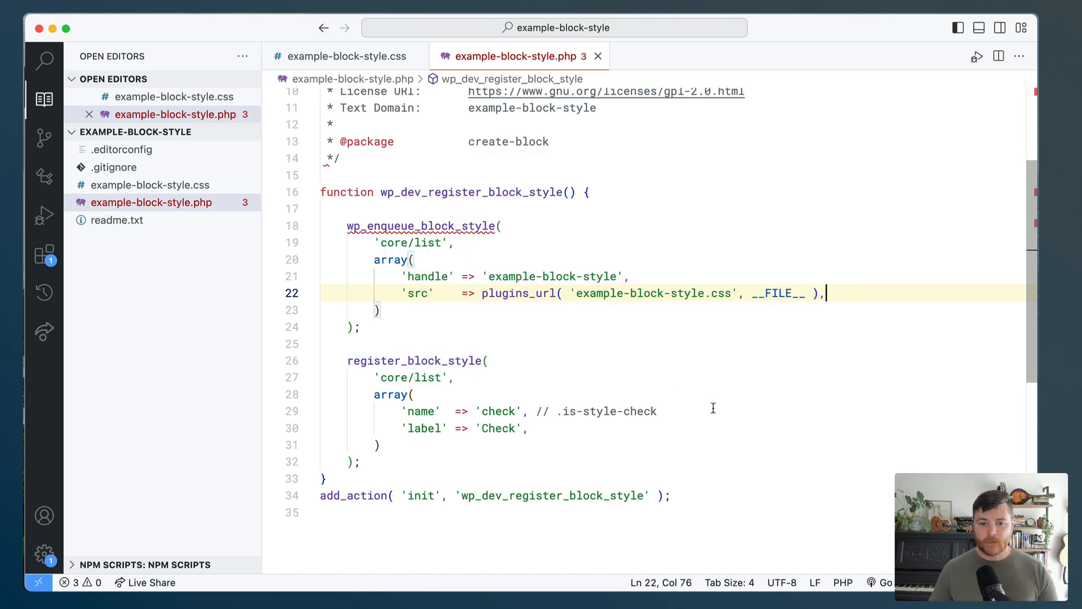
mouse_move(523, 411)
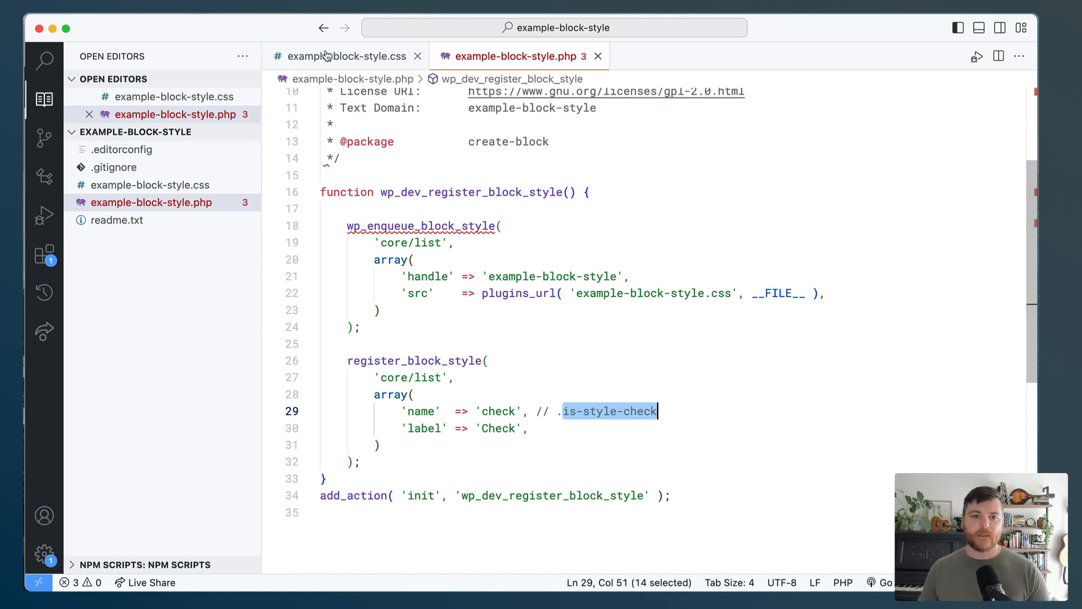
left_click(345, 56)
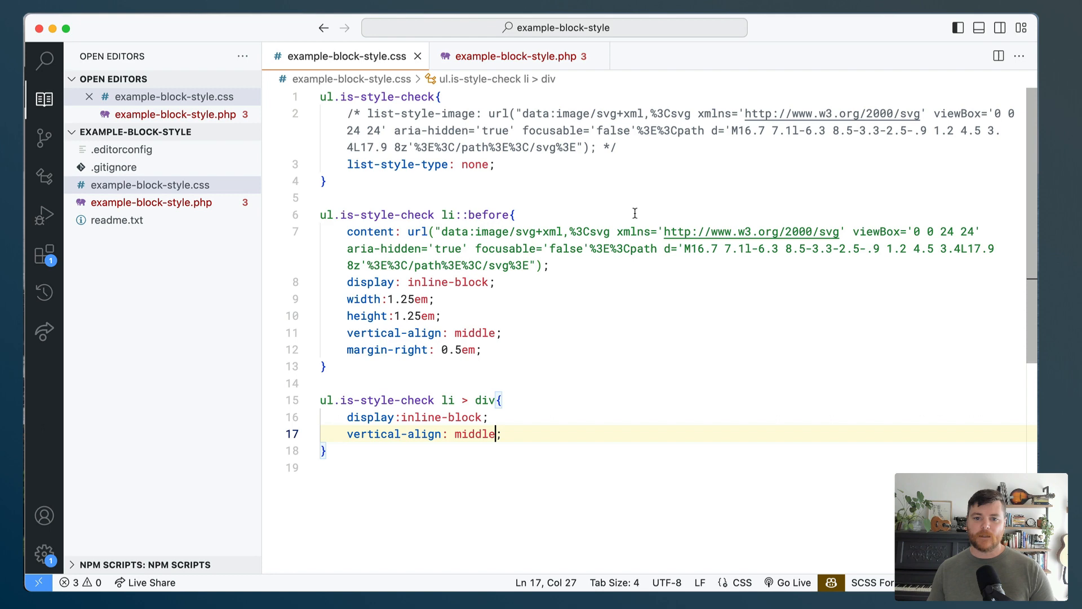
mouse_move(661, 325)
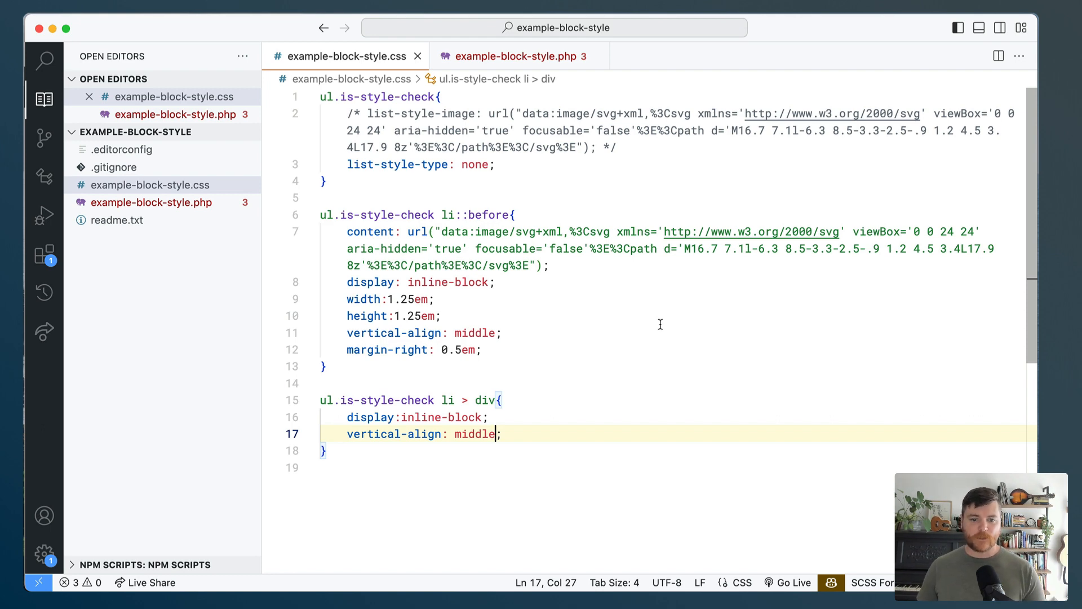
mouse_move(631, 328)
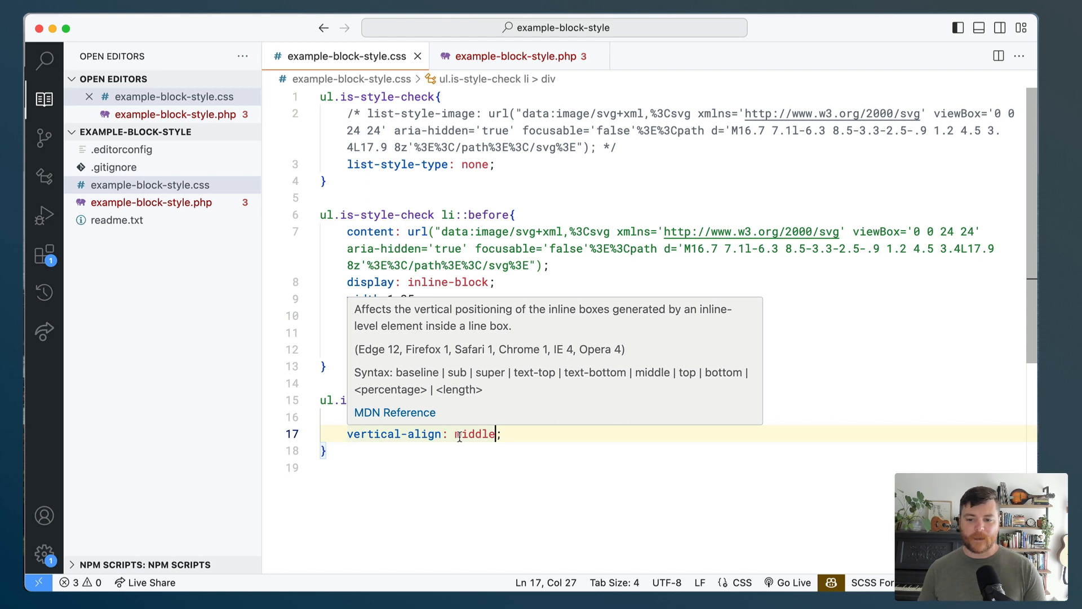
mouse_move(435, 520)
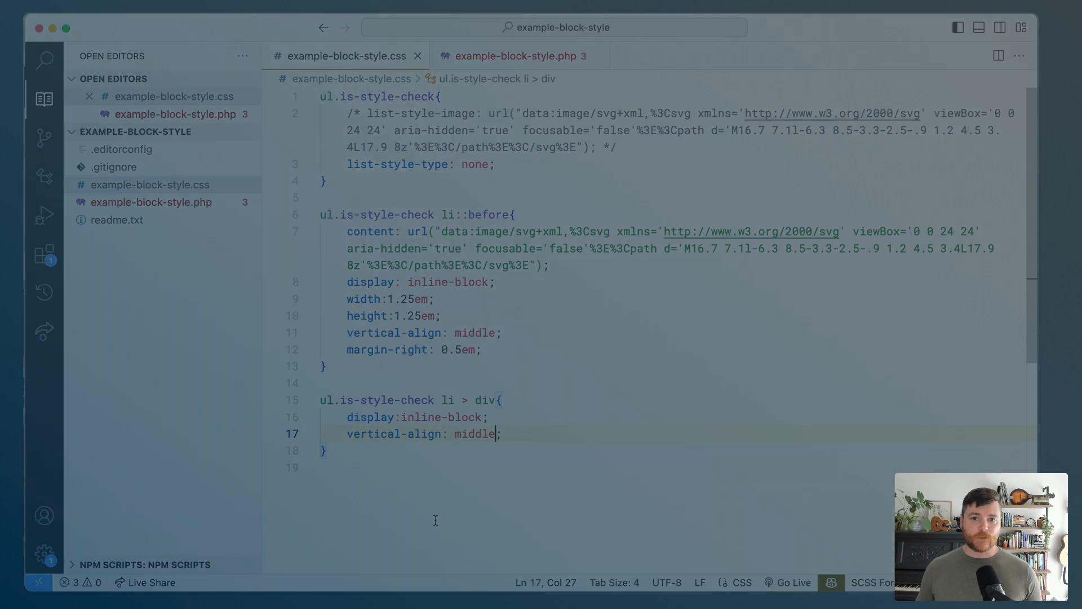